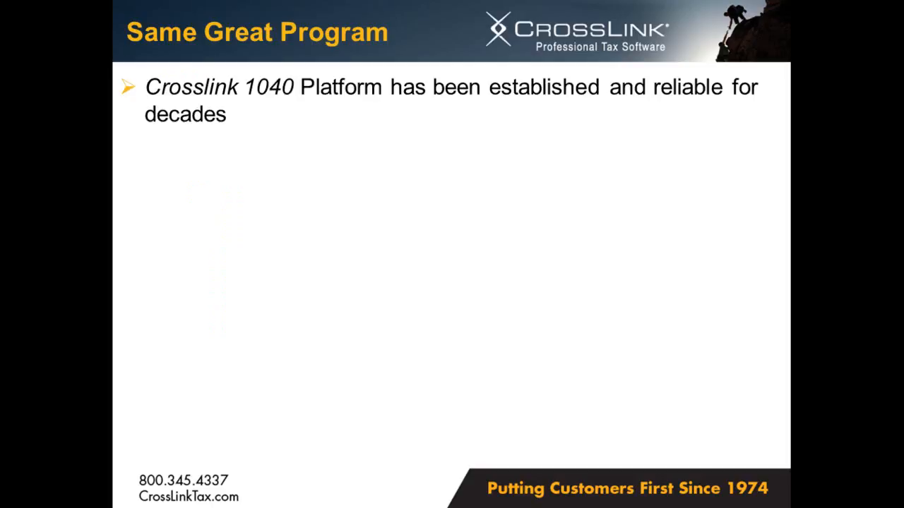
# - Switch to the Business Return Summary, which brings up the Add New Corporate Return prompt
pyautogui.press('right')
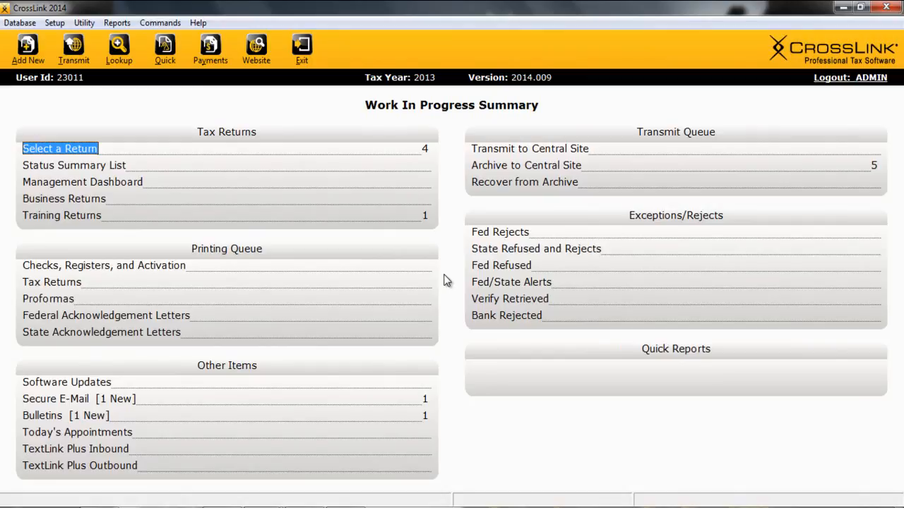
pyautogui.moveTo(446, 283)
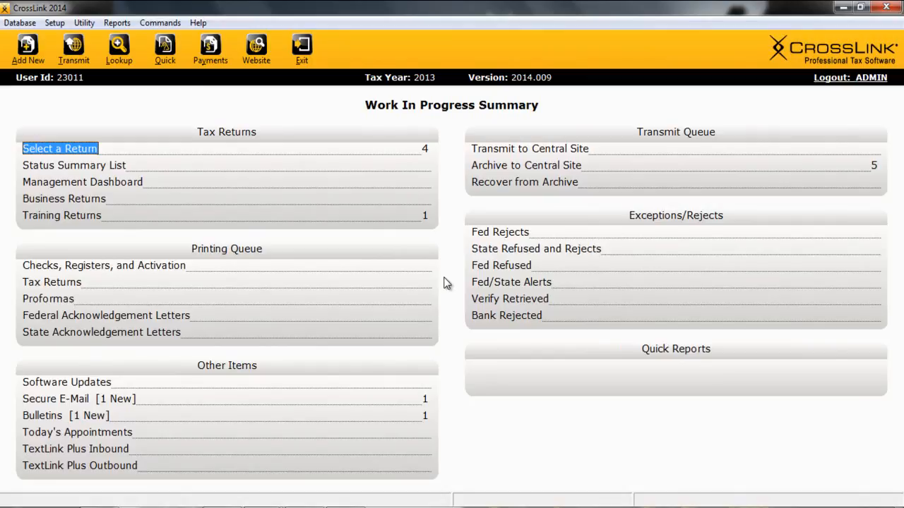
pyautogui.moveTo(71, 127)
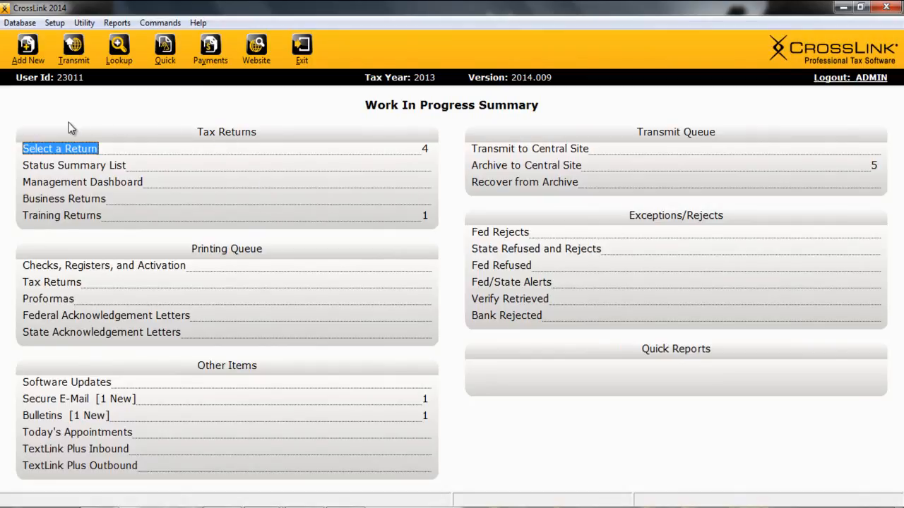
pyautogui.moveTo(438, 244)
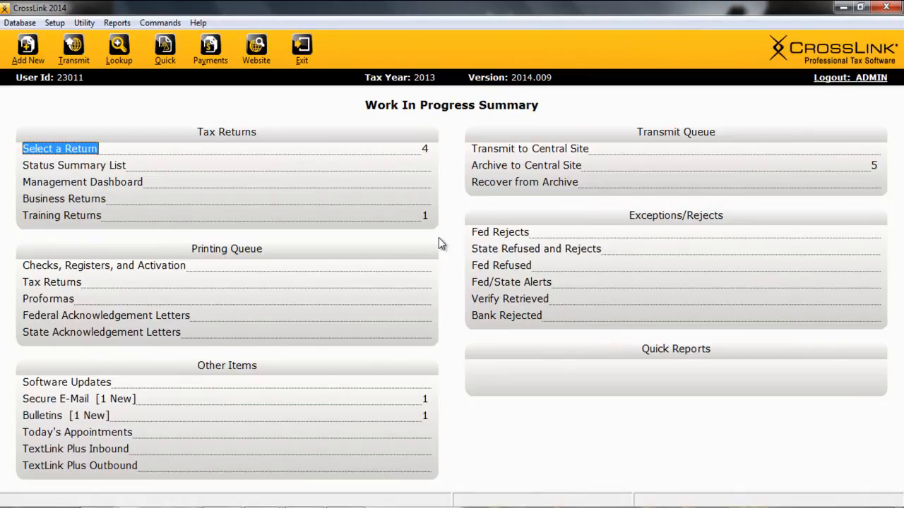
pyautogui.moveTo(145, 191)
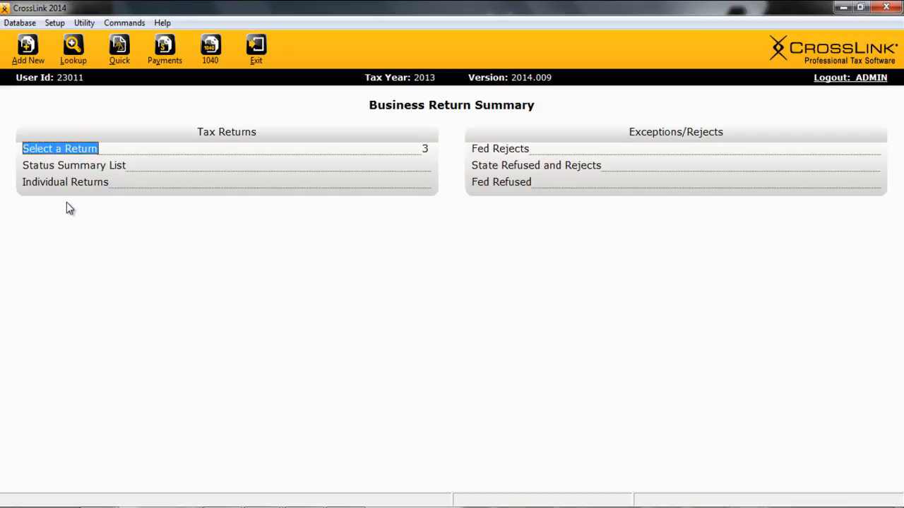
pyautogui.moveTo(65, 223)
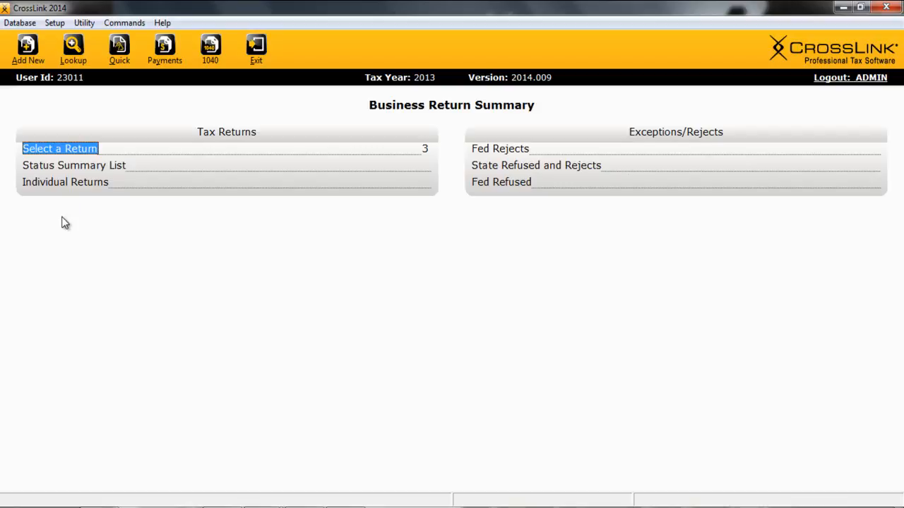
pyautogui.moveTo(535, 175)
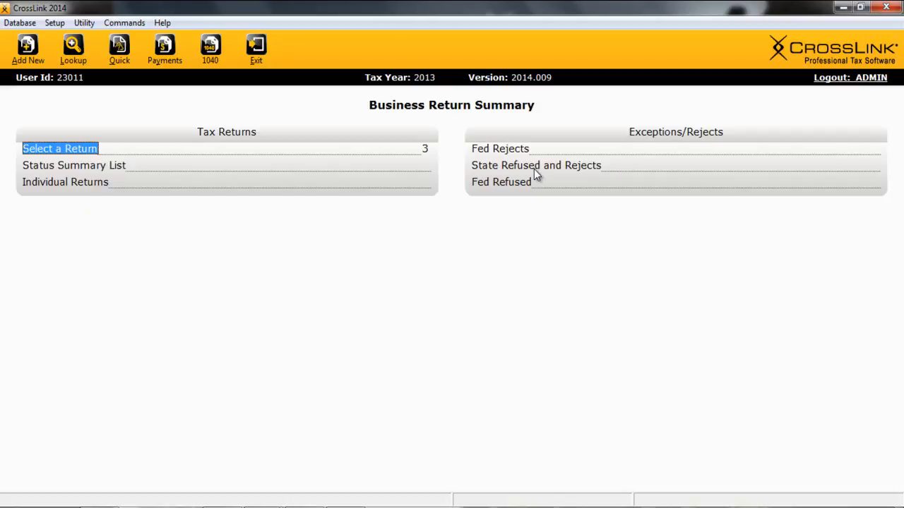
pyautogui.moveTo(26, 49)
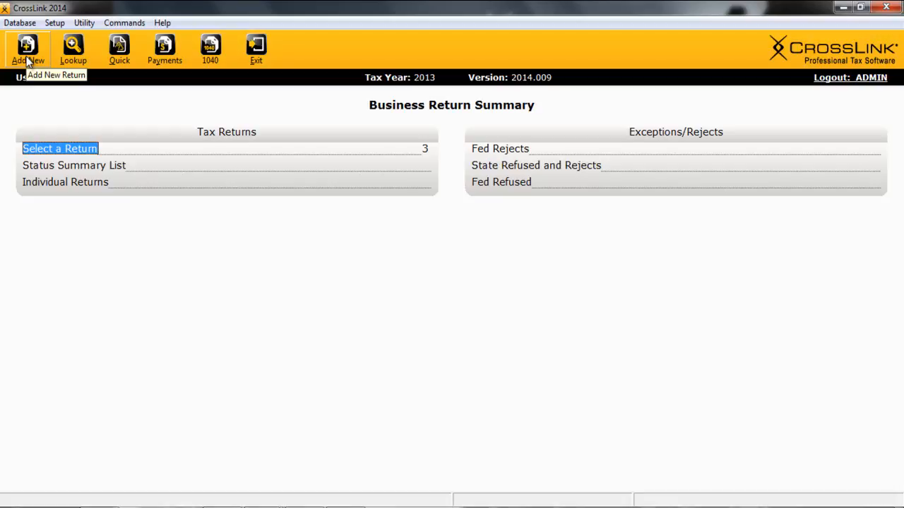
# - Start a new Form 1120 return for EIN 12-2222222, then cancel it
pyautogui.click(27, 50)
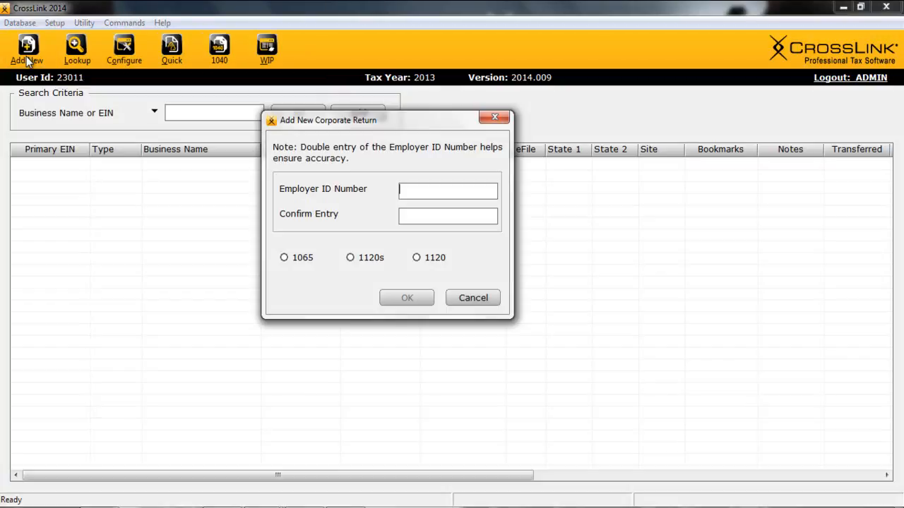
pyautogui.write('12-2222222')
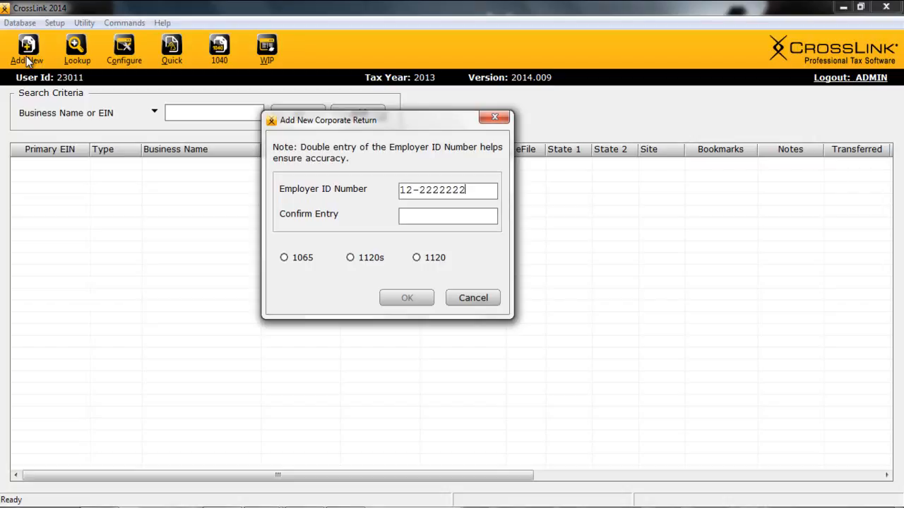
pyautogui.write('12-2222222')
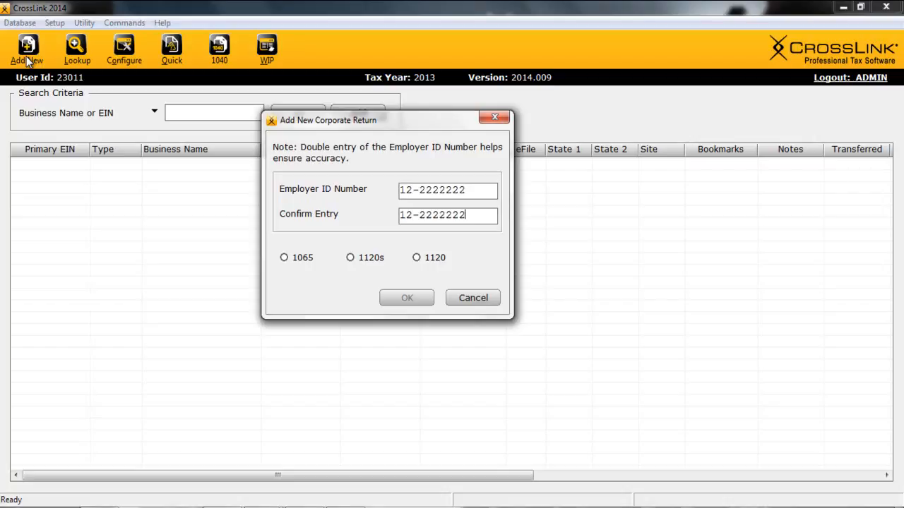
pyautogui.click(417, 257)
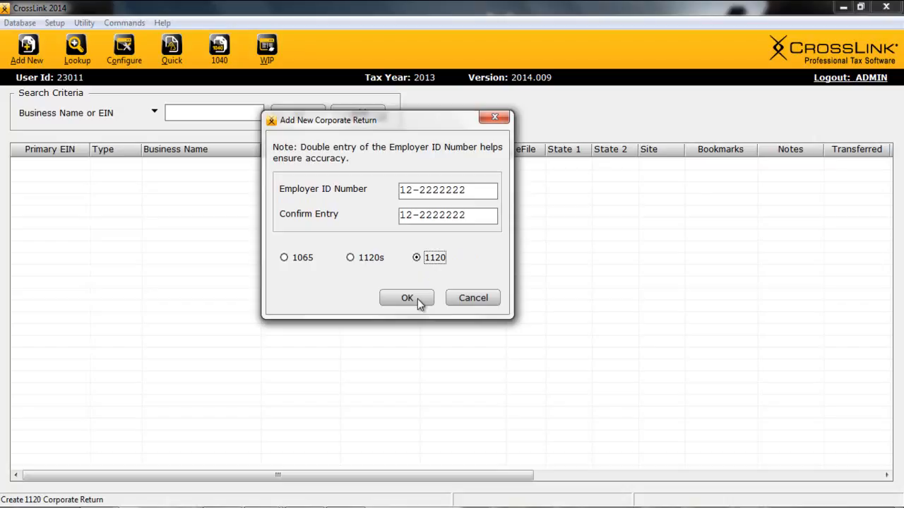
pyautogui.moveTo(482, 301)
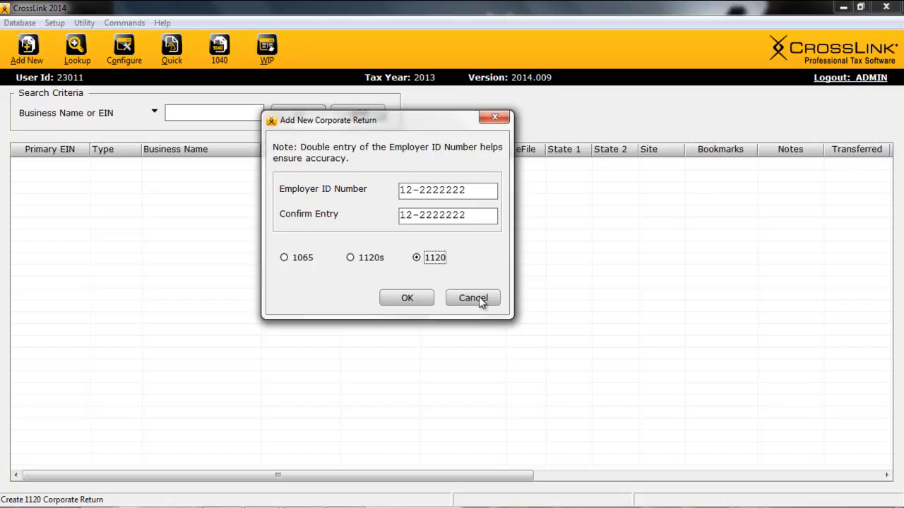
pyautogui.click(473, 297)
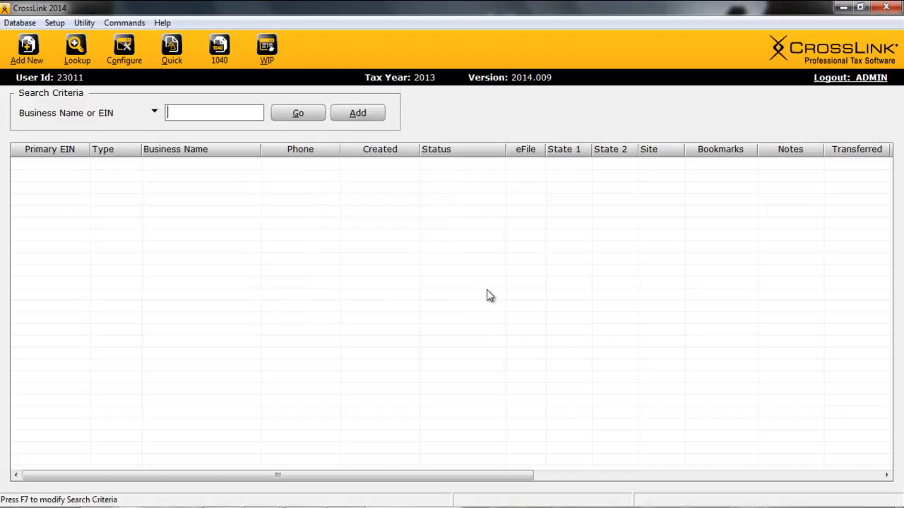
pyautogui.moveTo(240, 195)
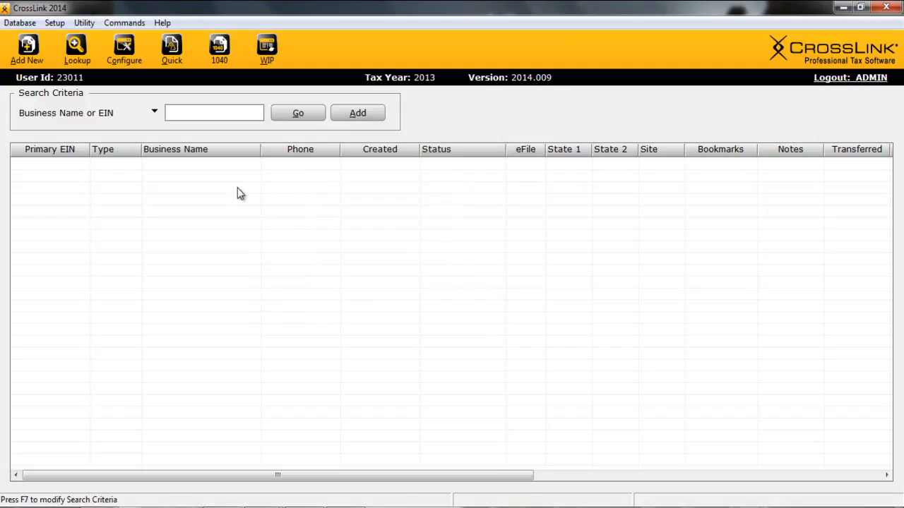
pyautogui.moveTo(58, 118)
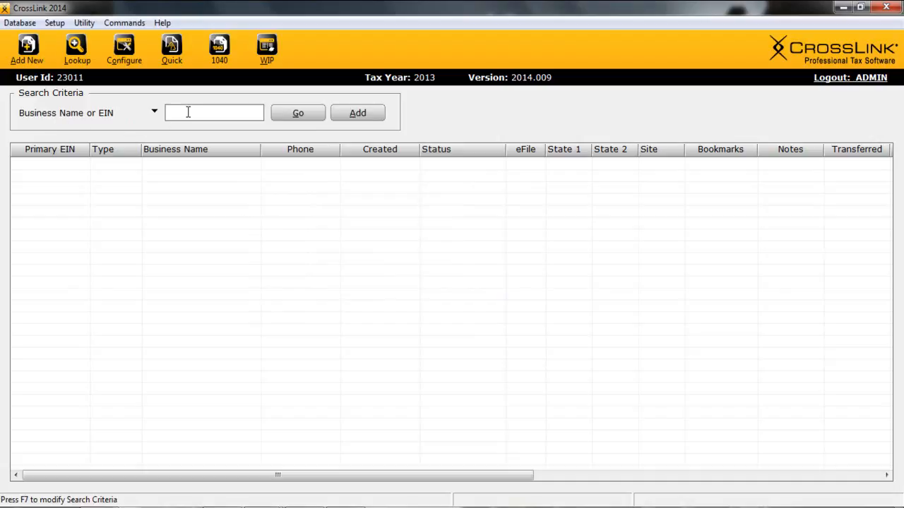
# - Search the business returns and open the GARNER INDUSTRIES 1120 return
pyautogui.click(297, 113)
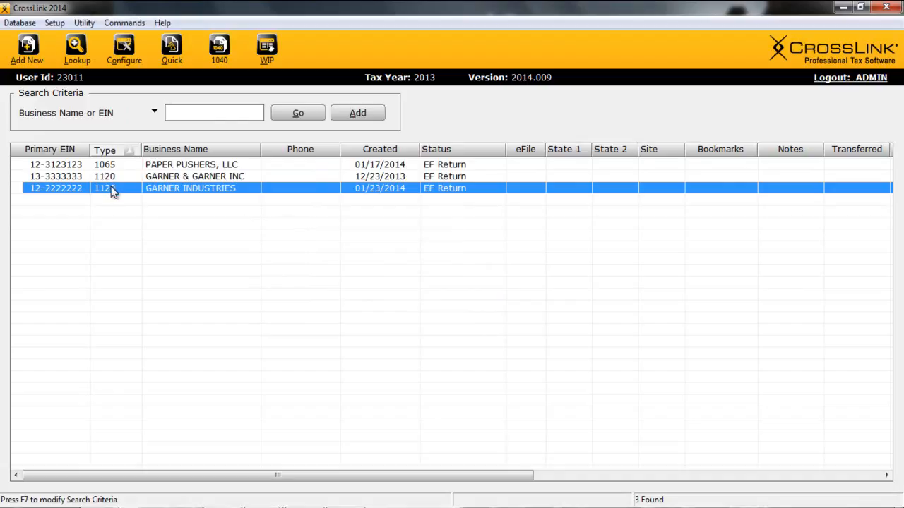
pyautogui.moveTo(238, 194)
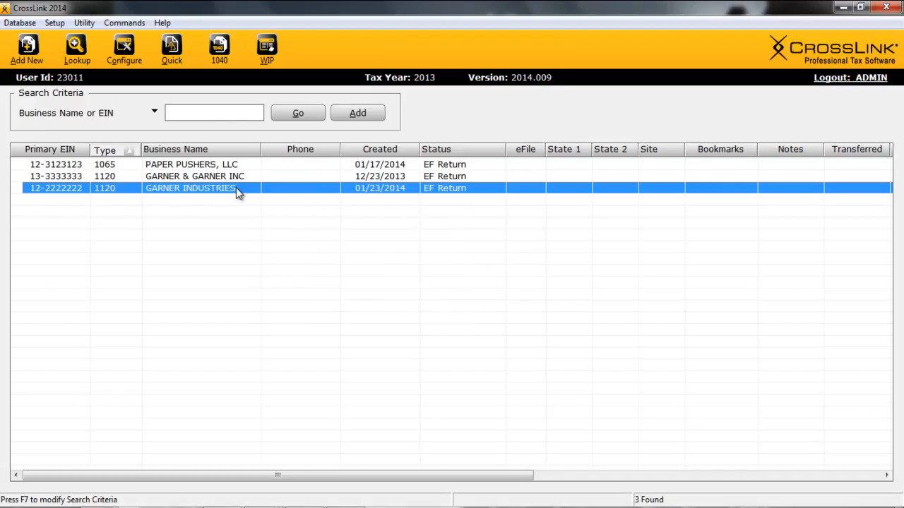
pyautogui.doubleClick(191, 187)
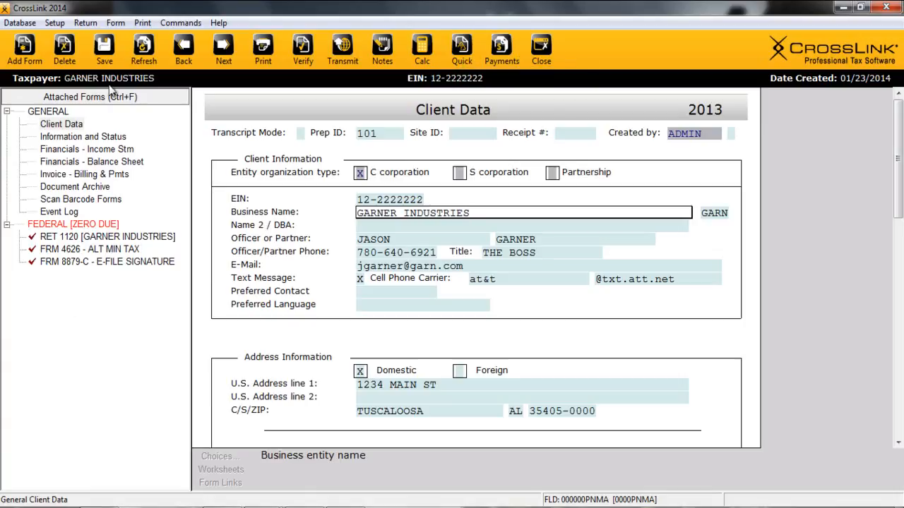
pyautogui.moveTo(168, 87)
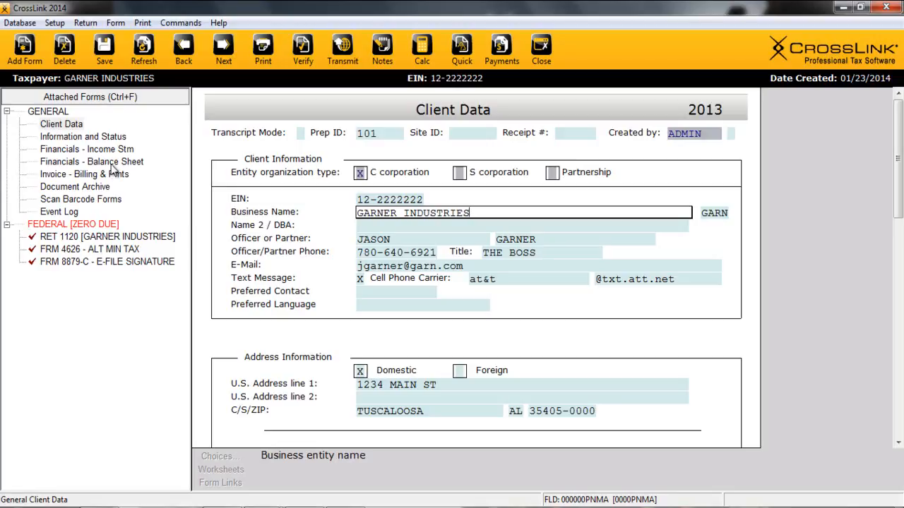
pyautogui.moveTo(403, 251)
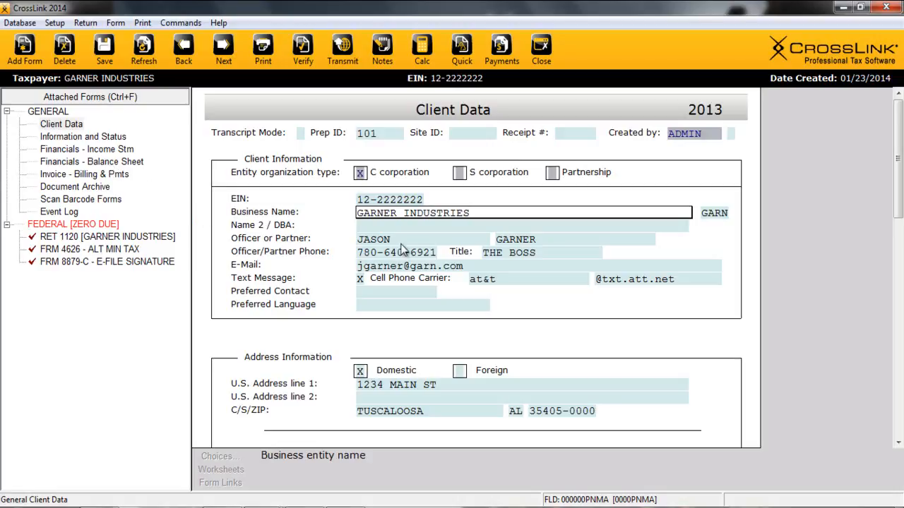
pyautogui.moveTo(404, 249)
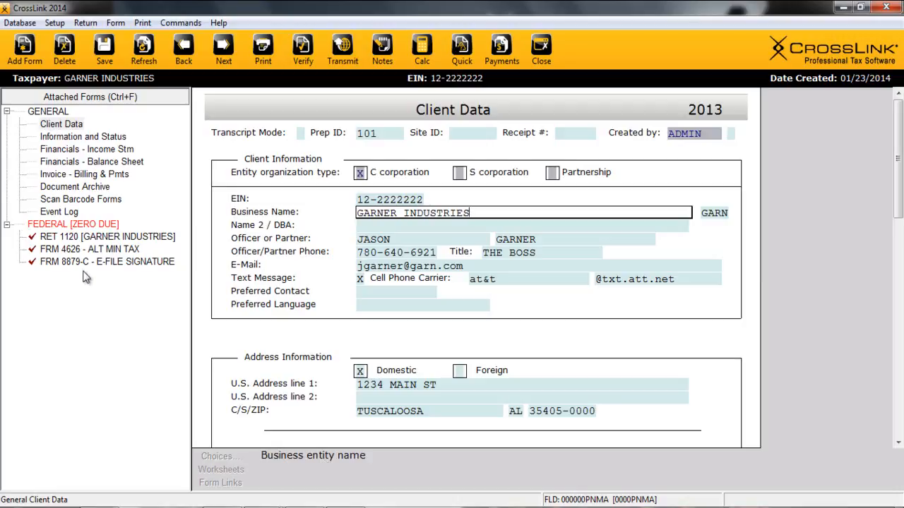
pyautogui.moveTo(261, 144)
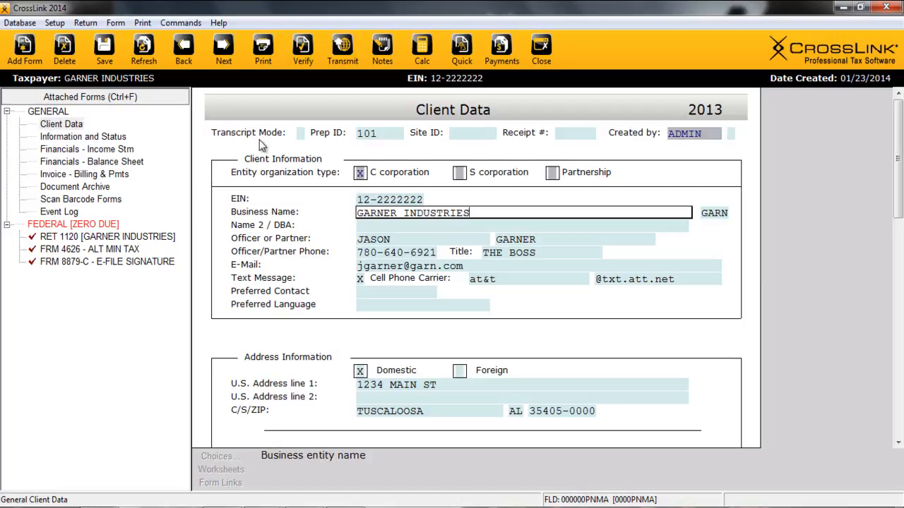
pyautogui.moveTo(339, 233)
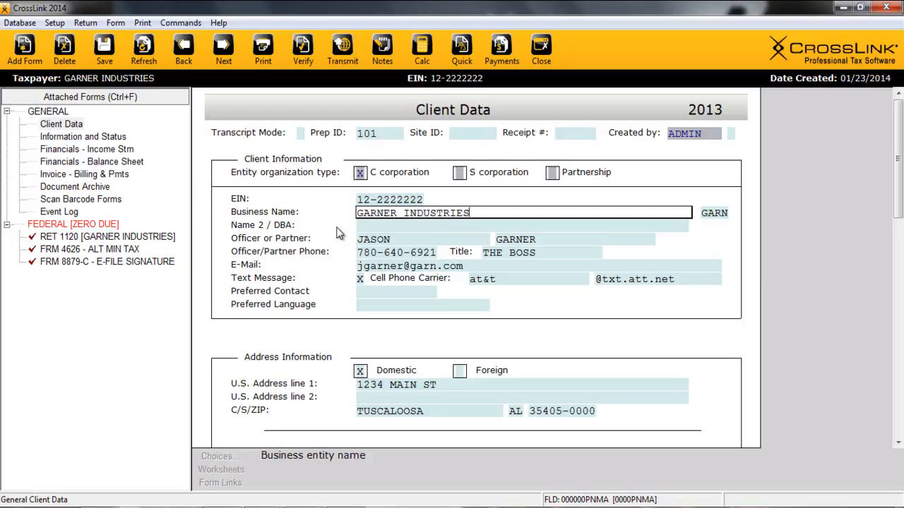
pyautogui.moveTo(324, 238)
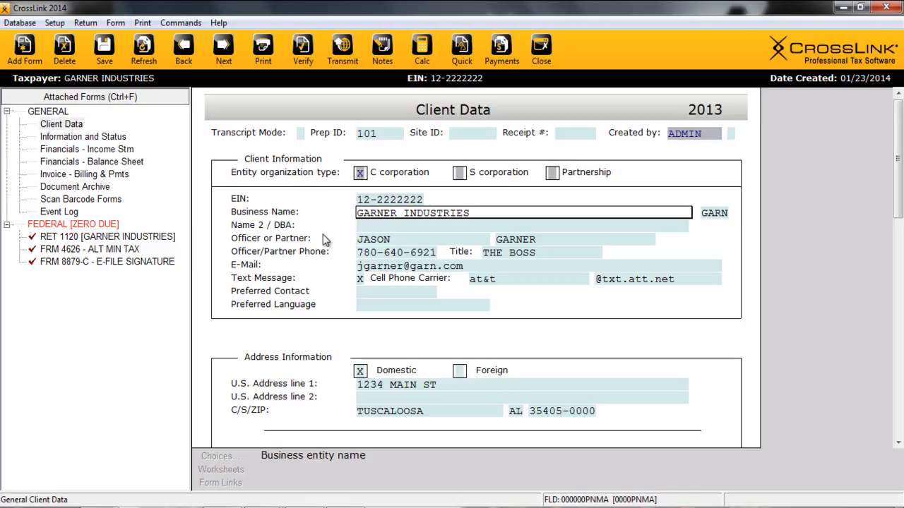
pyautogui.moveTo(387, 247)
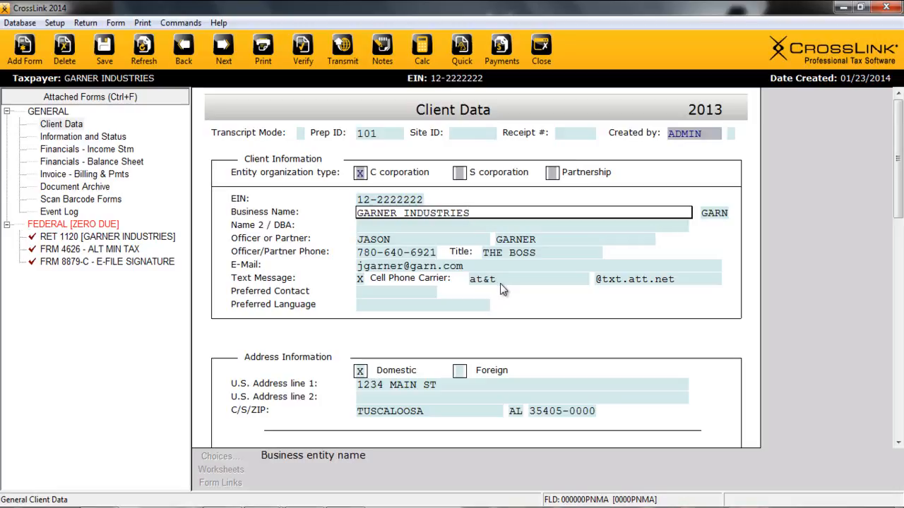
pyautogui.scroll(-3)
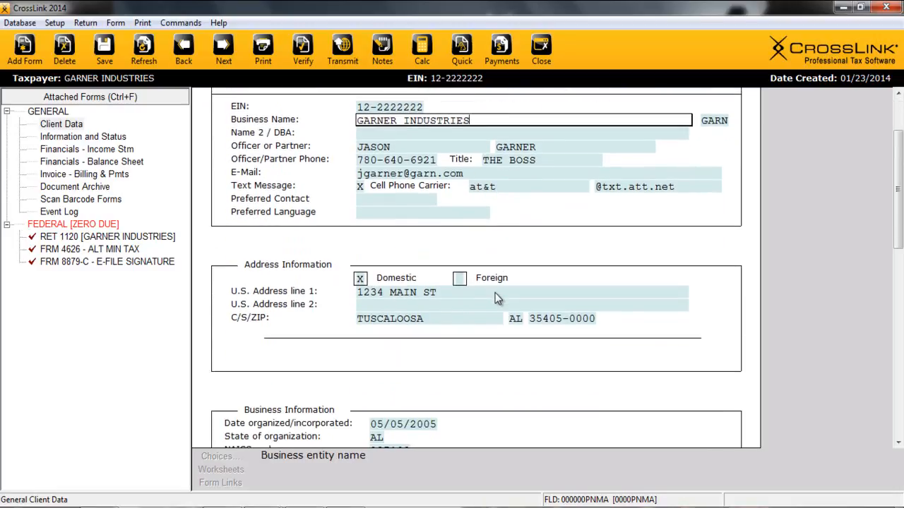
pyautogui.moveTo(491, 305)
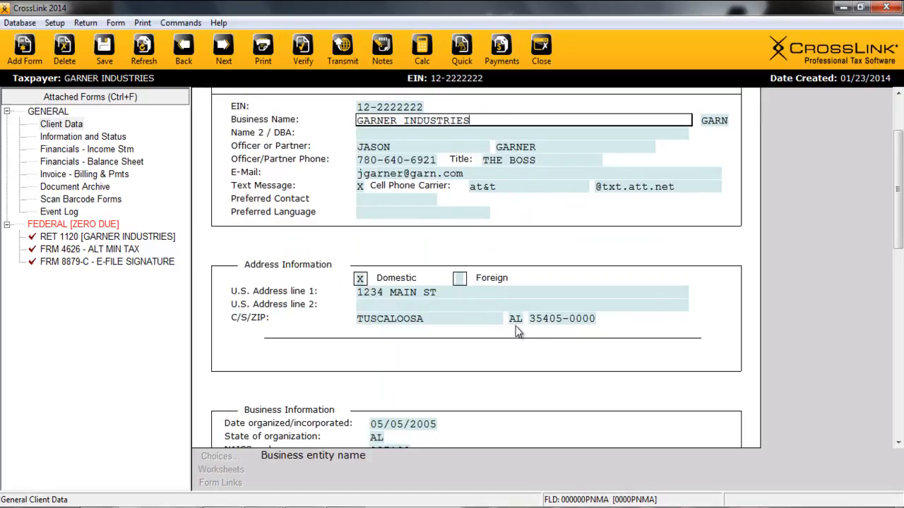
pyautogui.moveTo(552, 332)
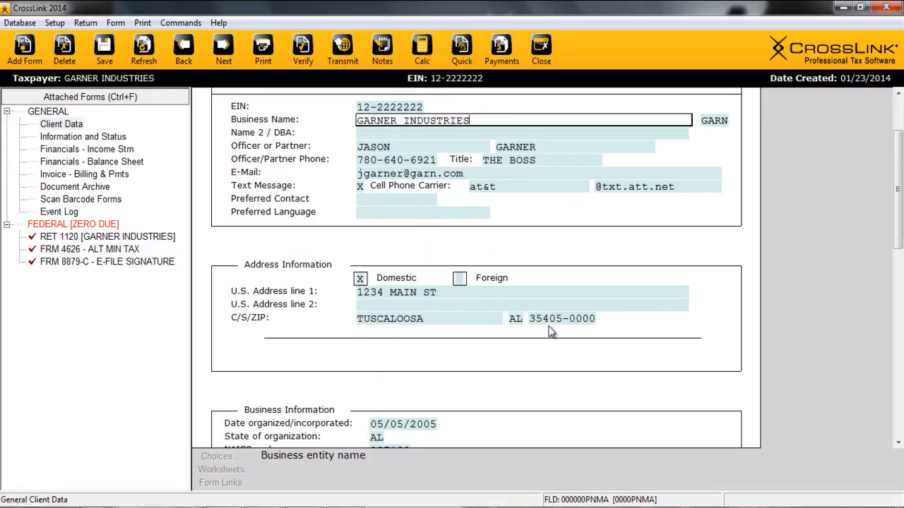
pyautogui.scroll(-3)
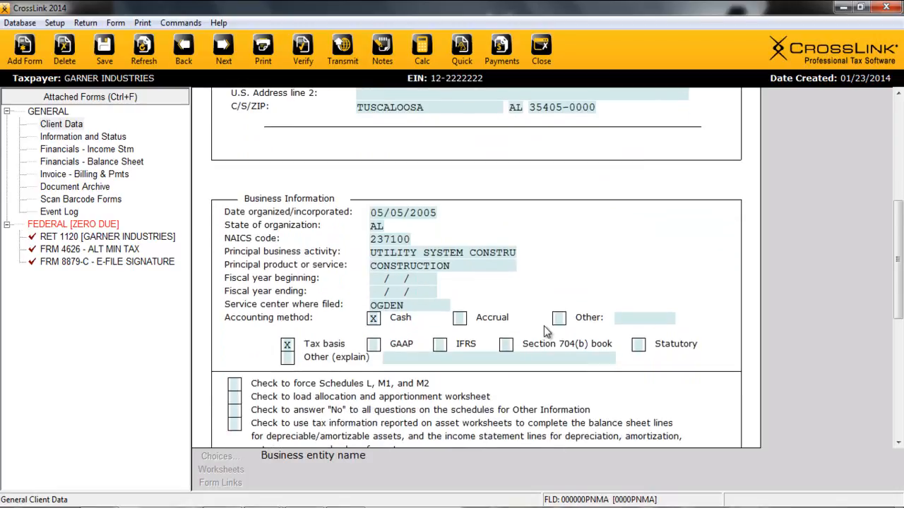
pyautogui.scroll(-3)
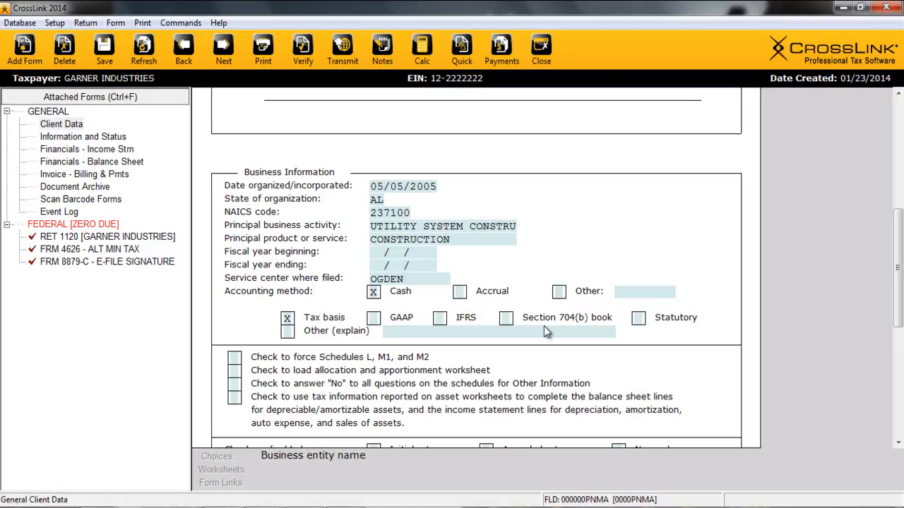
pyautogui.click(391, 212)
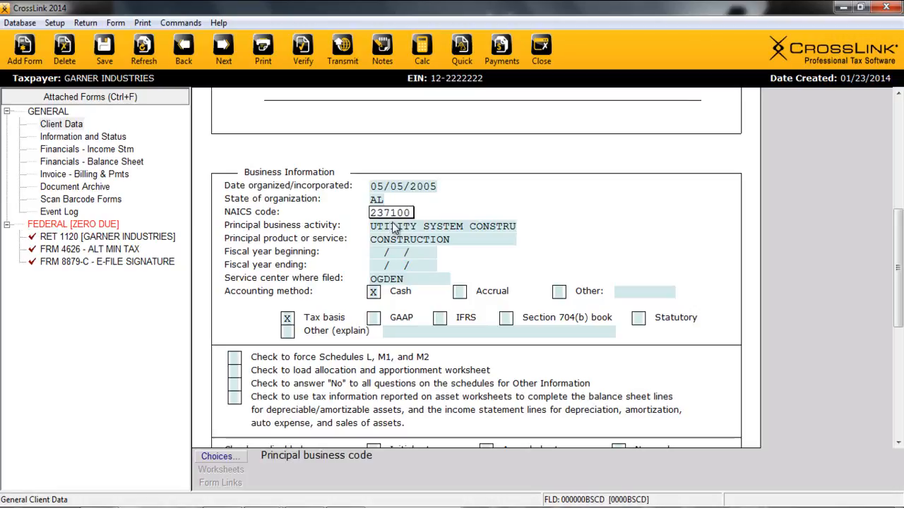
pyautogui.moveTo(238, 462)
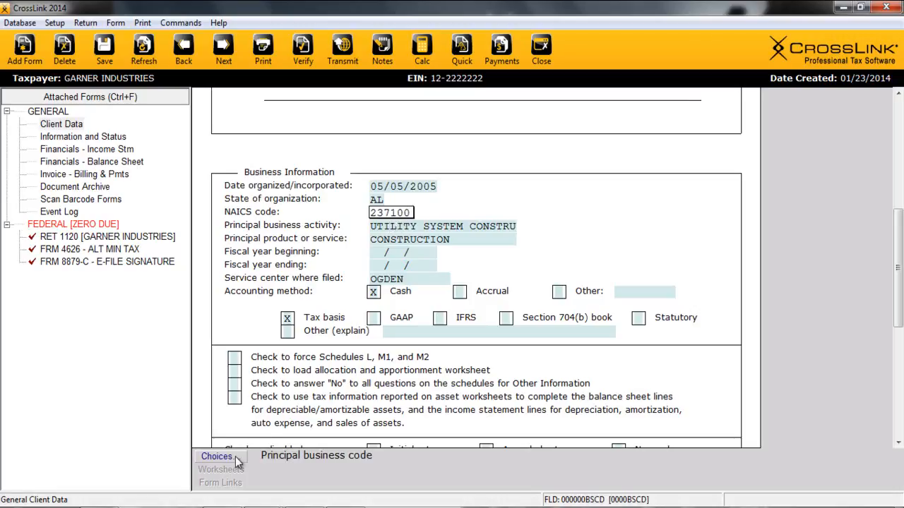
pyautogui.moveTo(219, 456)
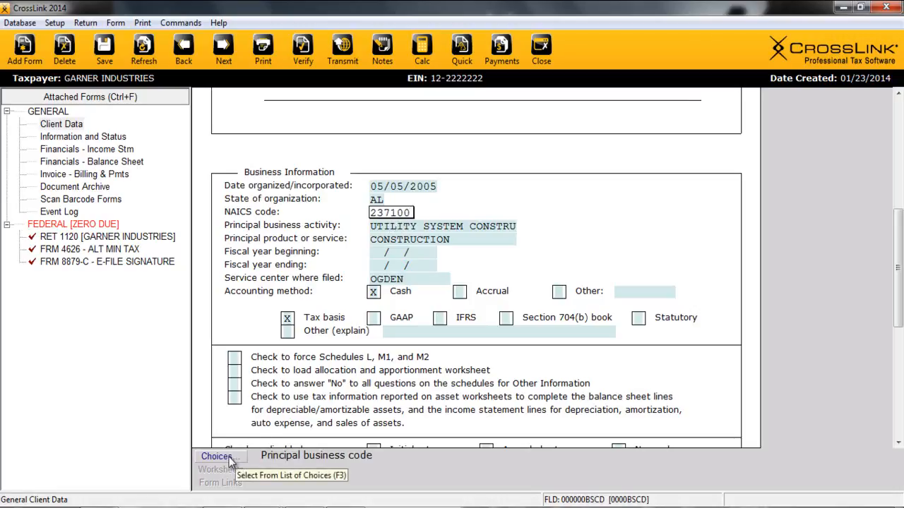
pyautogui.click(219, 456)
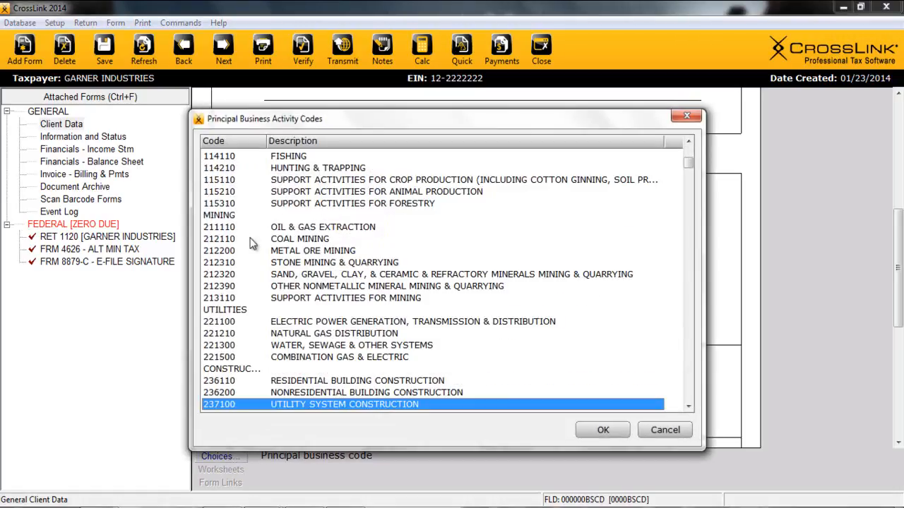
pyautogui.moveTo(350, 390)
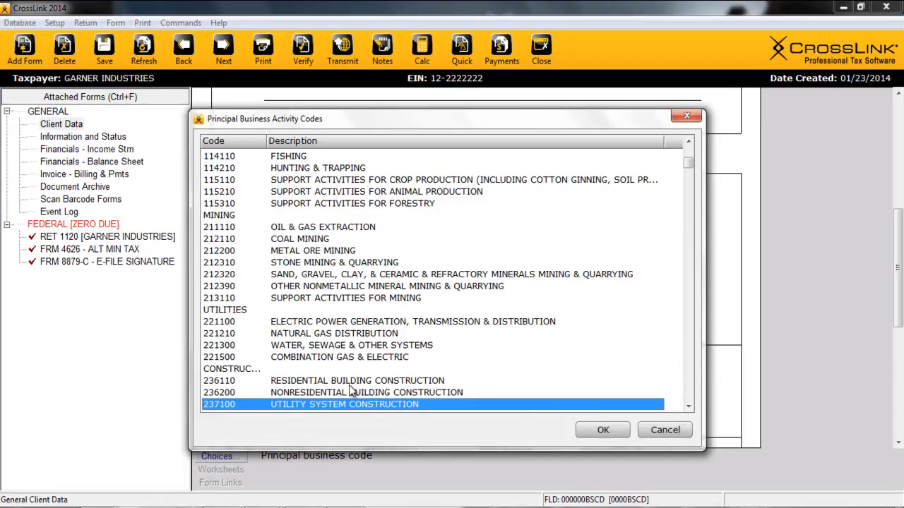
pyautogui.moveTo(643, 446)
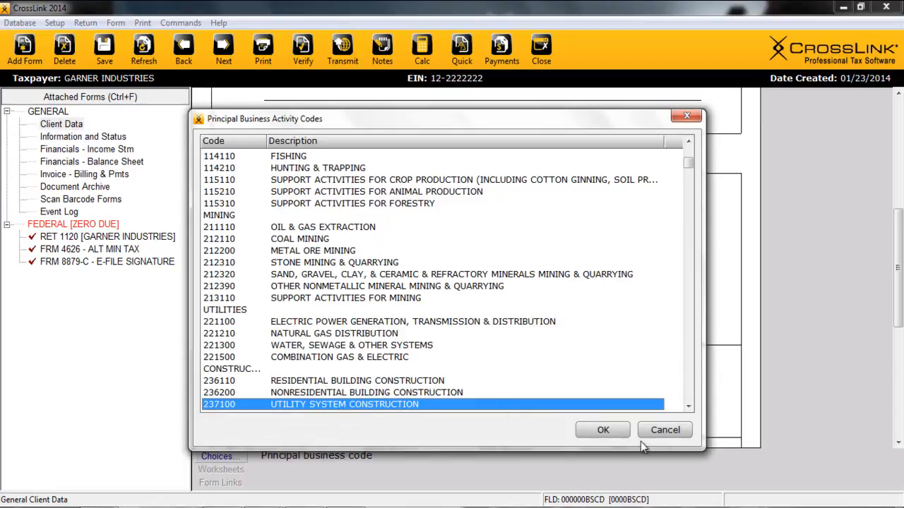
pyautogui.click(602, 430)
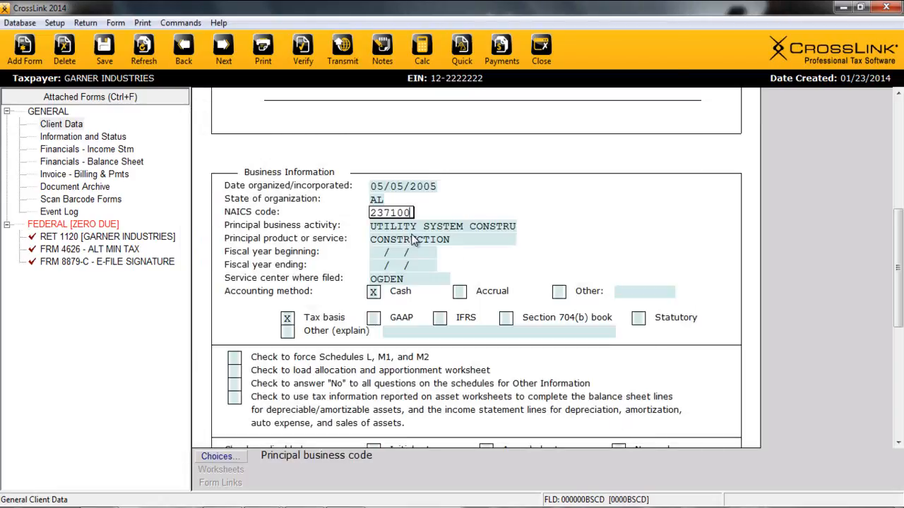
pyautogui.click(443, 239)
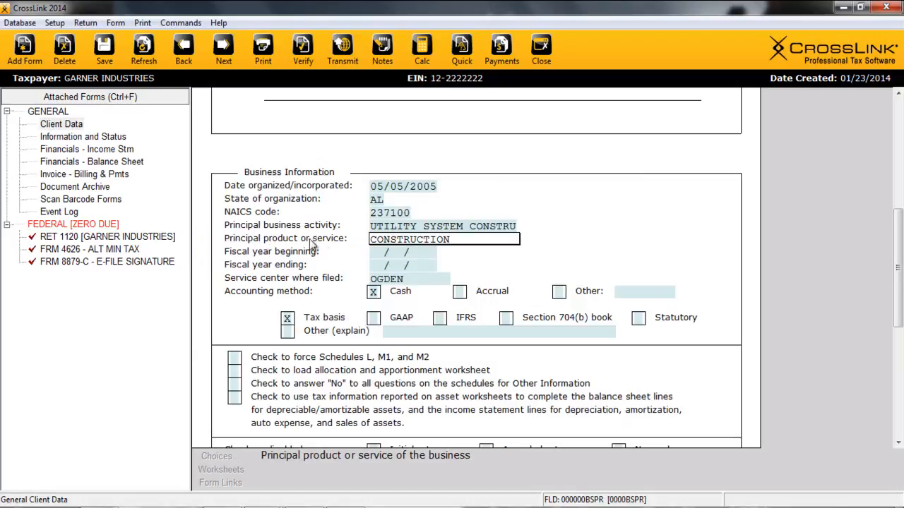
pyautogui.moveTo(265, 265)
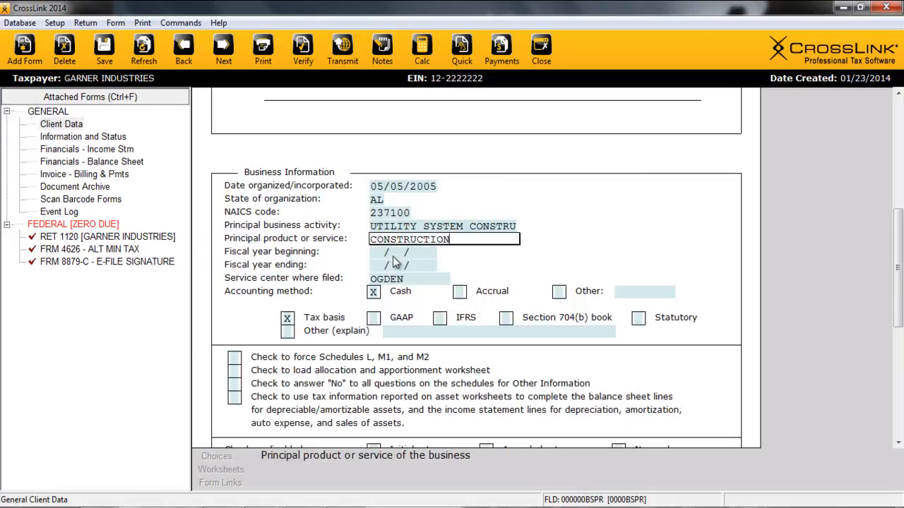
pyautogui.click(411, 279)
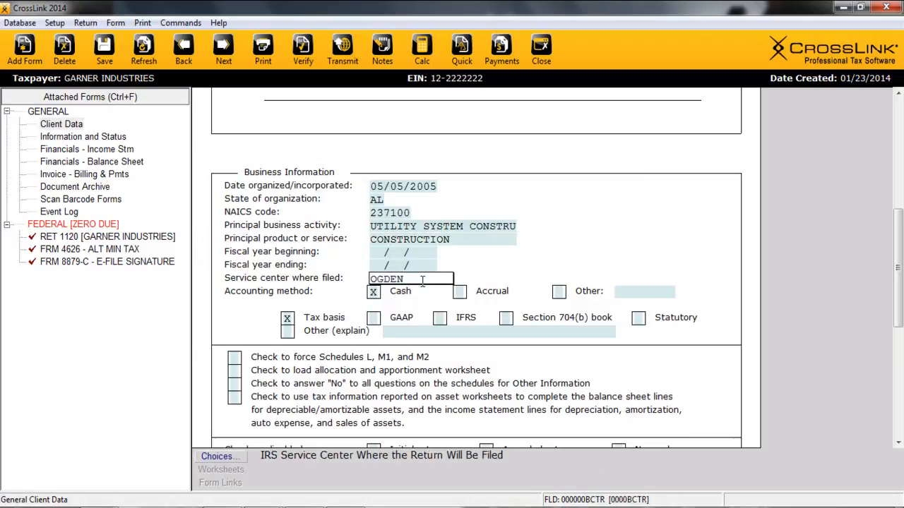
pyautogui.scroll(-3)
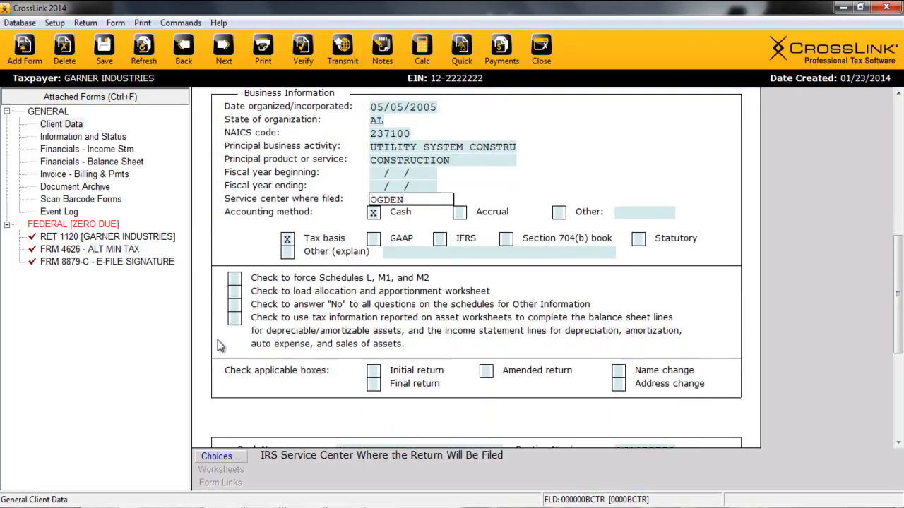
pyautogui.moveTo(221, 351)
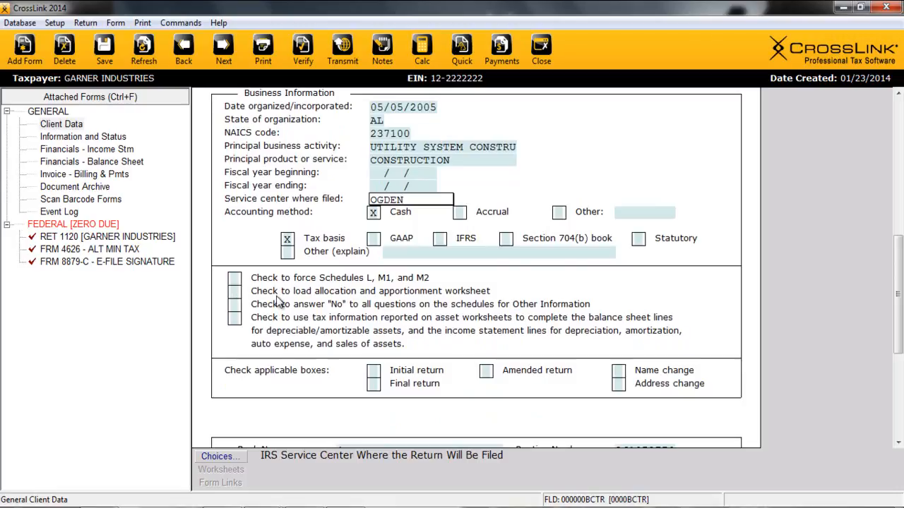
pyautogui.click(410, 199)
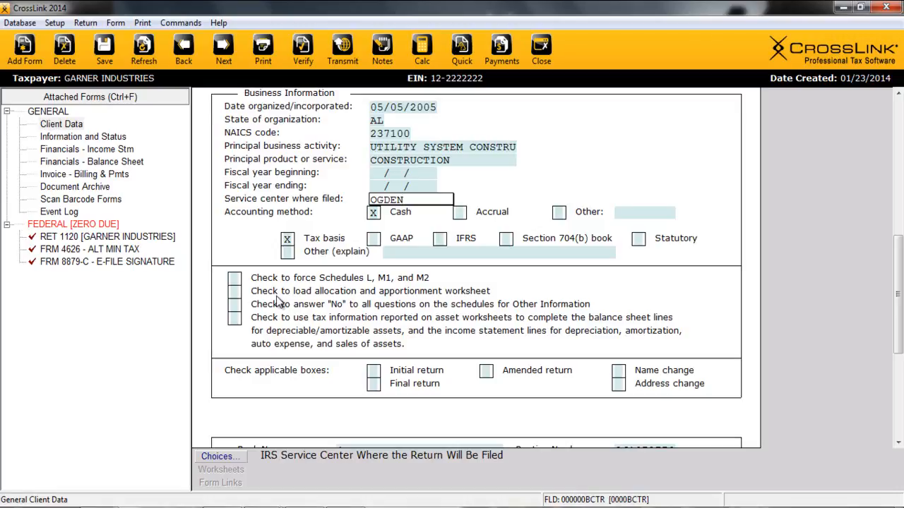
pyautogui.scroll(-3)
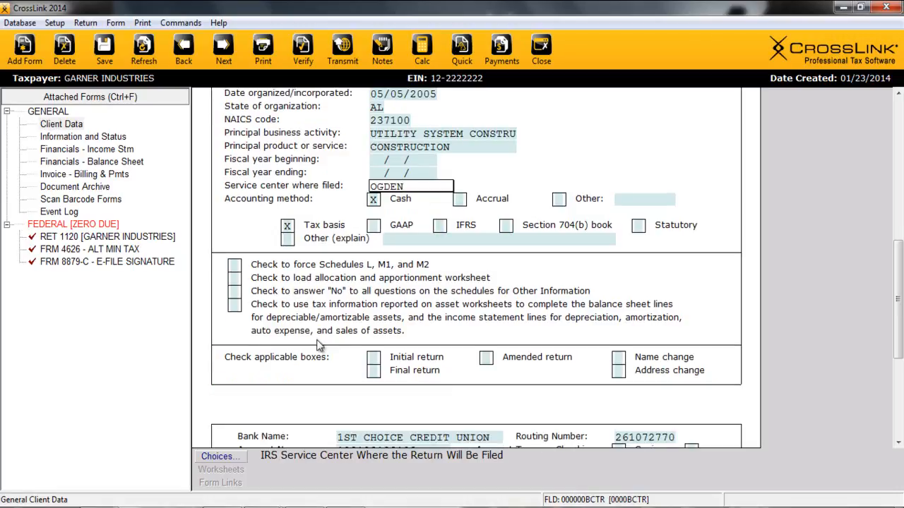
pyautogui.scroll(-3)
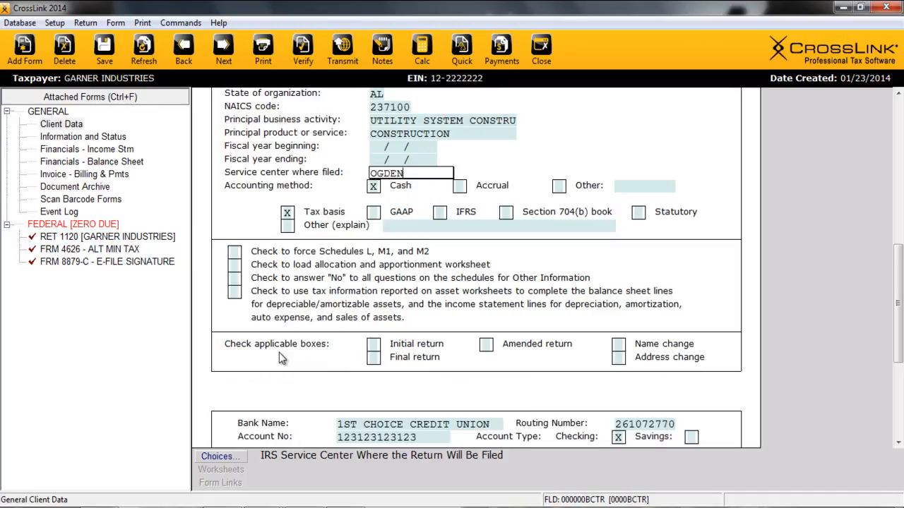
pyautogui.moveTo(620, 348)
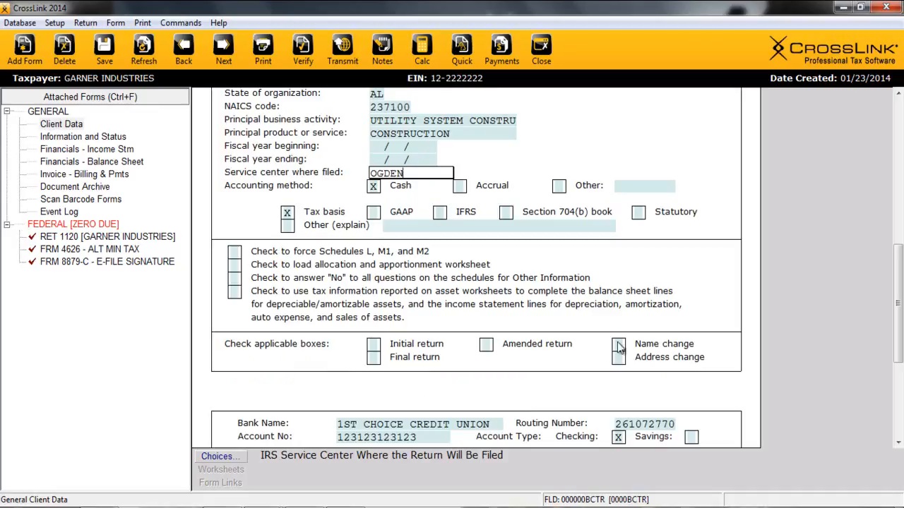
pyautogui.scroll(-3)
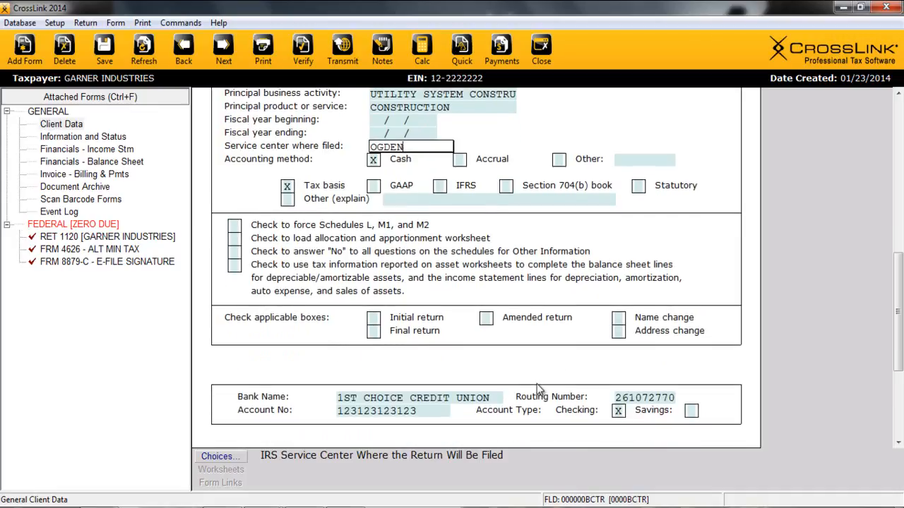
pyautogui.scroll(-3)
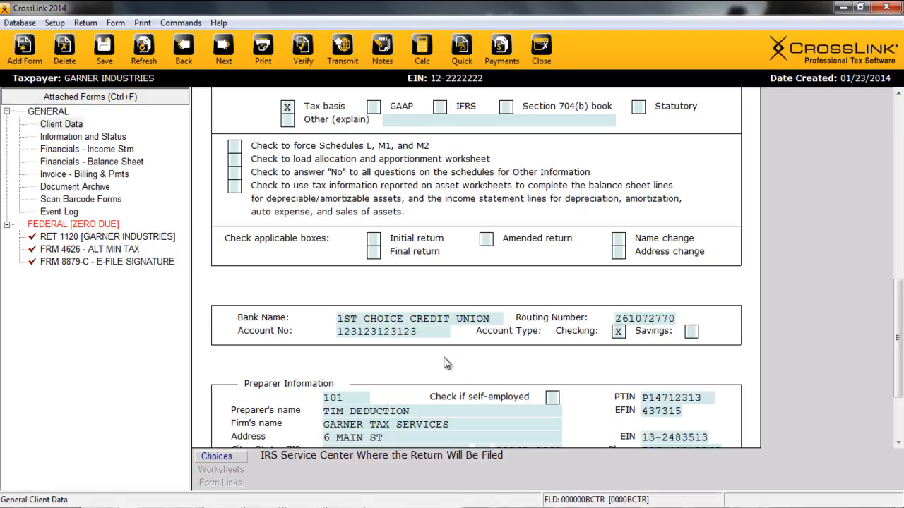
pyautogui.click(416, 318)
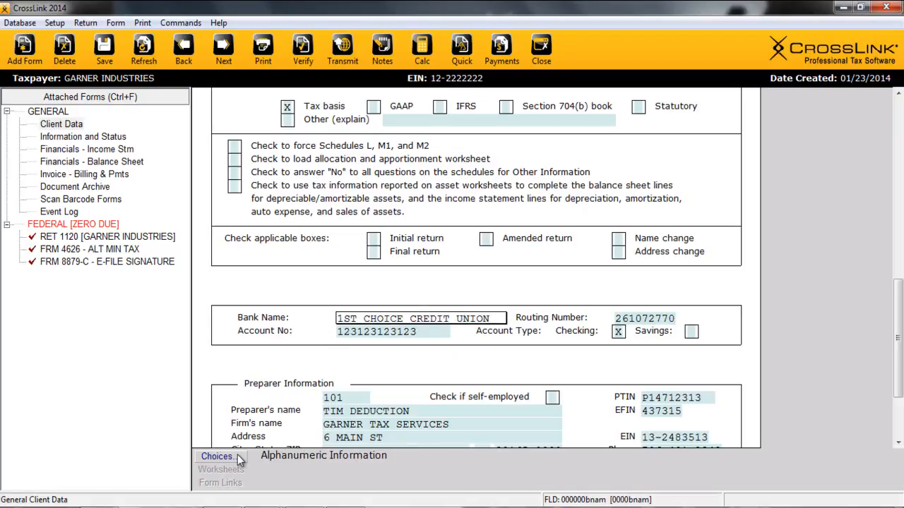
pyautogui.moveTo(219, 457)
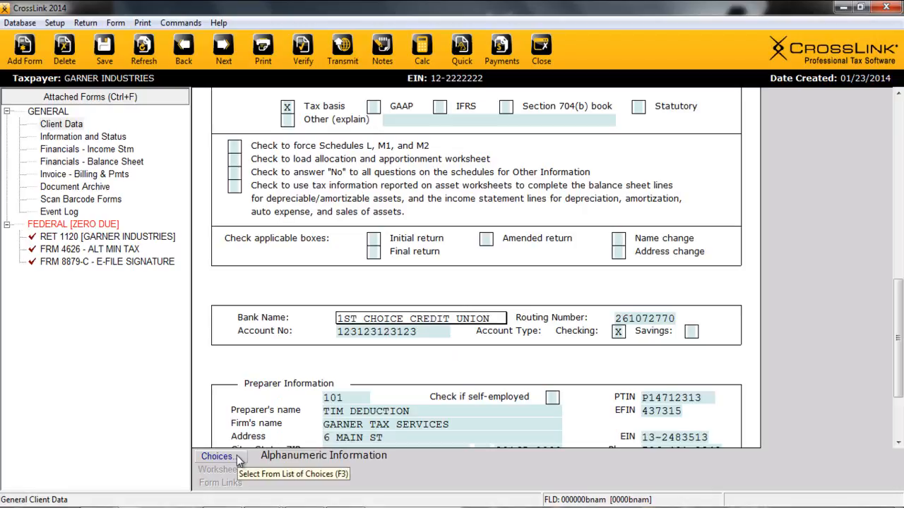
pyautogui.scroll(-3)
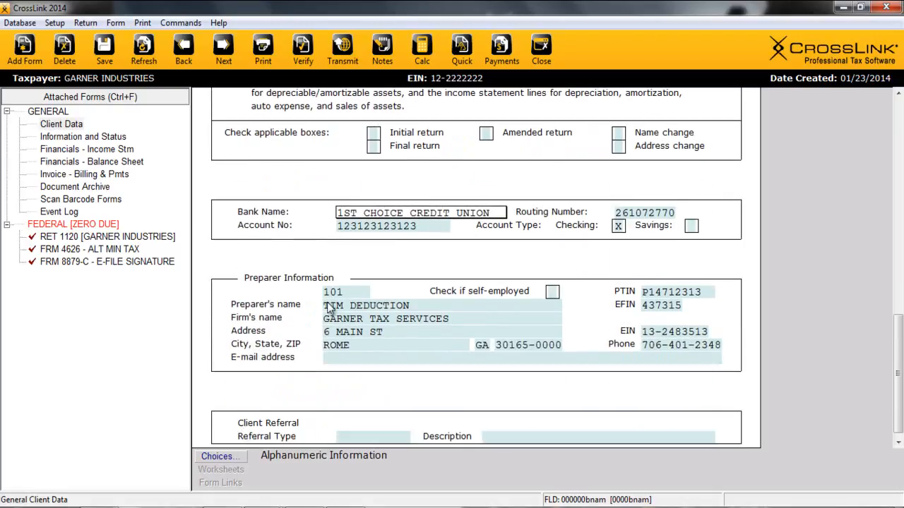
pyautogui.click(346, 291)
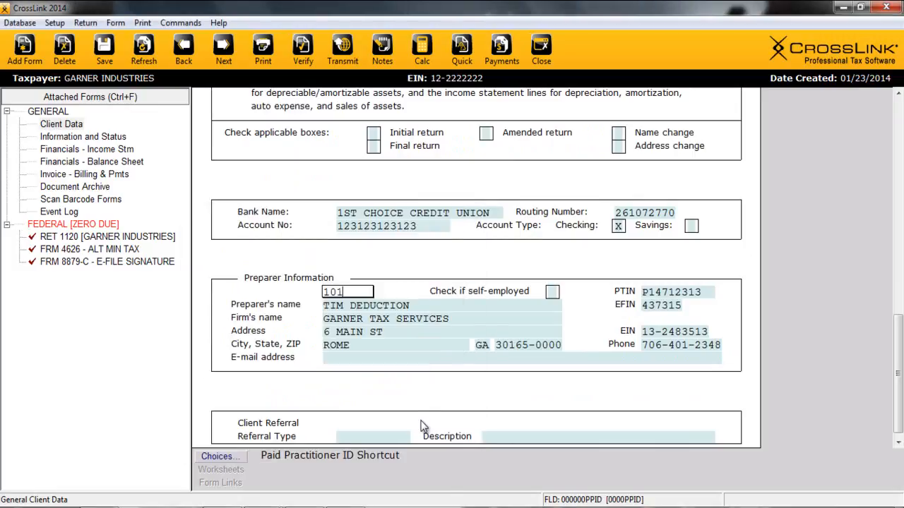
pyautogui.moveTo(445, 388)
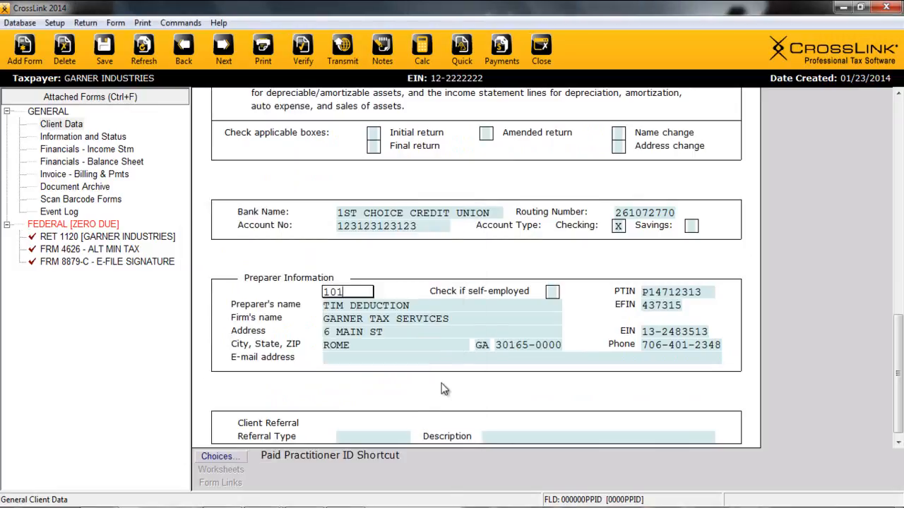
pyautogui.moveTo(355, 335)
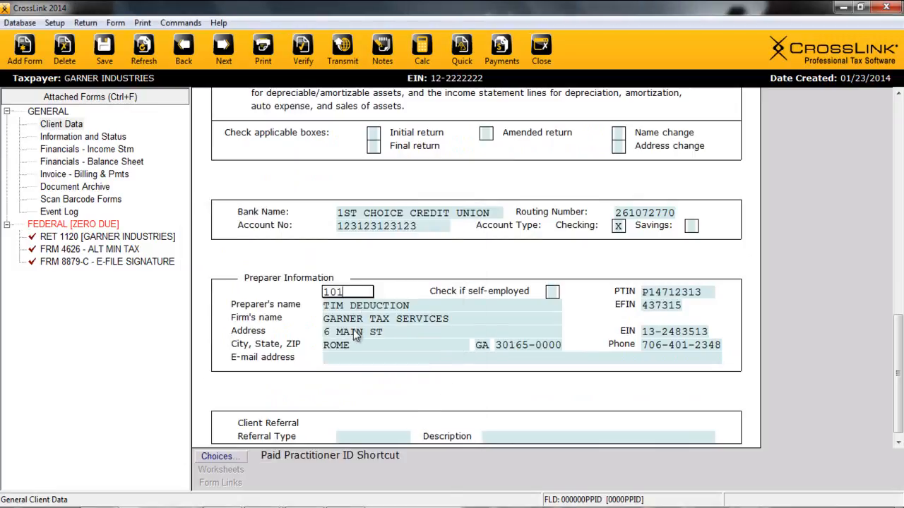
pyautogui.moveTo(661, 312)
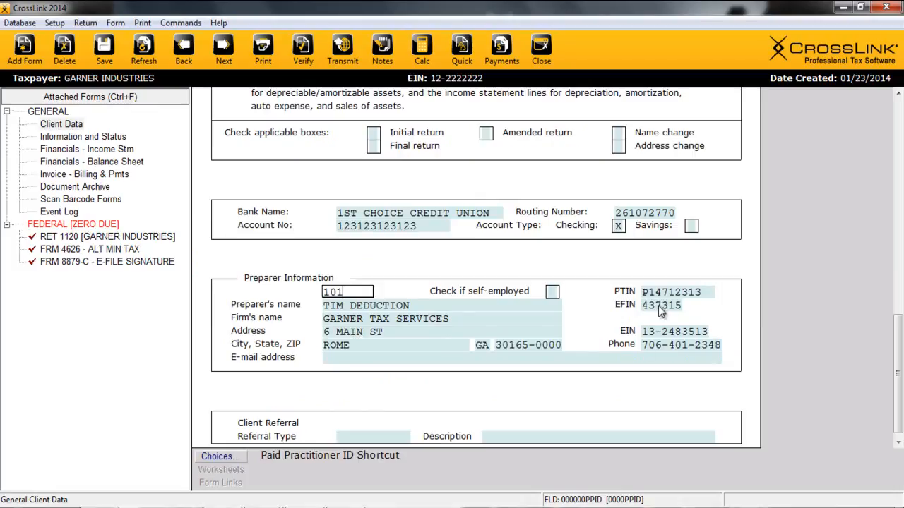
pyautogui.scroll(-3)
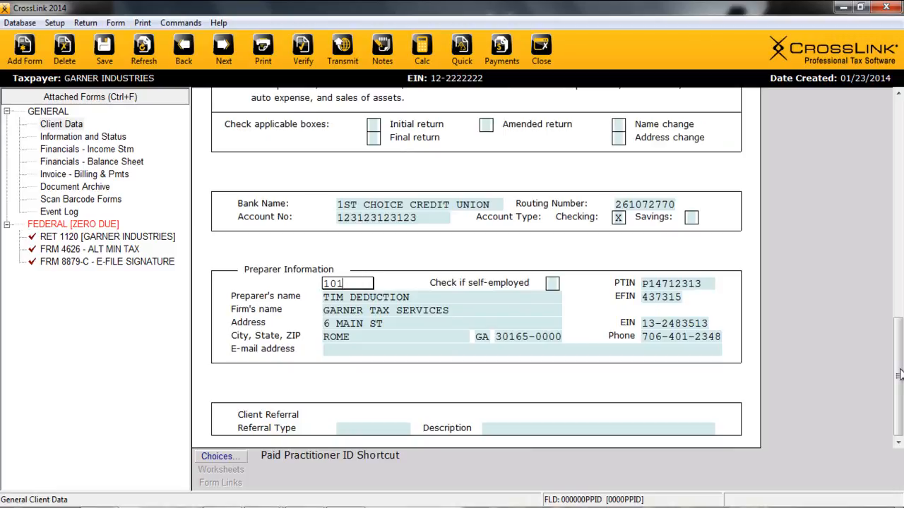
pyautogui.moveTo(62, 249)
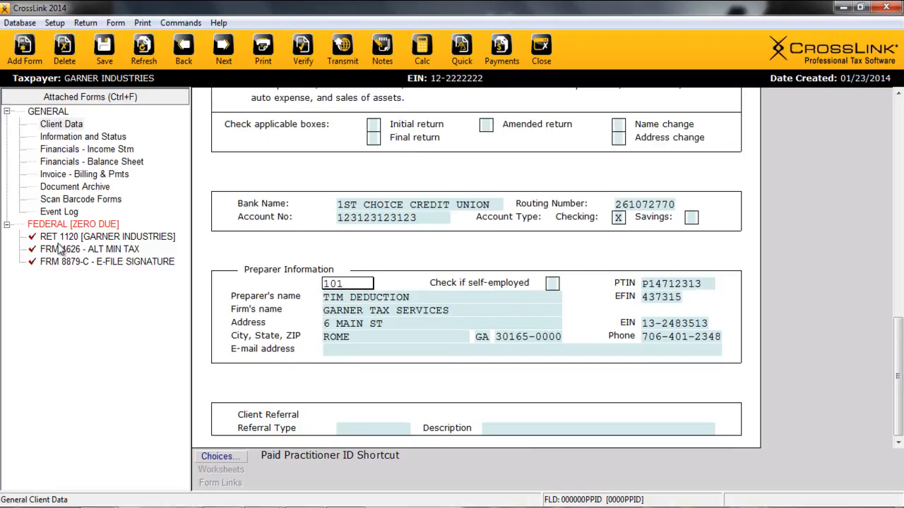
pyautogui.moveTo(64, 247)
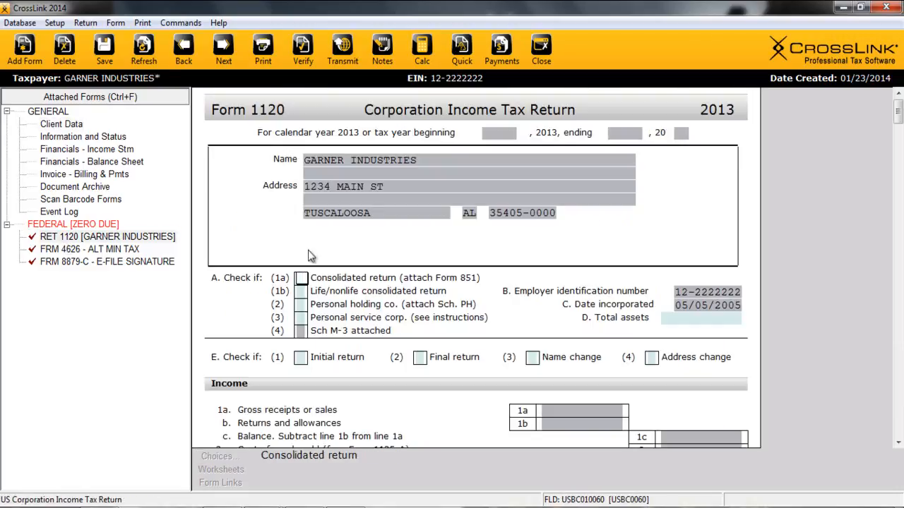
pyautogui.moveTo(478, 214)
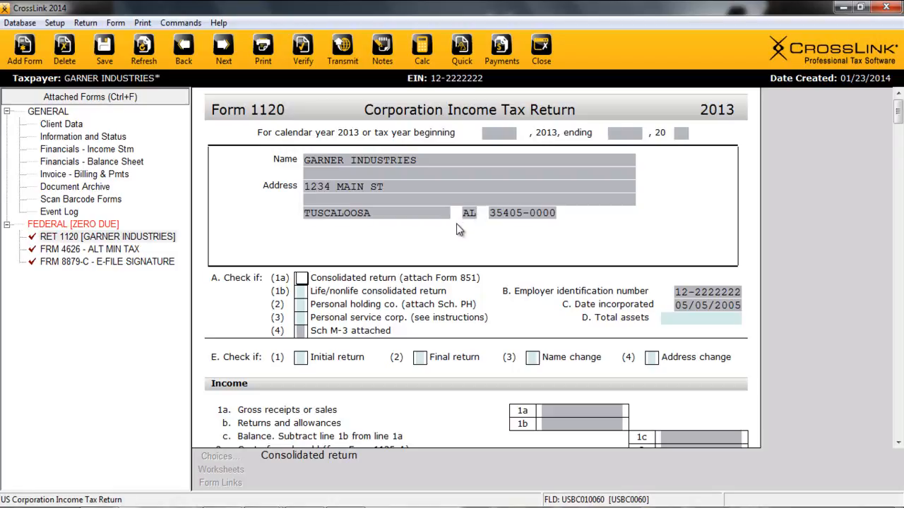
# - Scroll down Garner Industries' Form 1120 to the Income section lines
pyautogui.scroll(-3)
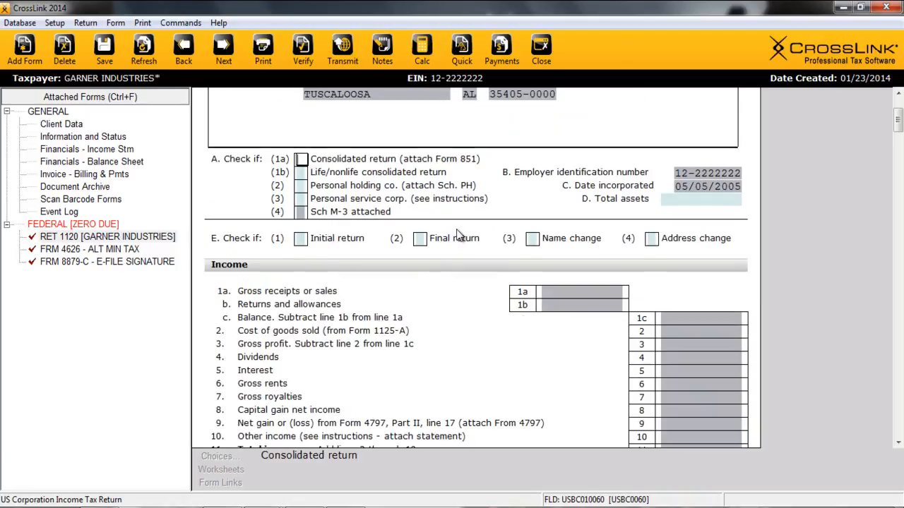
pyautogui.scroll(-3)
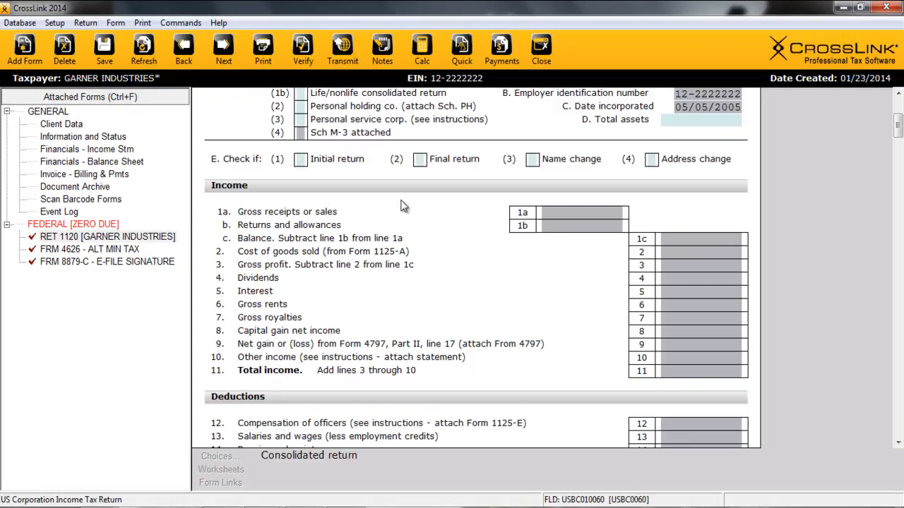
# - Open the Financials - Income Stm worksheet under GENERAL in the forms tree
pyautogui.click(87, 149)
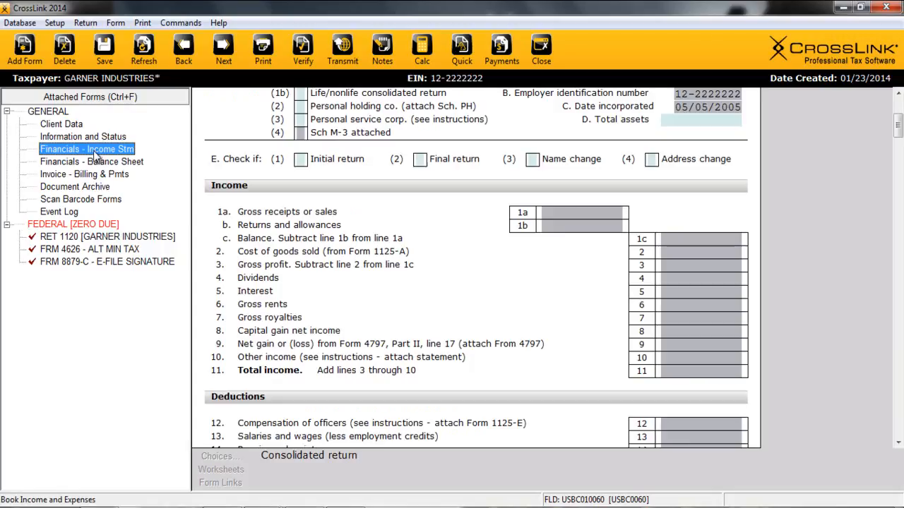
pyautogui.click(86, 149)
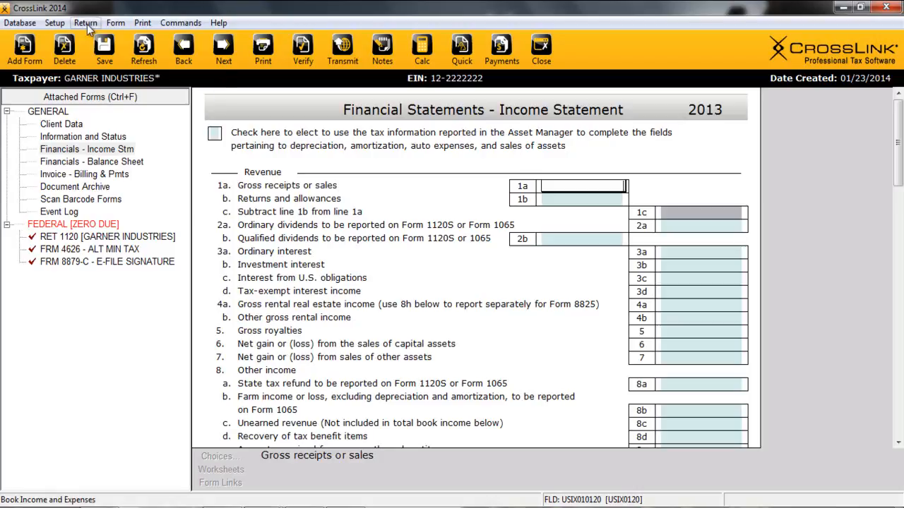
pyautogui.click(85, 23)
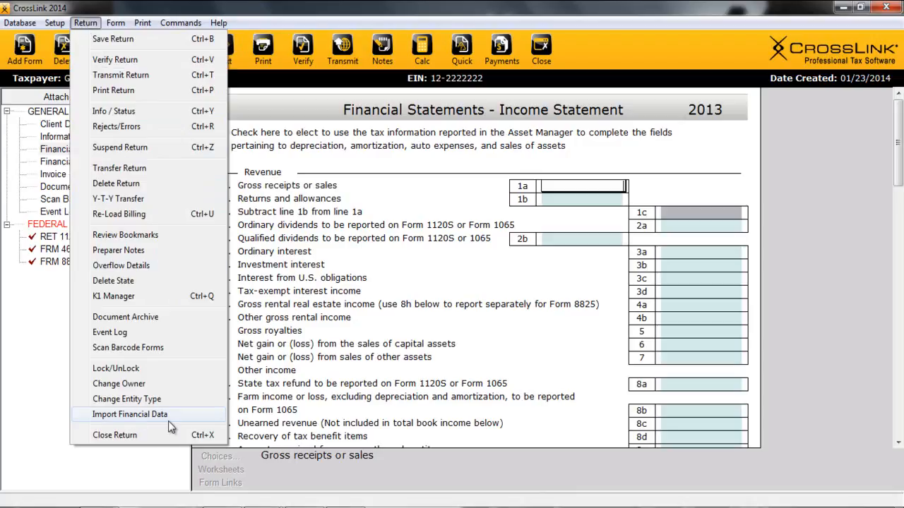
pyautogui.moveTo(175, 423)
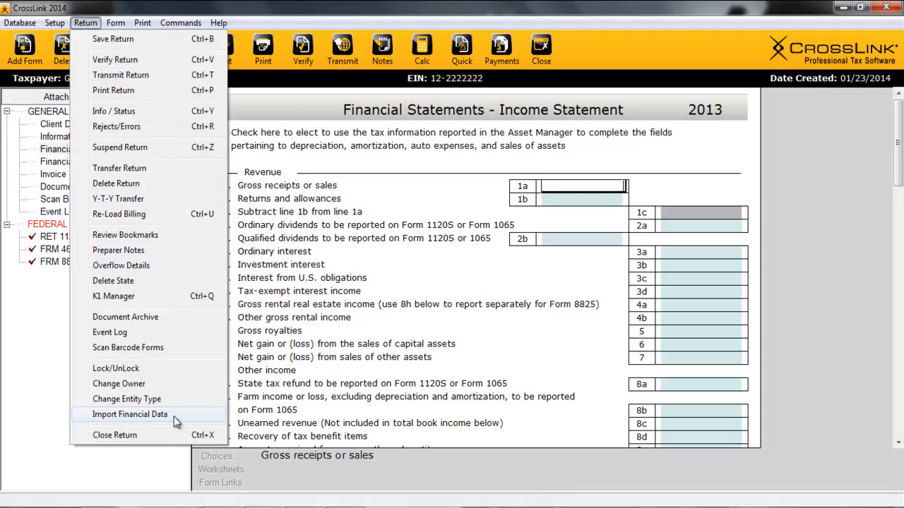
pyautogui.moveTo(445, 214)
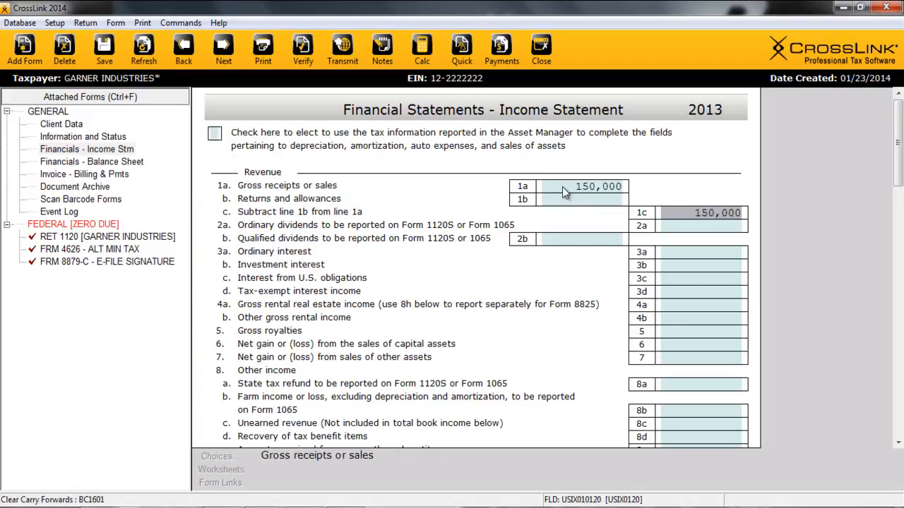
# - Enter returns of 1,500 on line 1b and itemize ordinary interest as 'BANK 1' for 170
pyautogui.click(569, 199)
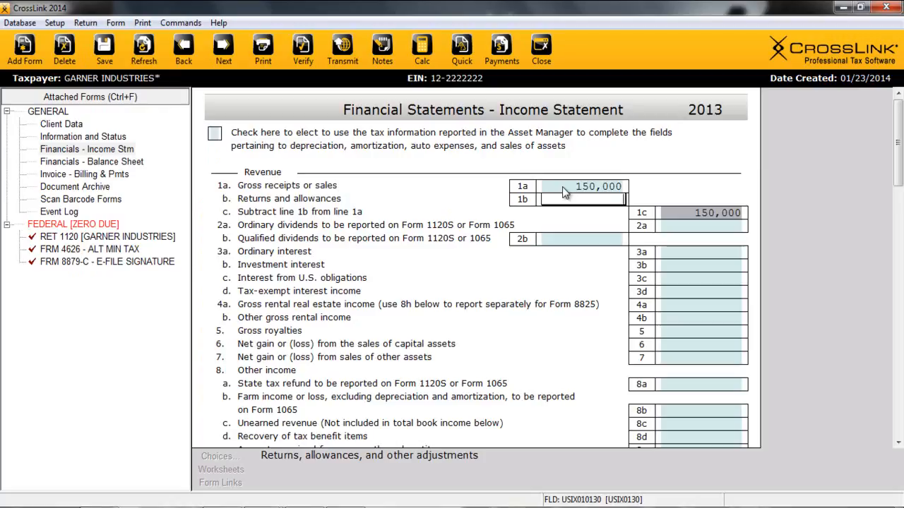
pyautogui.write('15')
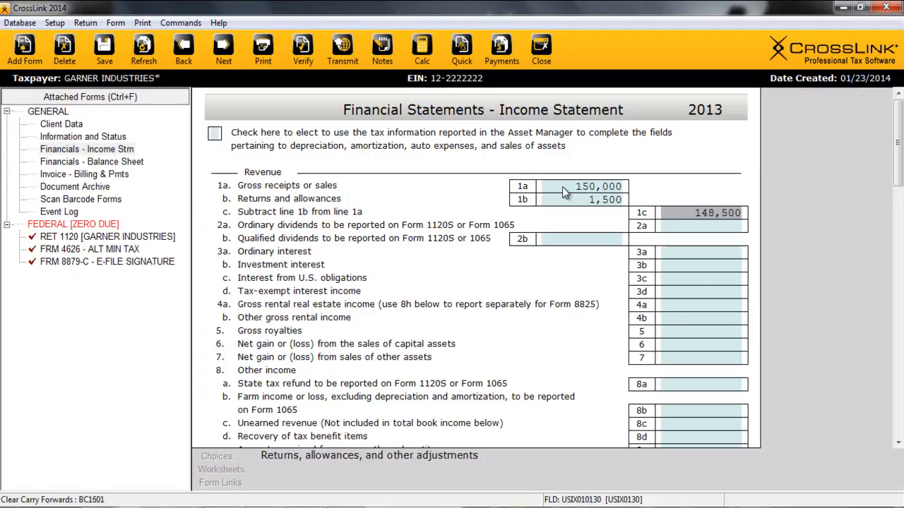
pyautogui.click(702, 225)
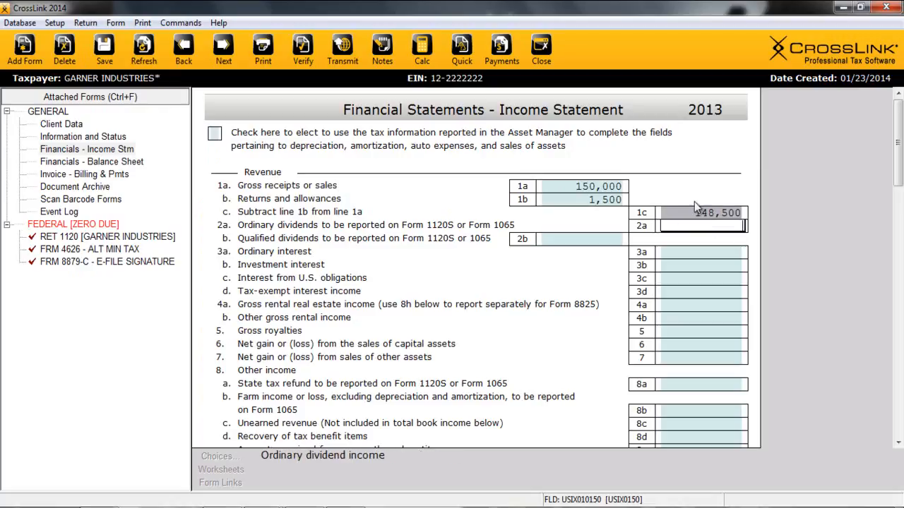
pyautogui.moveTo(725, 224)
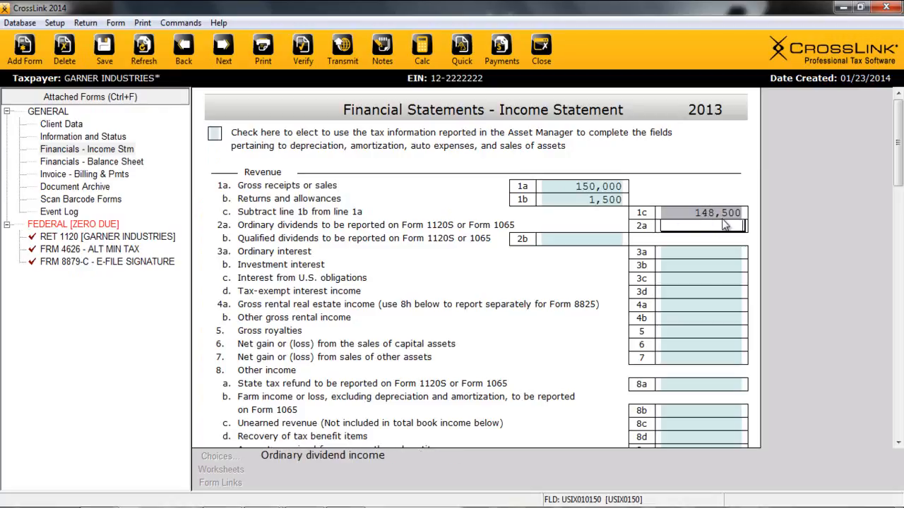
pyautogui.moveTo(679, 254)
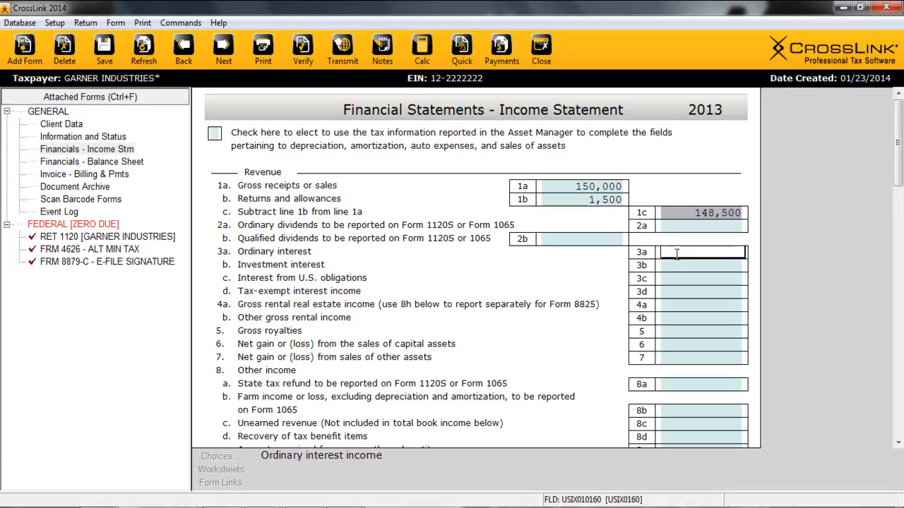
pyautogui.doubleClick(703, 252)
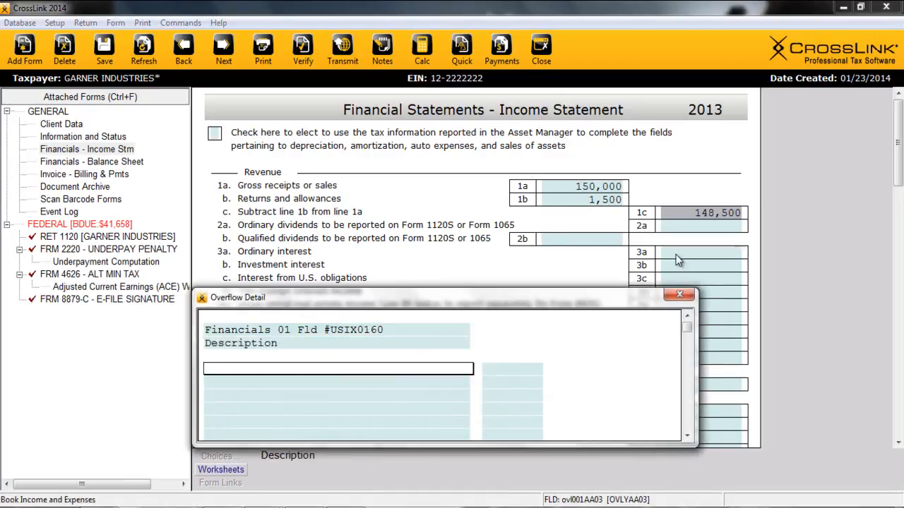
pyautogui.write('BANK 1')
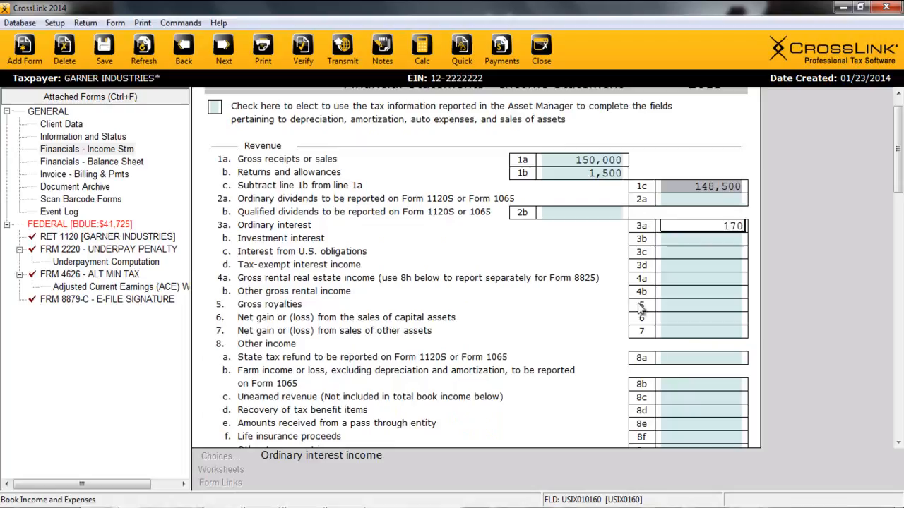
pyautogui.moveTo(335, 453)
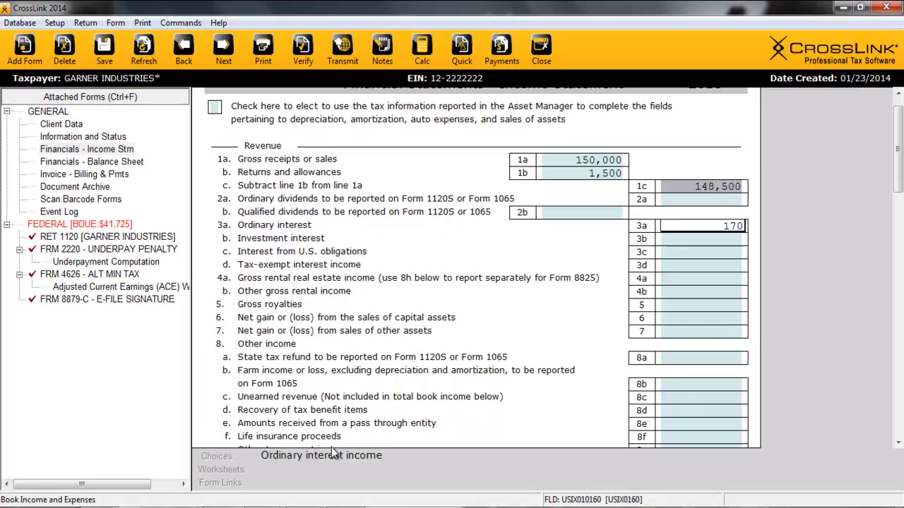
pyautogui.moveTo(501, 344)
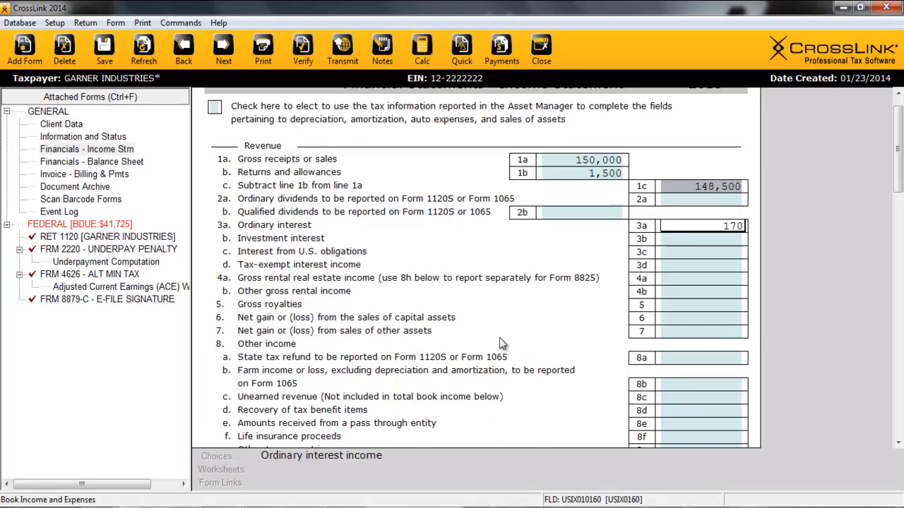
# - Add the DIVIDEND other-income line under code 19, dividends from under-20%-owned domestic corporations
pyautogui.scroll(-3)
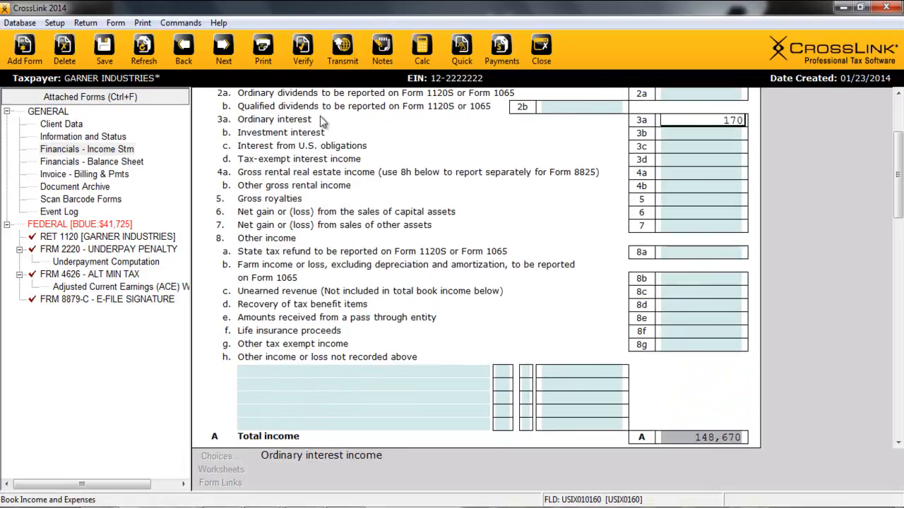
pyautogui.moveTo(234, 360)
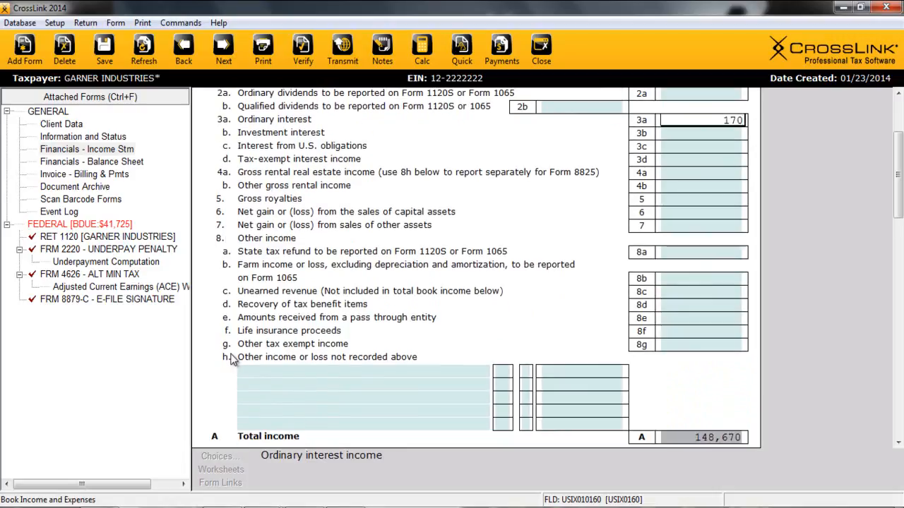
pyautogui.moveTo(468, 372)
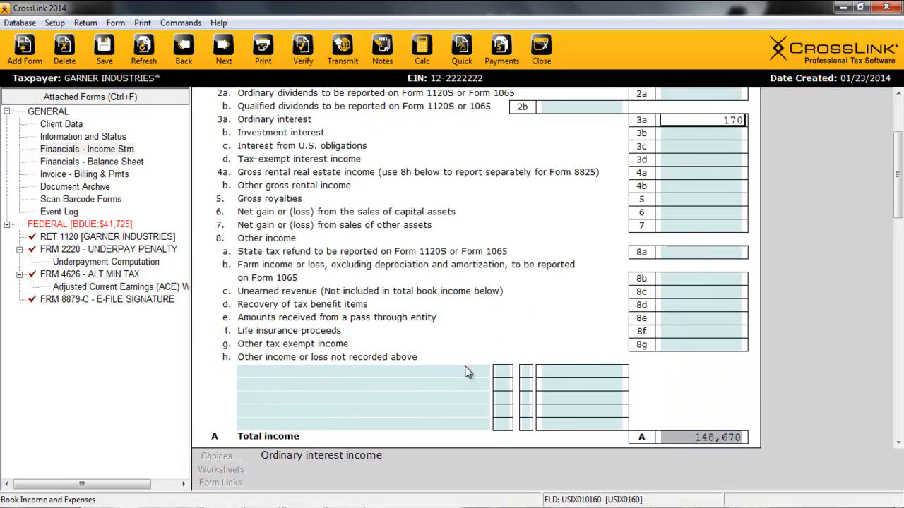
pyautogui.click(363, 371)
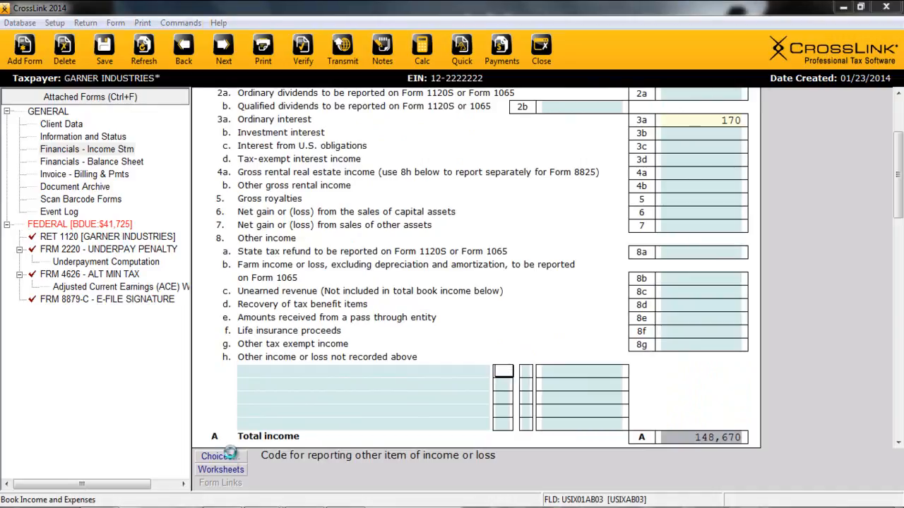
pyautogui.click(220, 457)
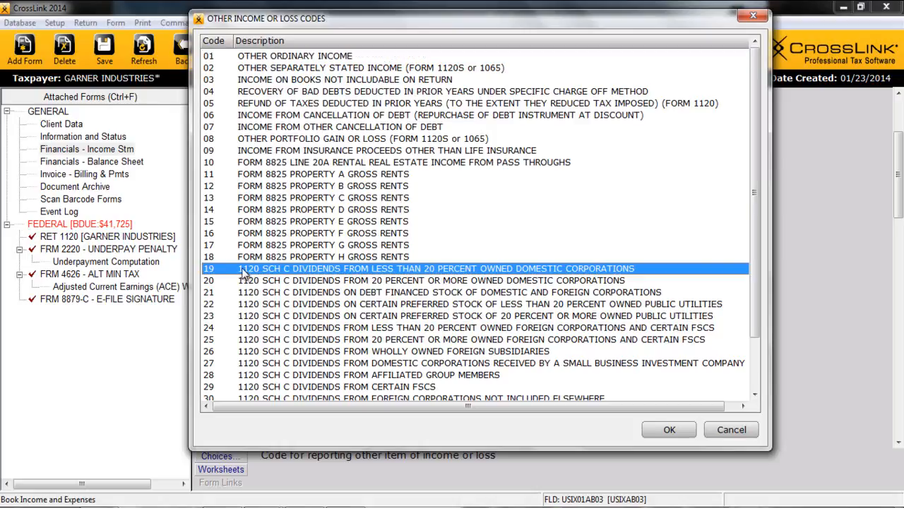
pyautogui.click(668, 430)
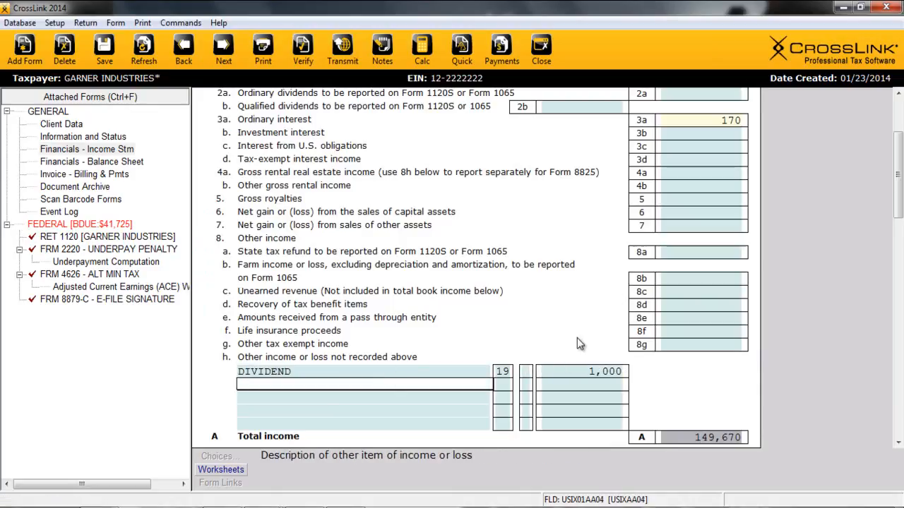
# - Scroll past total income of 149,670 to the Expenses section, line 10 Accounting
pyautogui.scroll(-3)
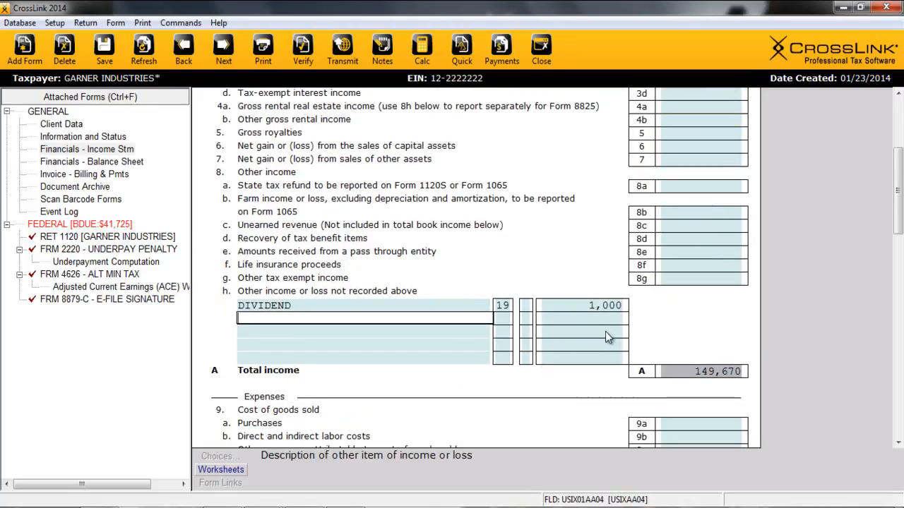
pyautogui.scroll(-3)
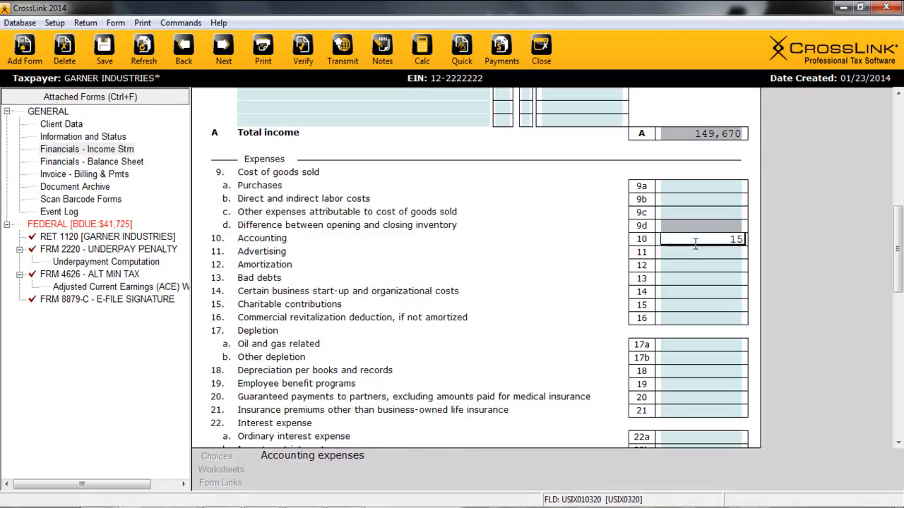
# - Enter accounting expenses of 1,500 and meals and entertainment of 10,000 on line 25a
pyautogui.write('1,500')
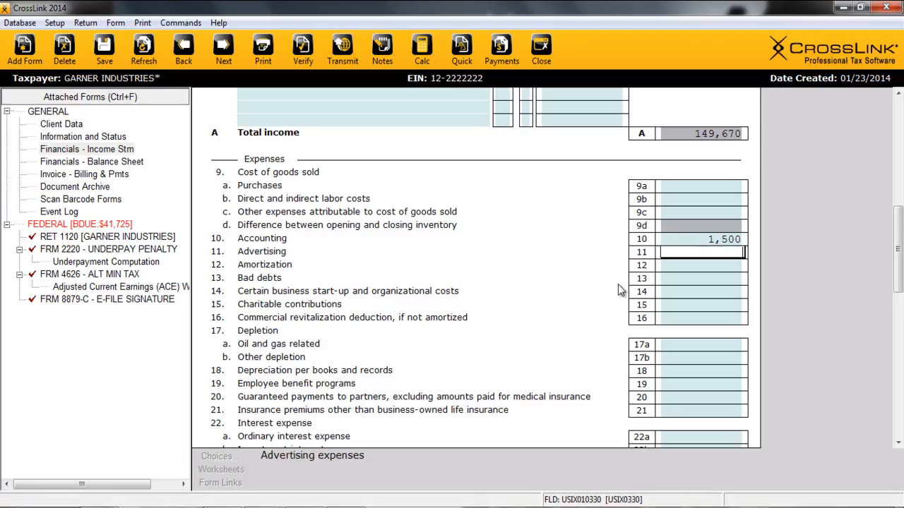
pyautogui.scroll(-3)
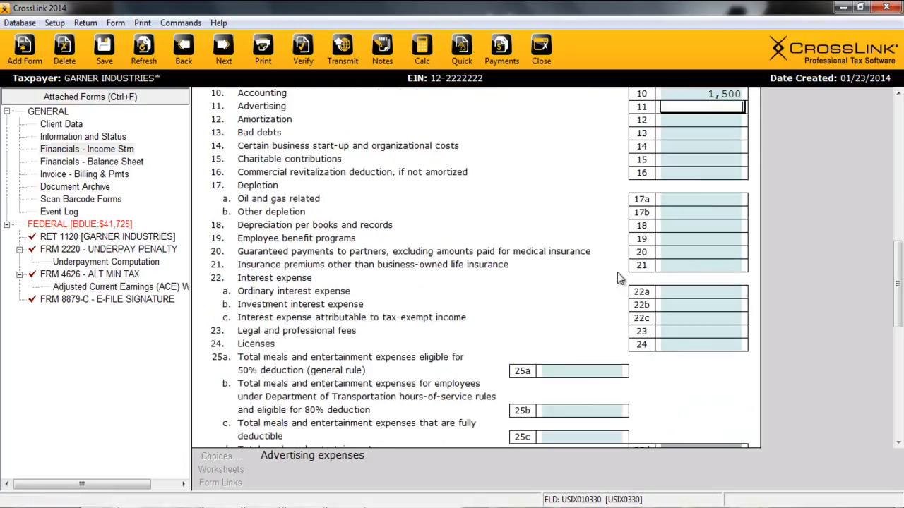
pyautogui.scroll(-3)
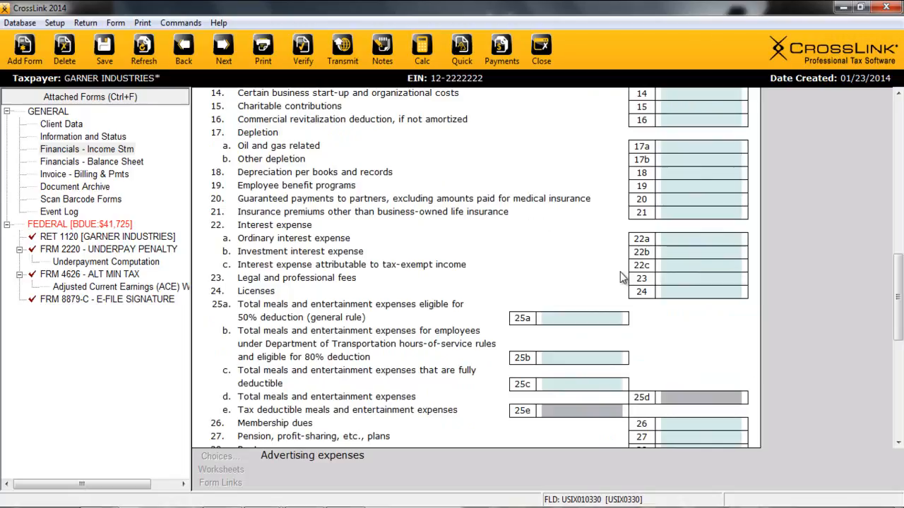
pyautogui.moveTo(580, 318)
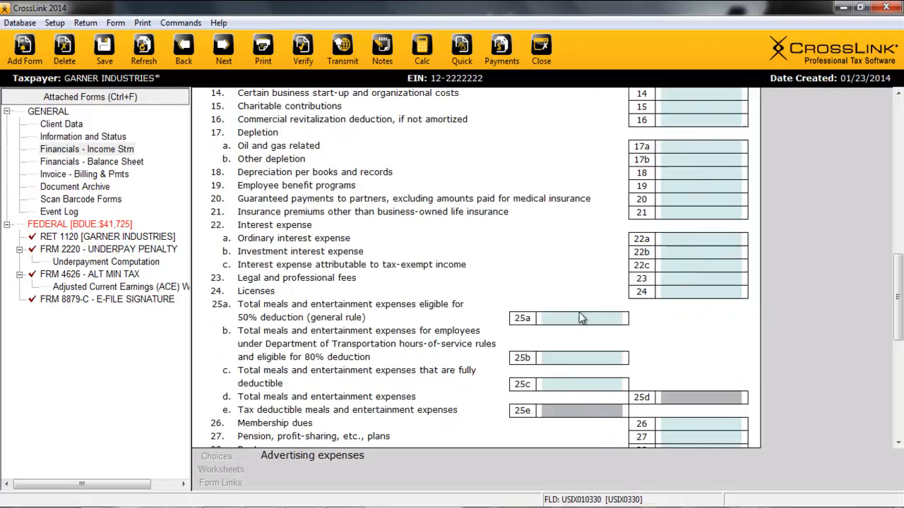
pyautogui.write('100000')
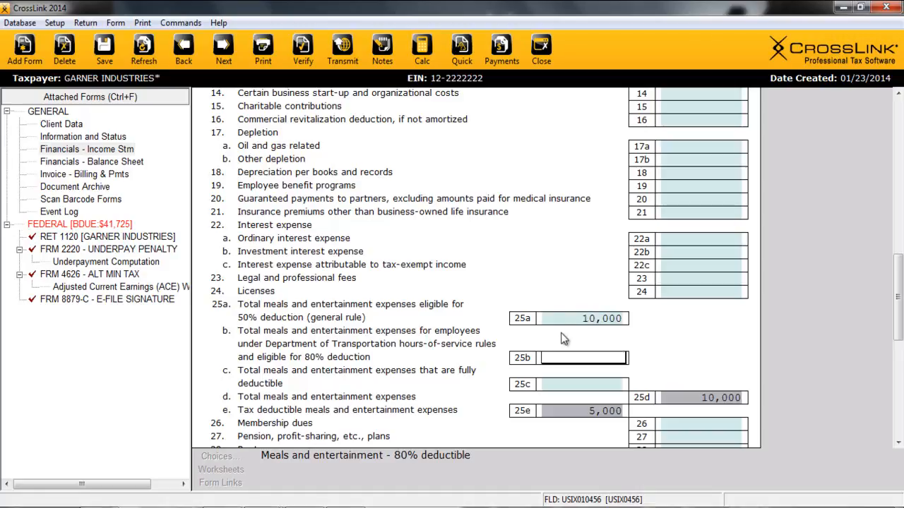
pyautogui.moveTo(609, 410)
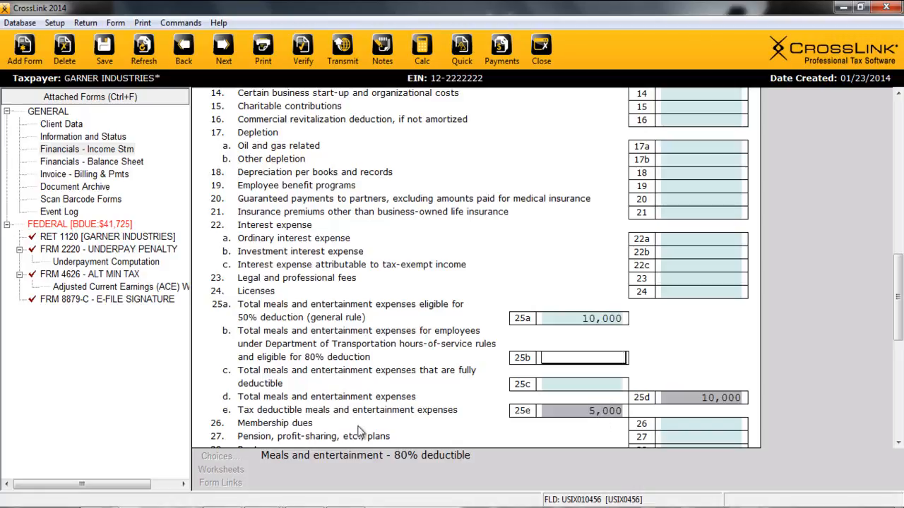
pyautogui.moveTo(671, 424)
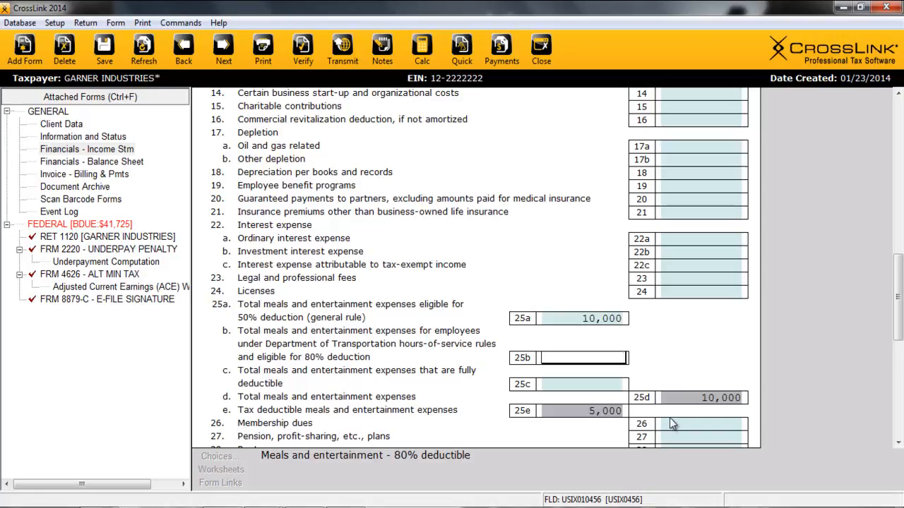
pyautogui.scroll(-3)
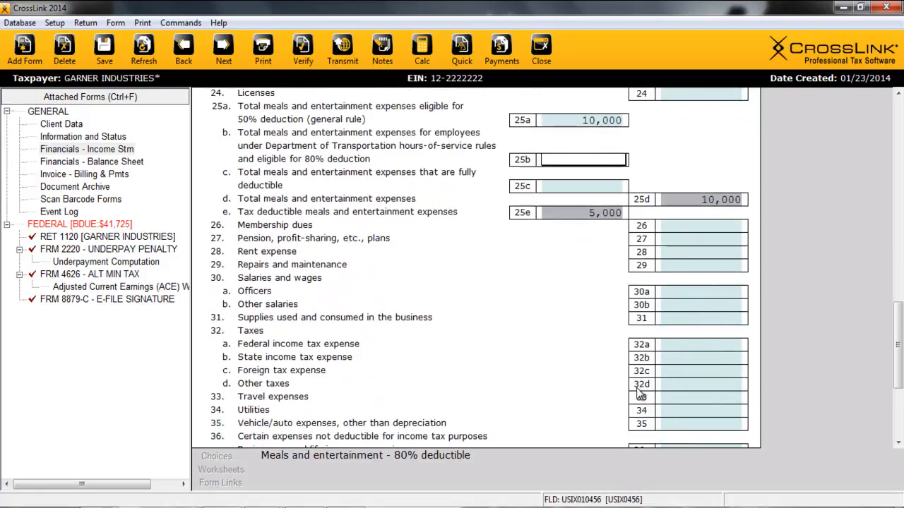
pyautogui.scroll(-3)
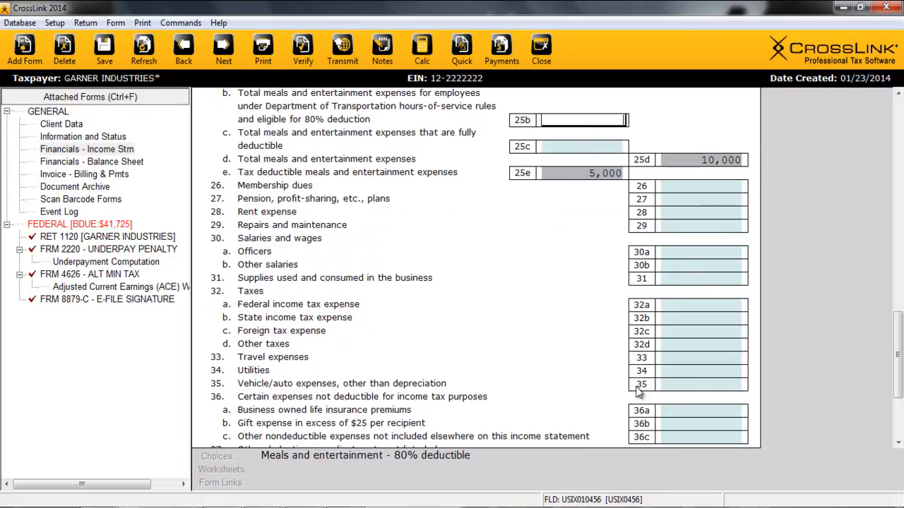
pyautogui.moveTo(463, 284)
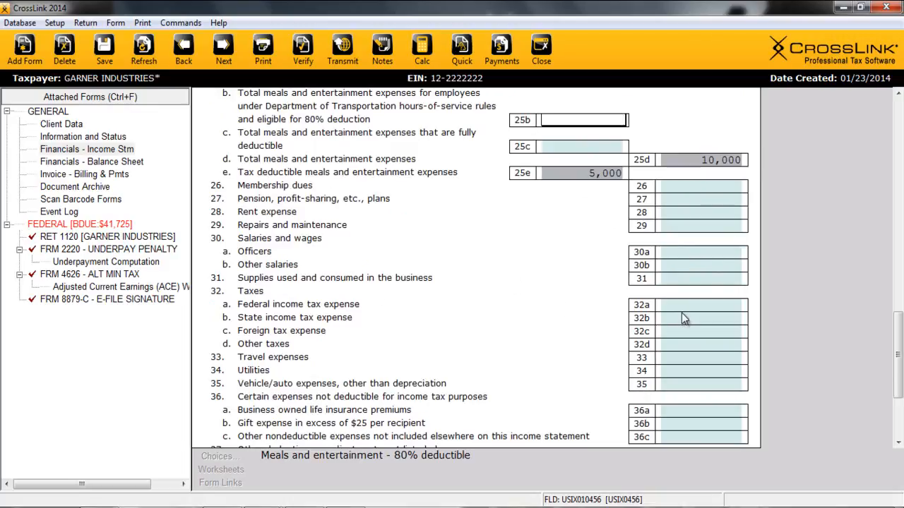
pyautogui.moveTo(297, 296)
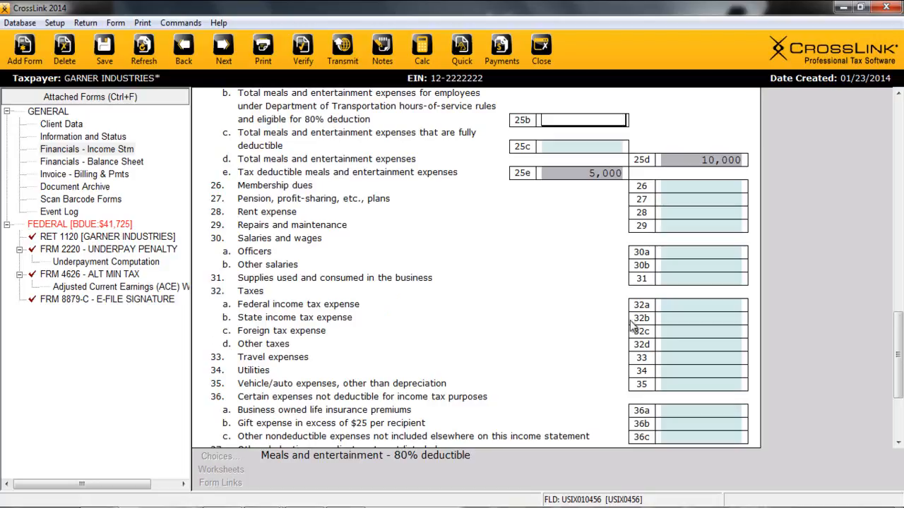
# - Enter a 10,000 first estimated tax installment in the line 32a Estimated Tax Payments worksheet
pyautogui.click(701, 304)
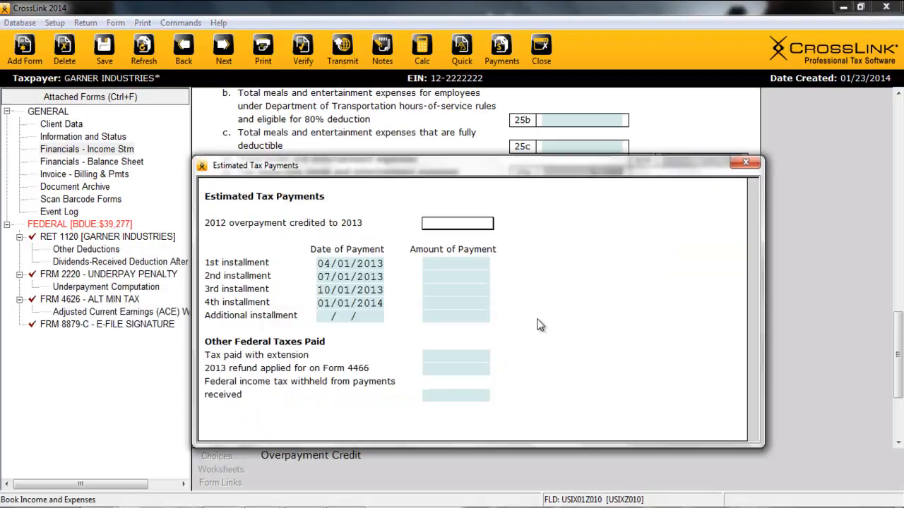
pyautogui.moveTo(541, 324)
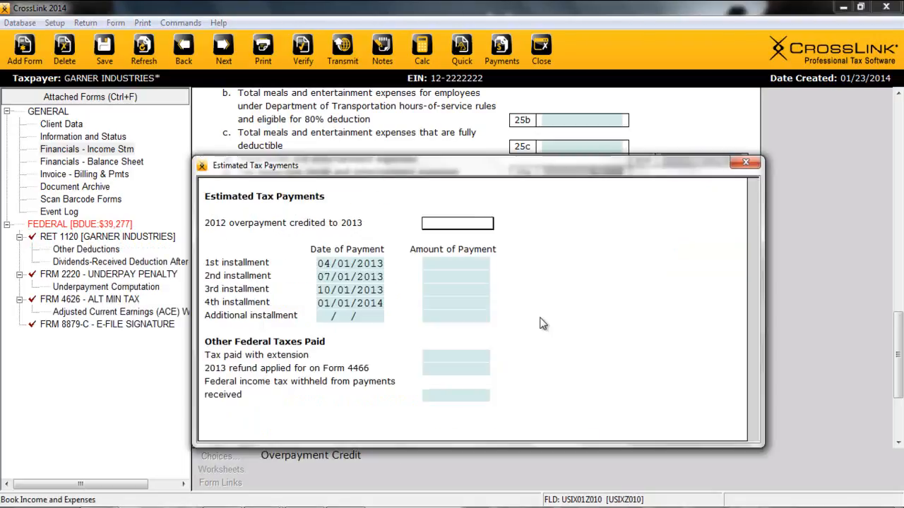
pyautogui.click(350, 262)
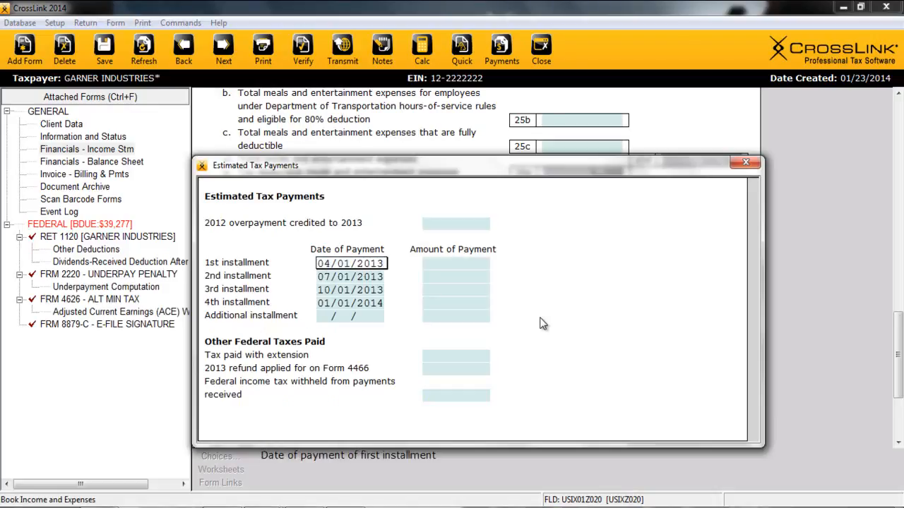
pyautogui.write('10000')
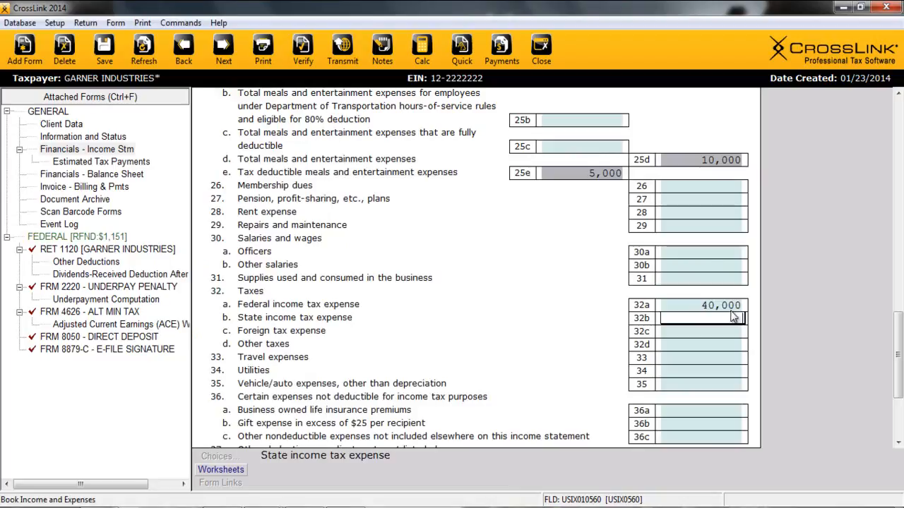
pyautogui.moveTo(681, 237)
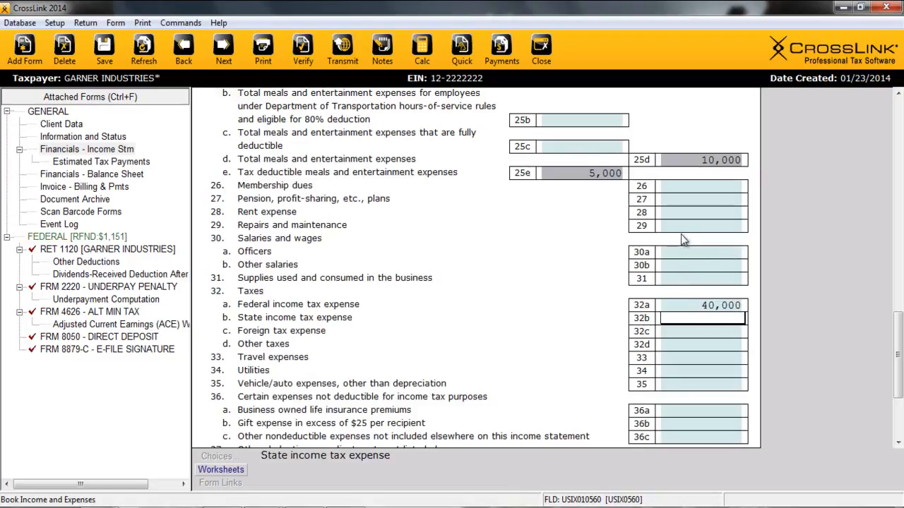
pyautogui.scroll(-3)
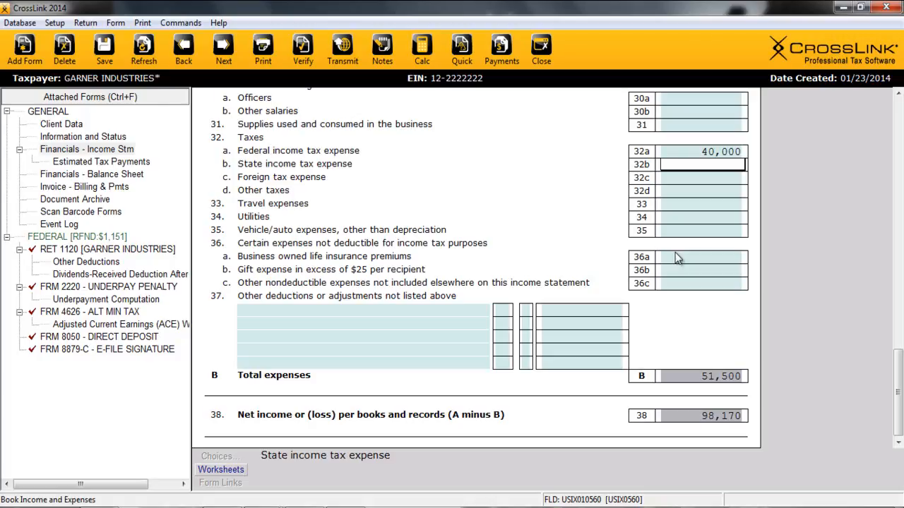
# - On the balance sheet, elect retained earnings reconciliation and enter cash of 7,000 and 9,000
pyautogui.click(91, 174)
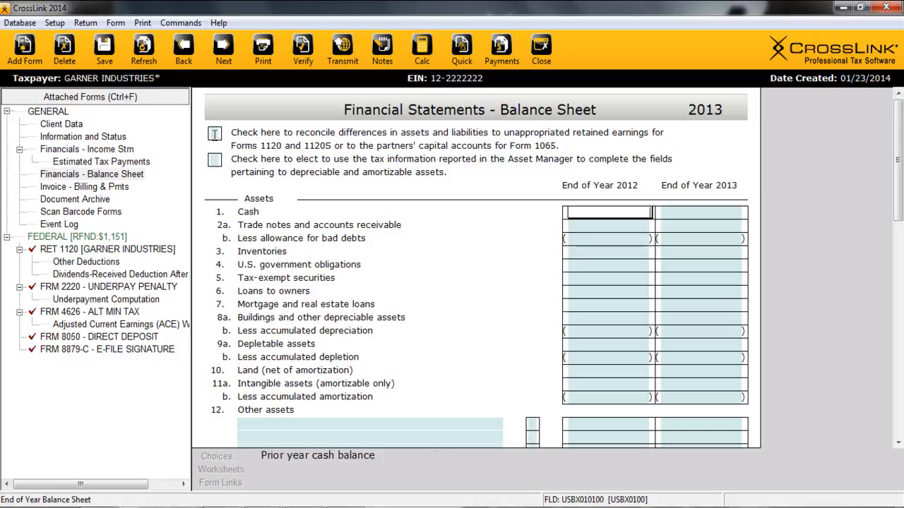
pyautogui.click(215, 133)
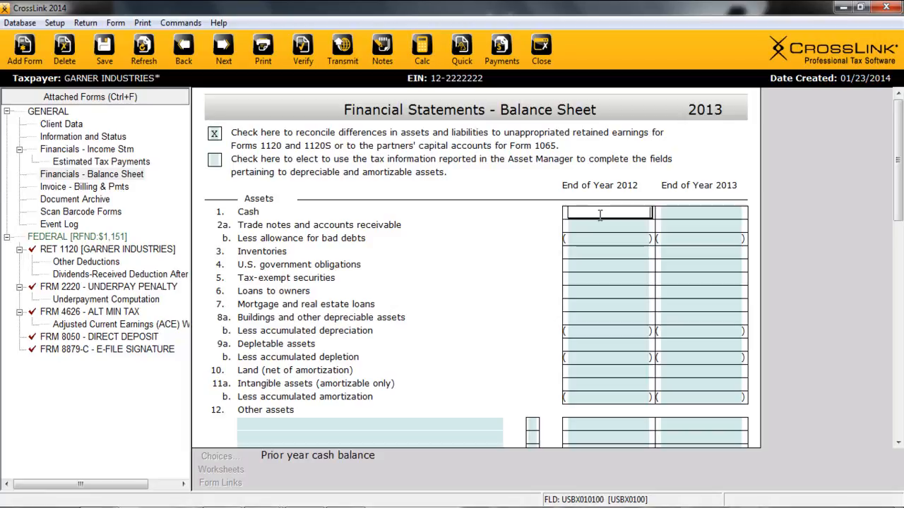
pyautogui.write('7,000')
pyautogui.click(701, 212)
pyautogui.write('9,000')
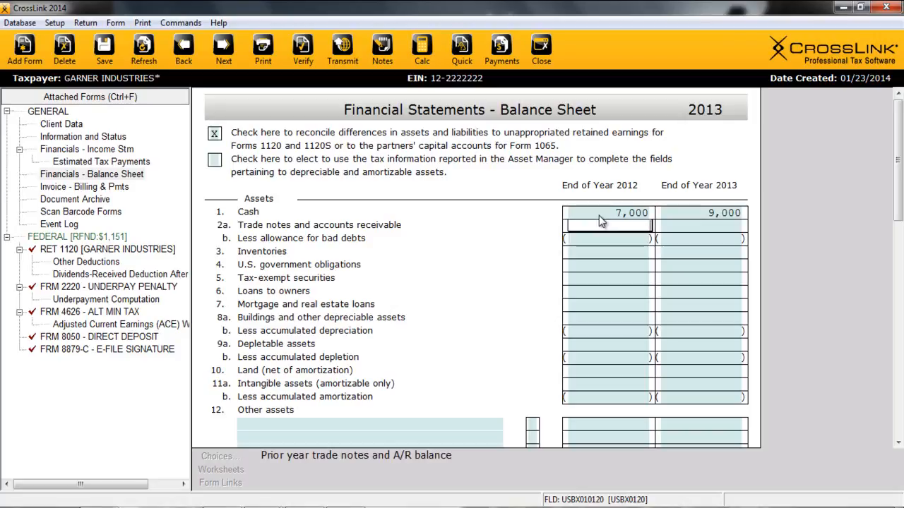
pyautogui.moveTo(385, 259)
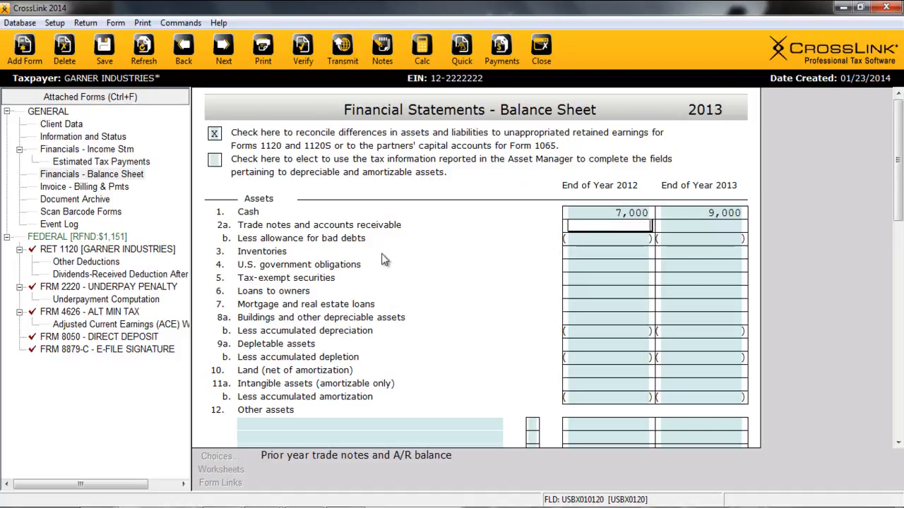
pyautogui.scroll(-3)
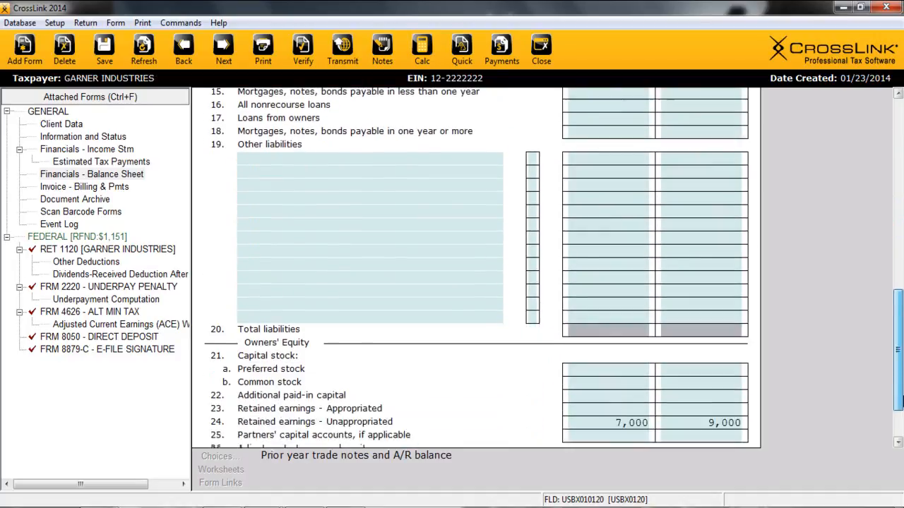
pyautogui.scroll(-3)
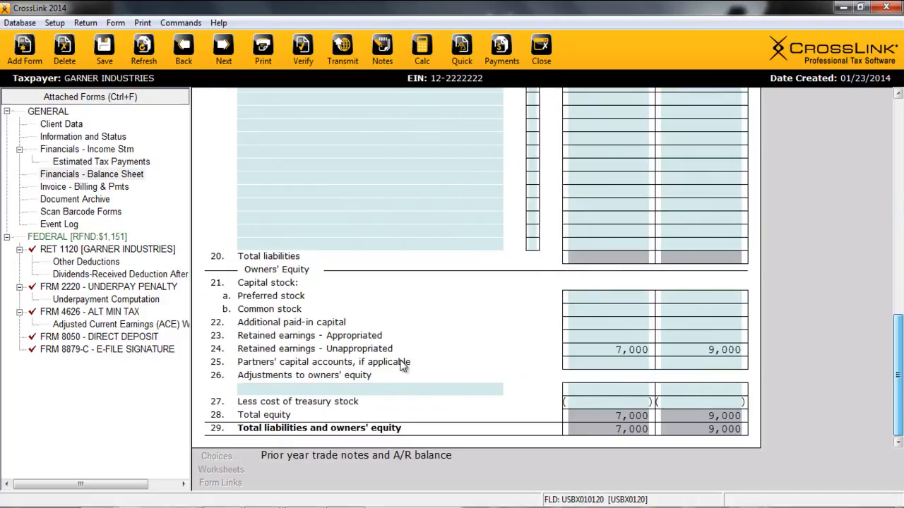
pyautogui.moveTo(717, 322)
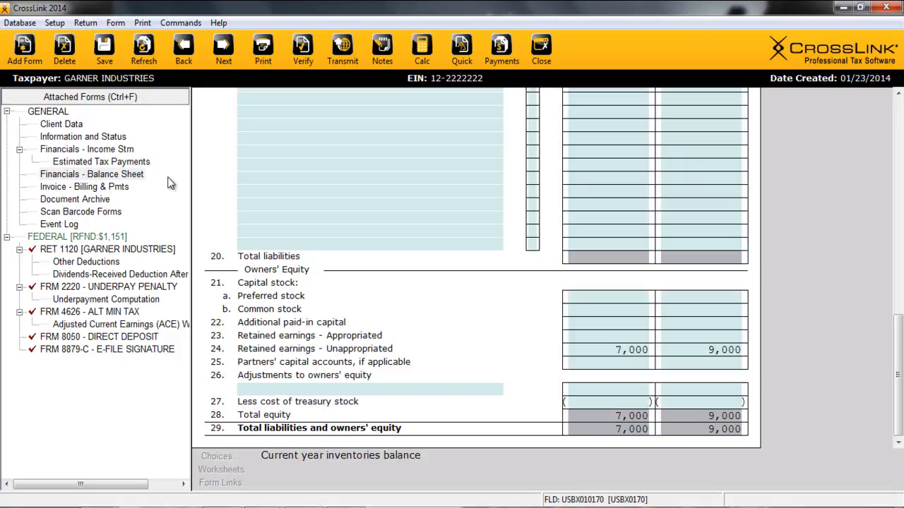
pyautogui.moveTo(138, 157)
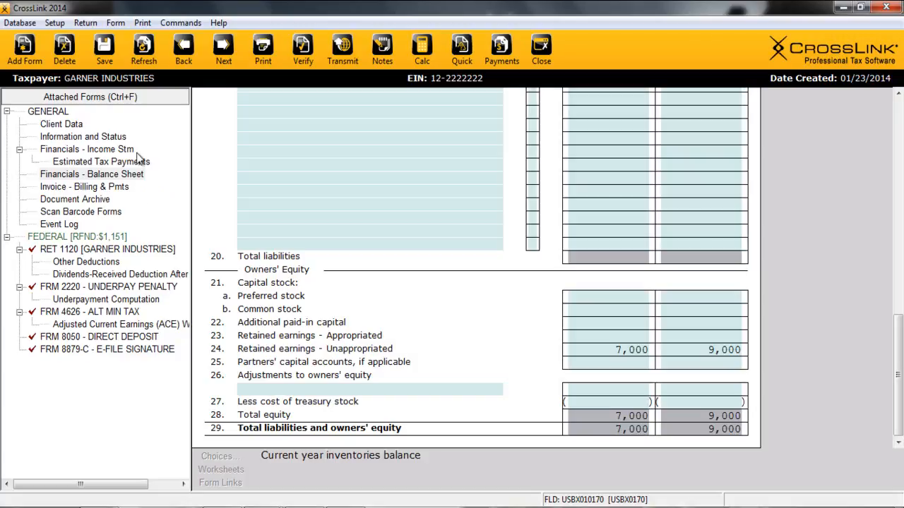
pyautogui.moveTo(23, 46)
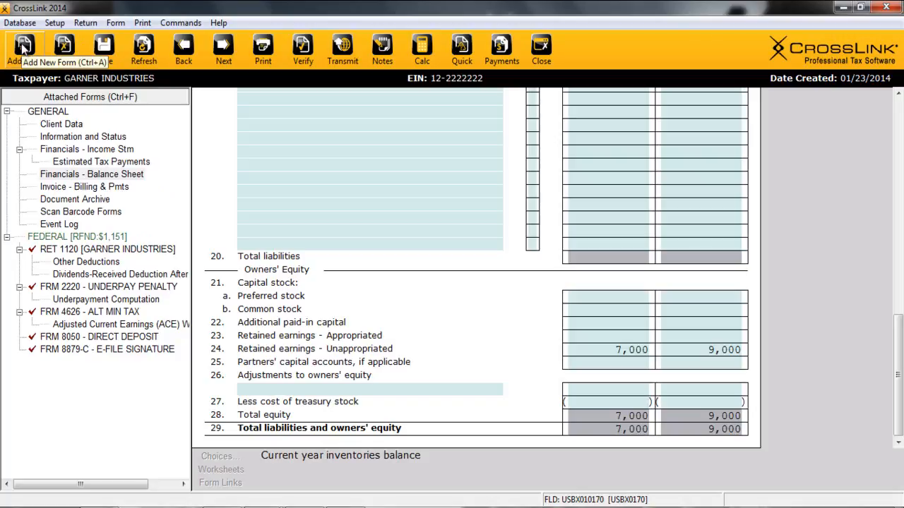
# - Browse the Add Form catalogue's Federal, Index and State form lists
pyautogui.click(24, 45)
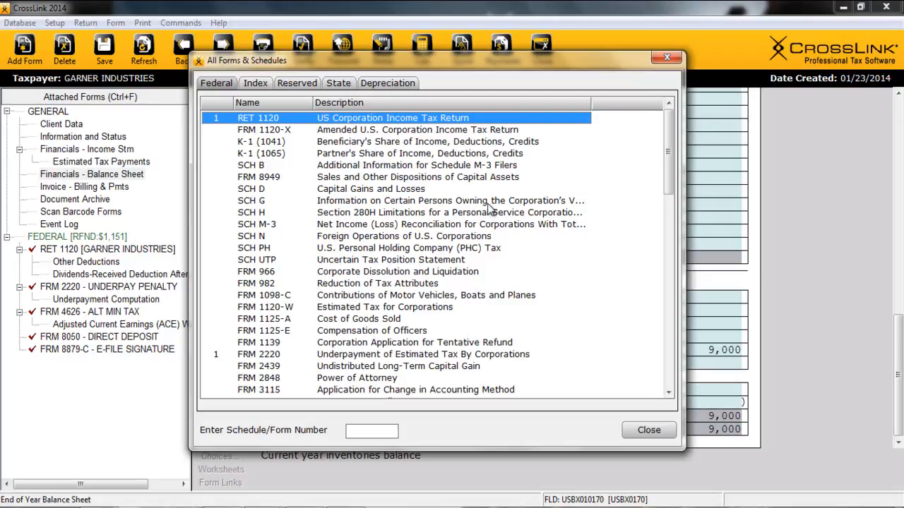
pyautogui.moveTo(368, 146)
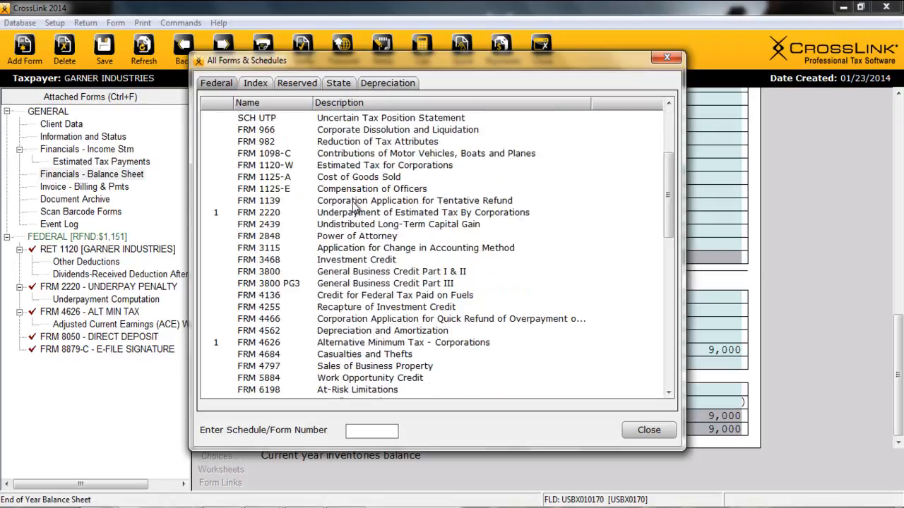
pyautogui.scroll(-3)
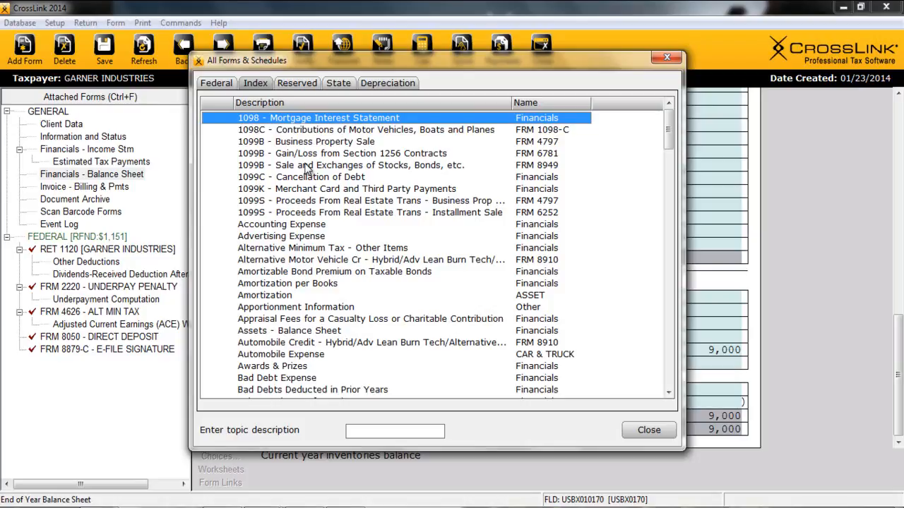
pyautogui.moveTo(365, 75)
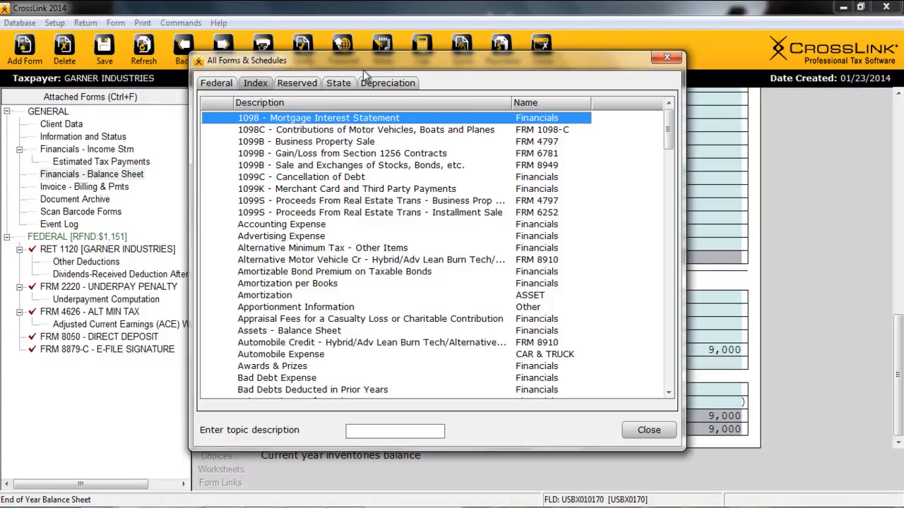
pyautogui.click(339, 82)
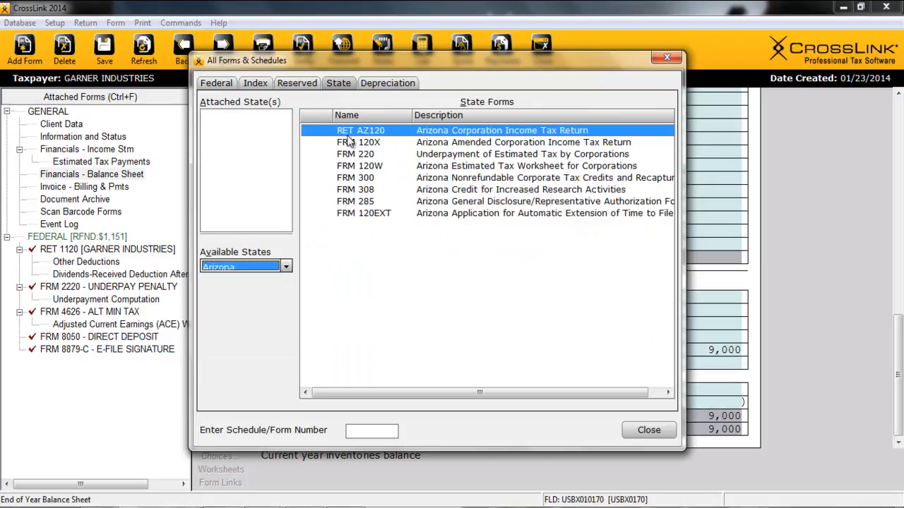
pyautogui.moveTo(384, 214)
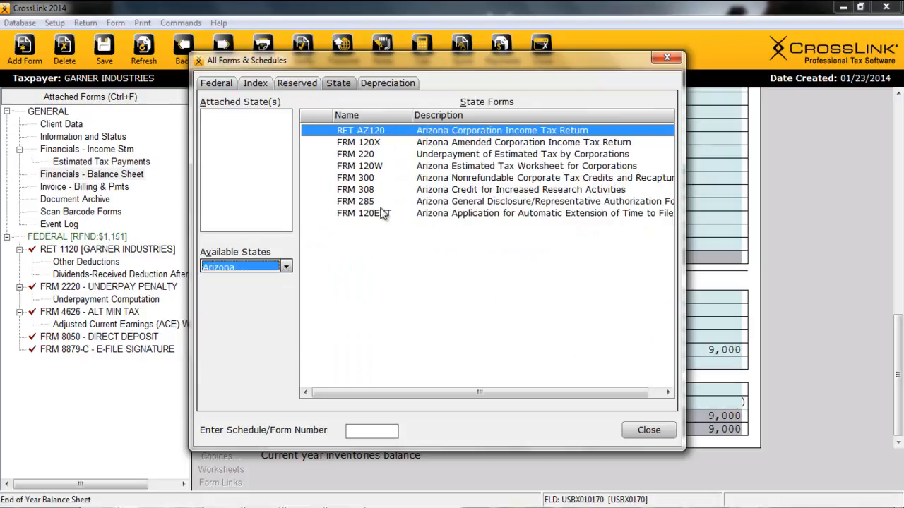
pyautogui.click(216, 83)
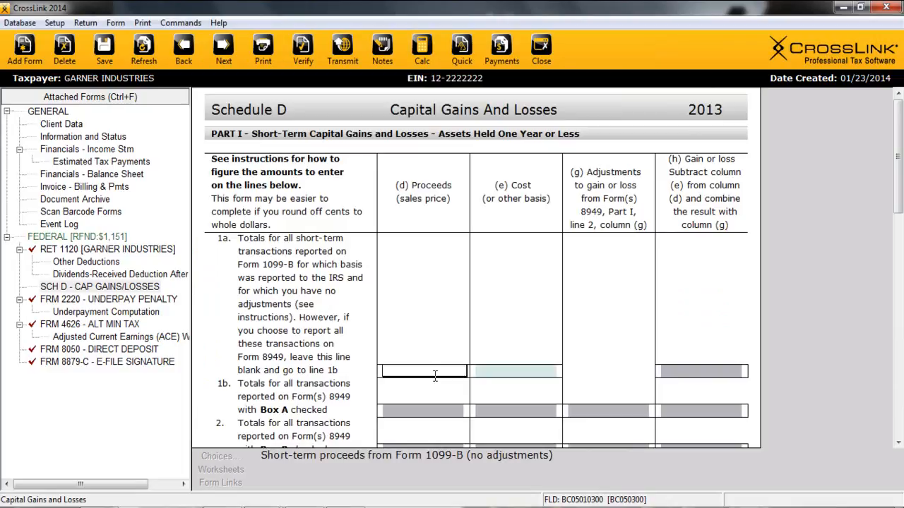
# - Enter Schedule D line 1a short-term proceeds of 10,000 and cost of 5,000
pyautogui.write('100000')
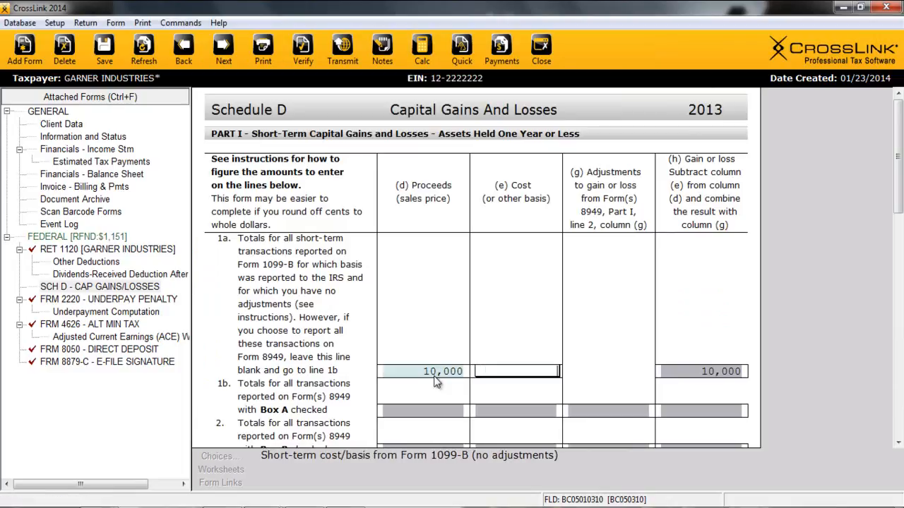
pyautogui.write('5000')
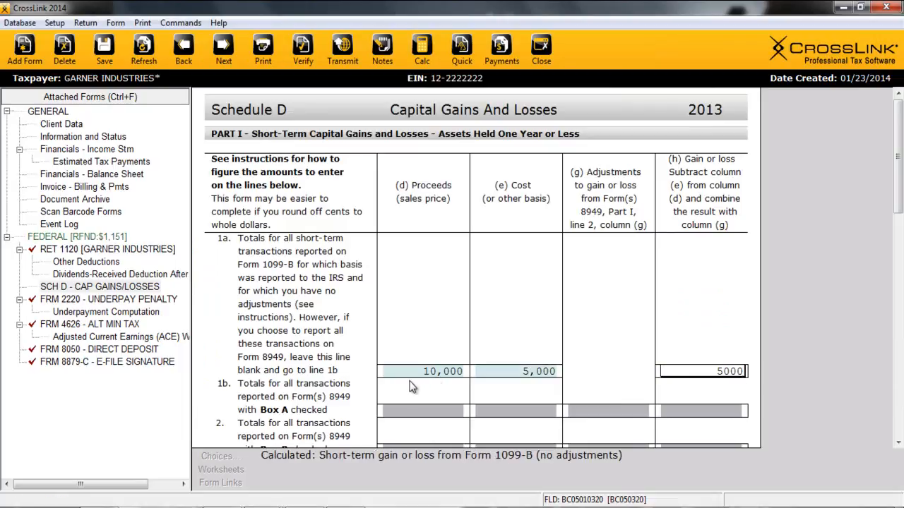
pyautogui.moveTo(125, 267)
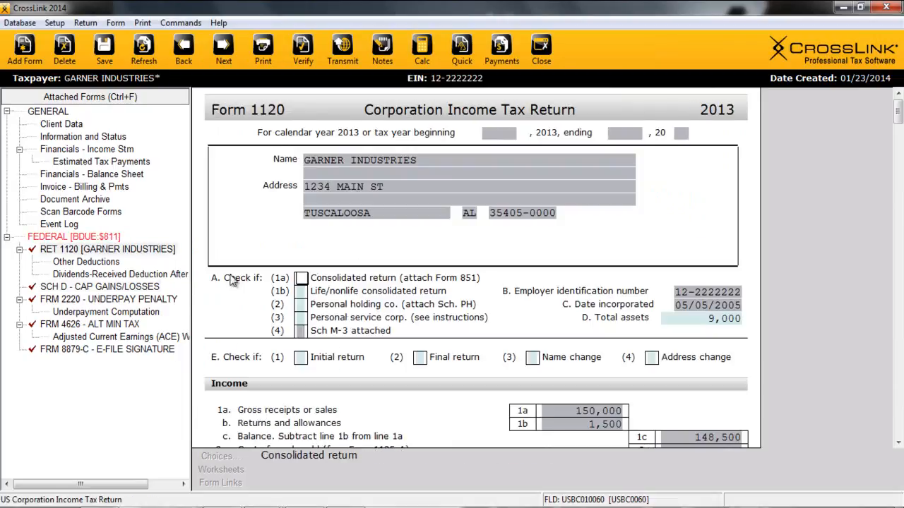
pyautogui.moveTo(403, 314)
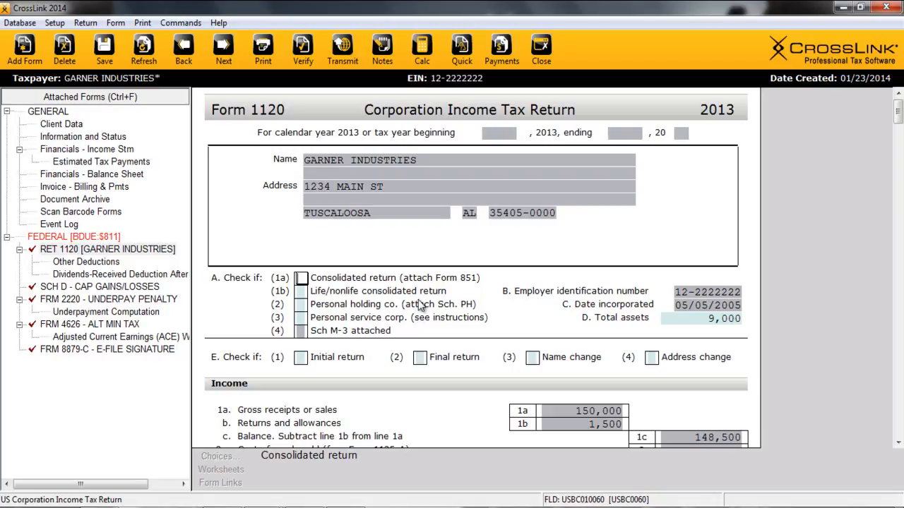
pyautogui.scroll(-3)
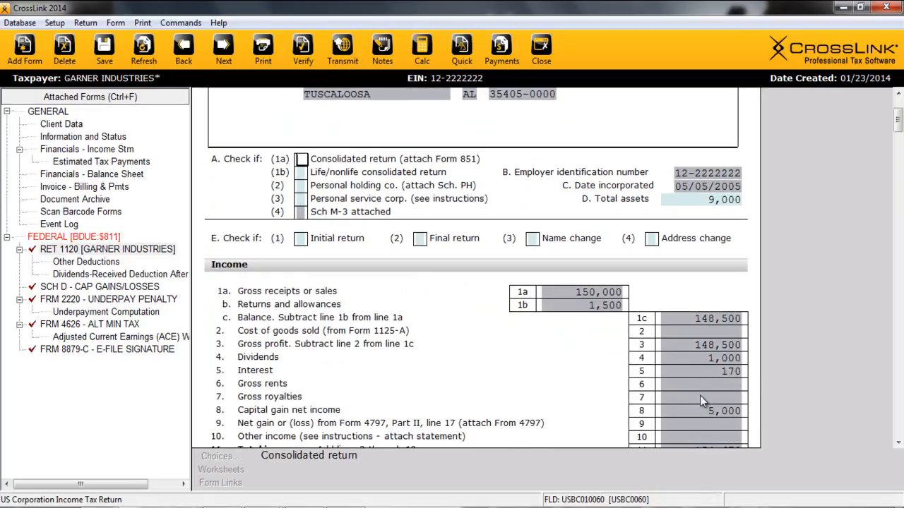
pyautogui.moveTo(731, 426)
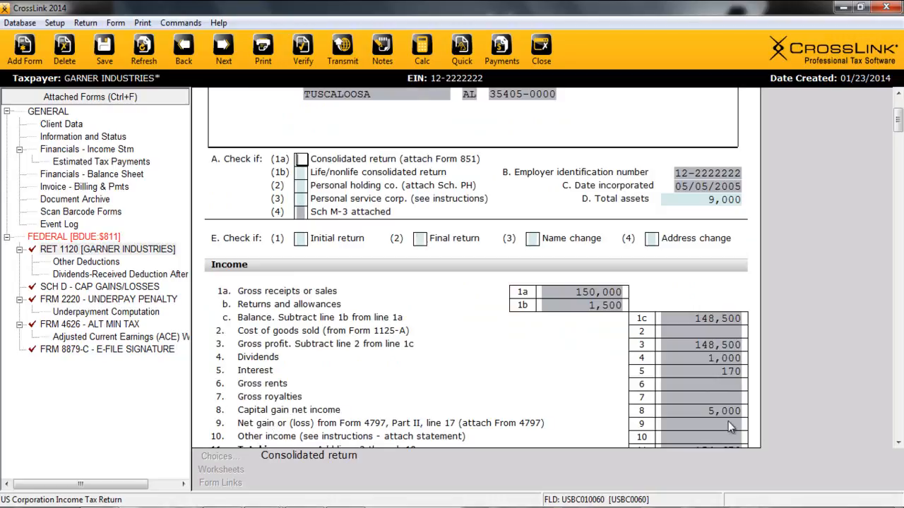
pyautogui.scroll(-3)
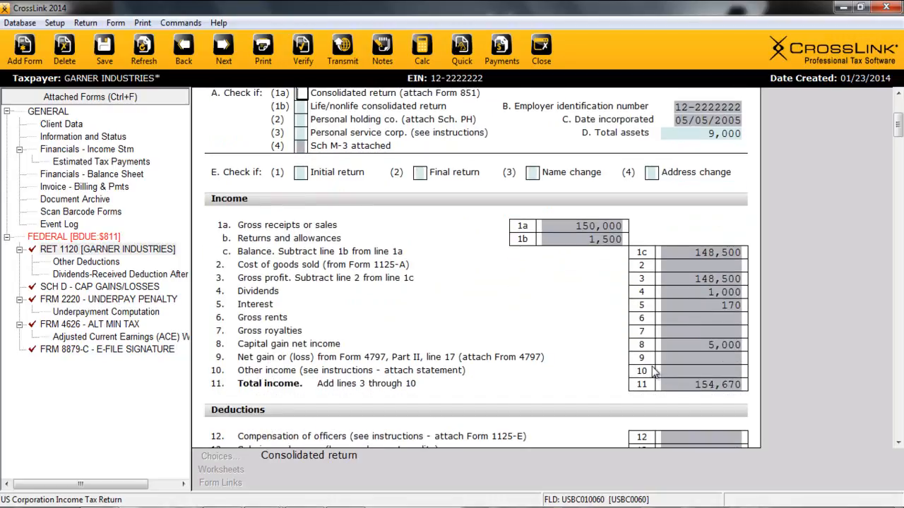
pyautogui.scroll(-3)
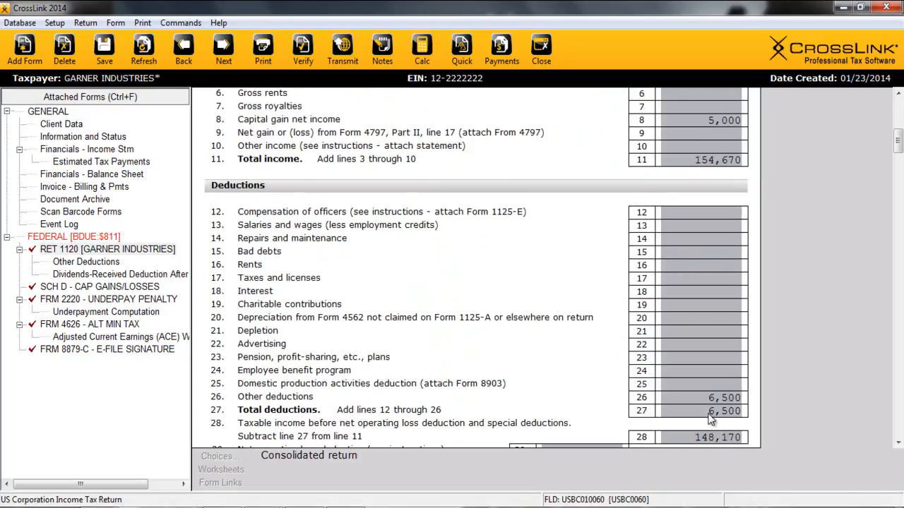
pyautogui.scroll(-3)
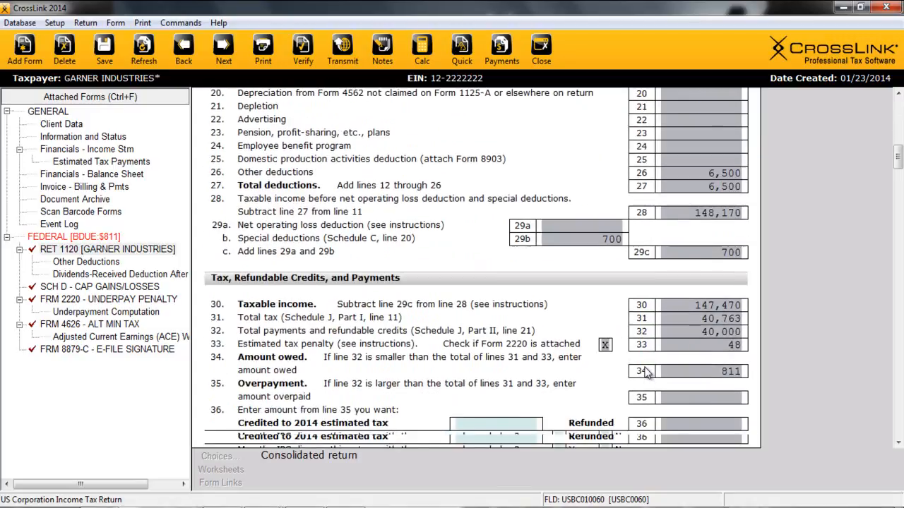
pyautogui.scroll(-3)
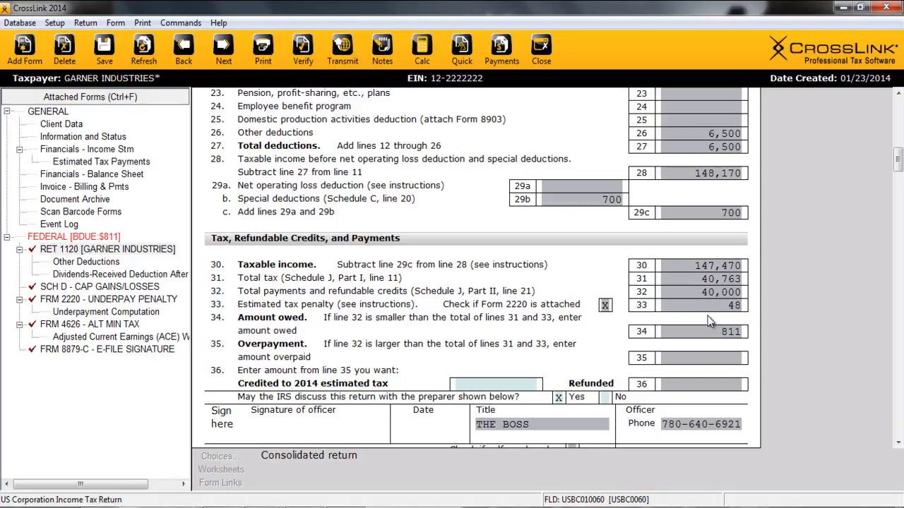
pyautogui.scroll(-3)
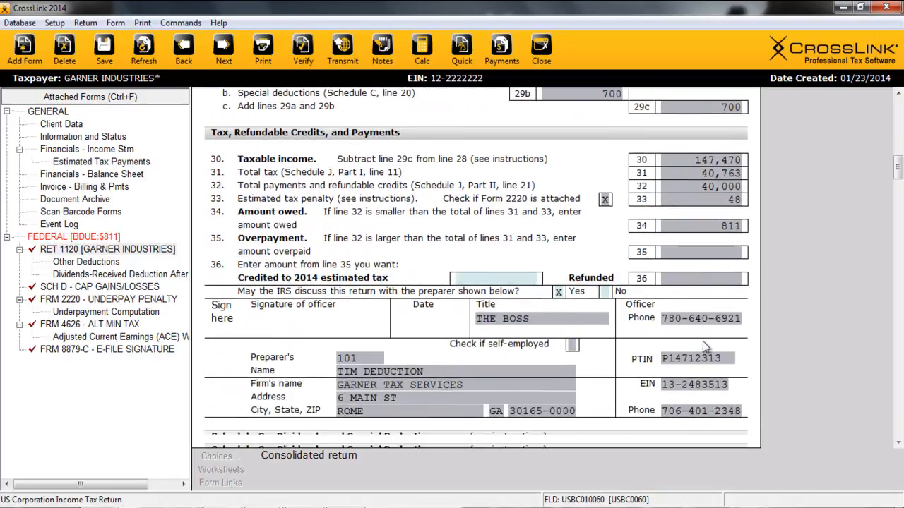
pyautogui.scroll(-3)
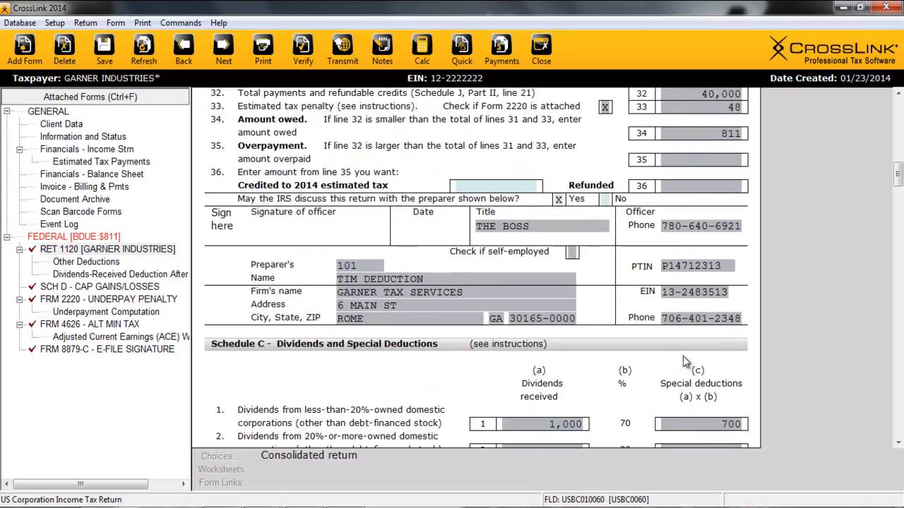
pyautogui.scroll(-3)
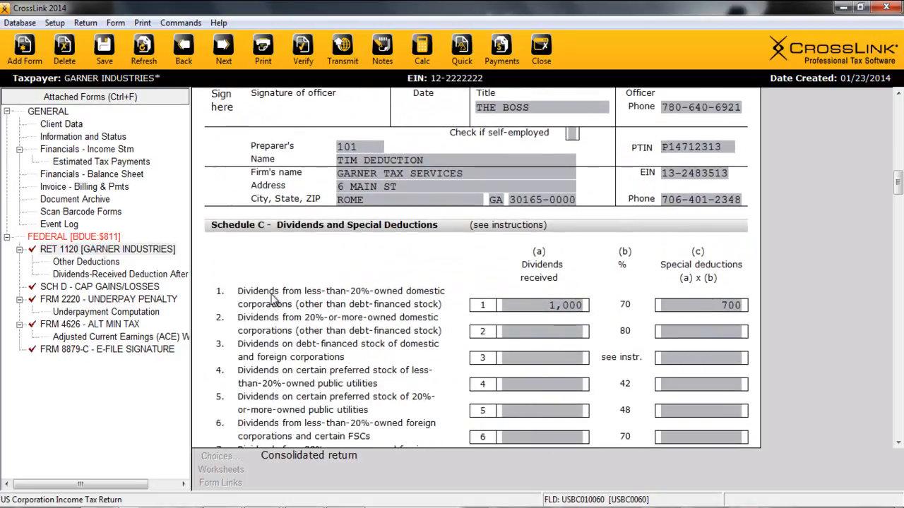
pyautogui.moveTo(635, 302)
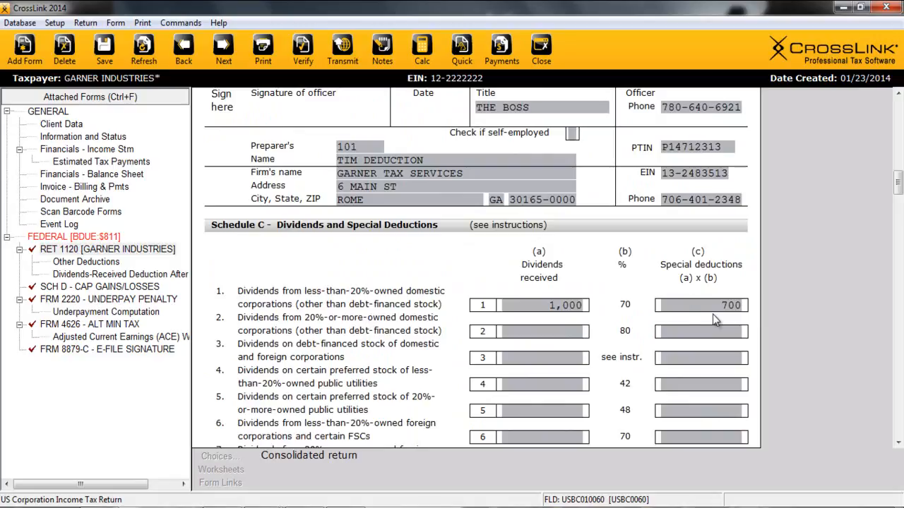
pyautogui.moveTo(255, 235)
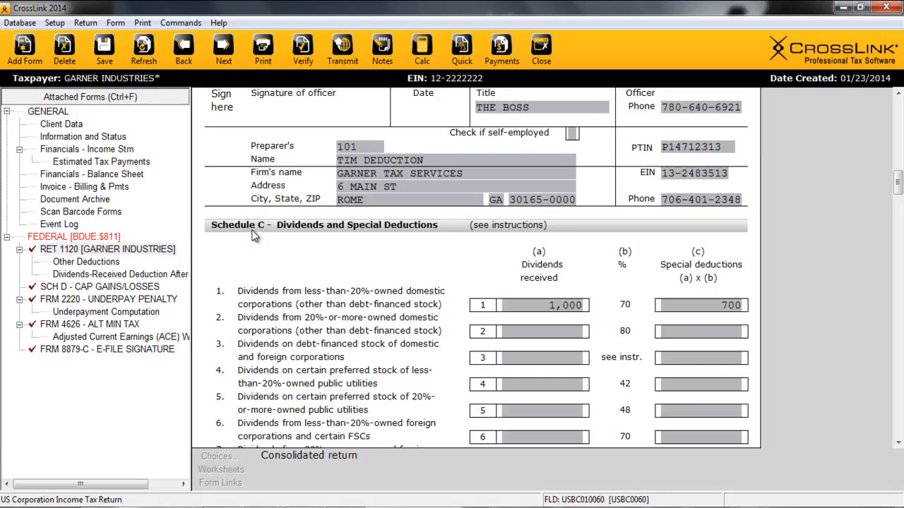
# - Change the return's entity type to 1065 and acknowledge the creation message
pyautogui.click(86, 23)
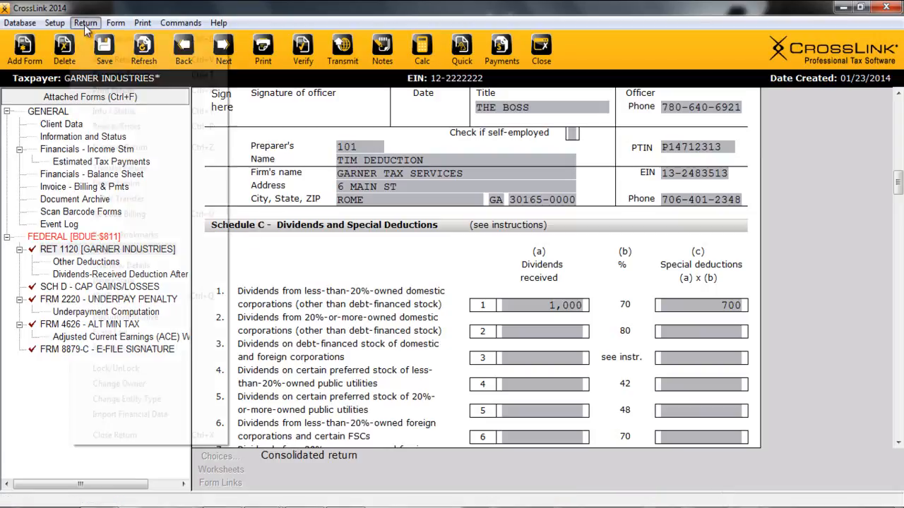
pyautogui.click(86, 23)
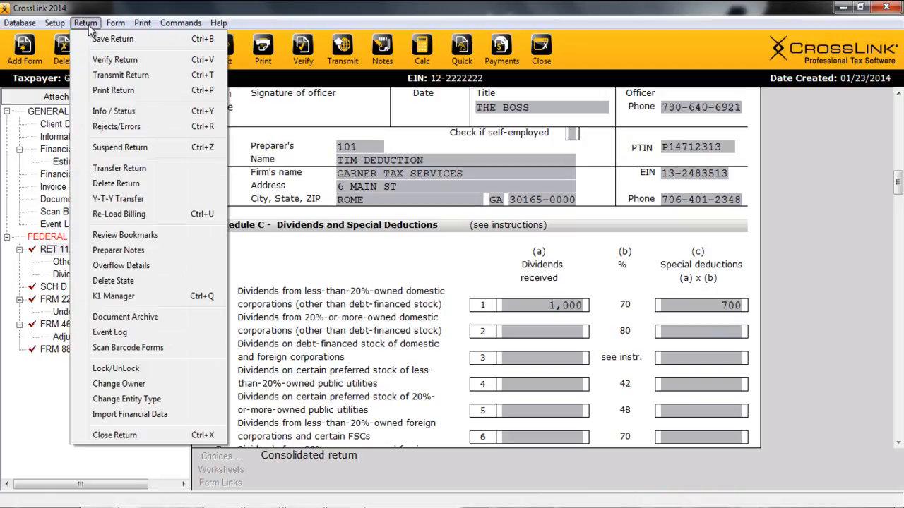
pyautogui.moveTo(128, 399)
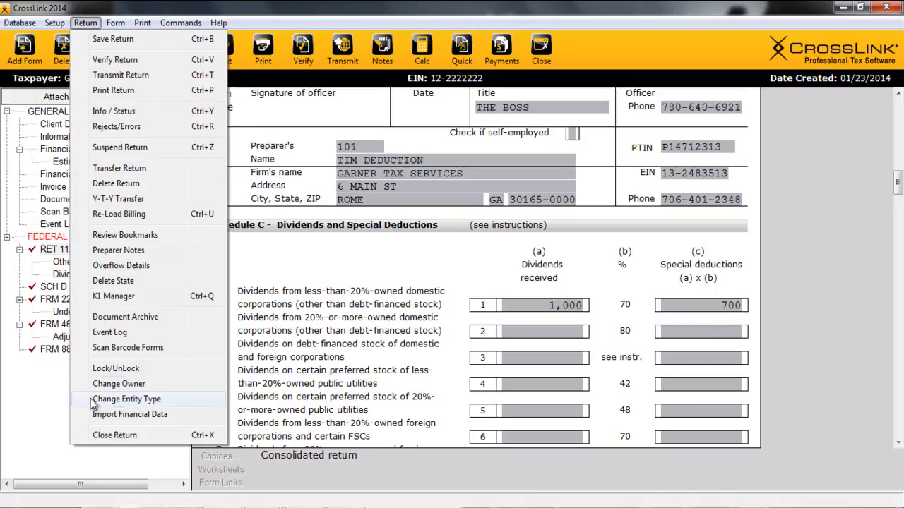
pyautogui.click(127, 399)
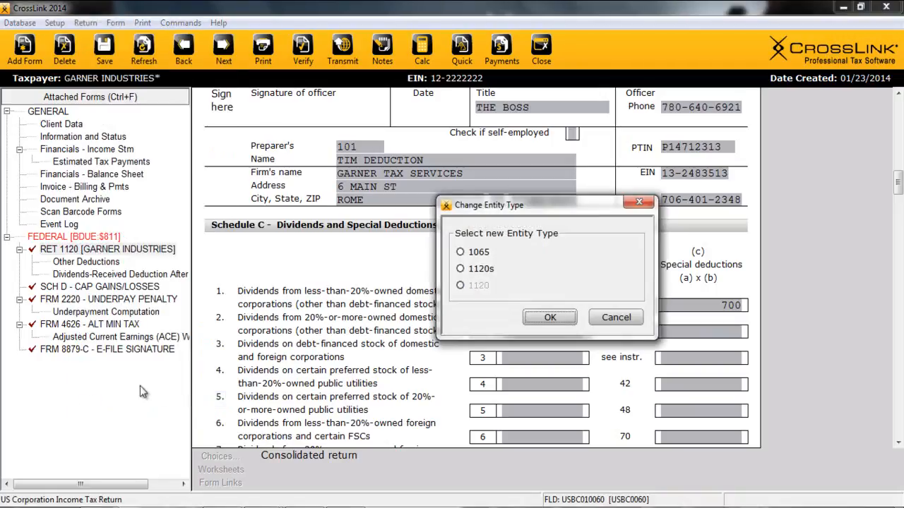
pyautogui.click(460, 252)
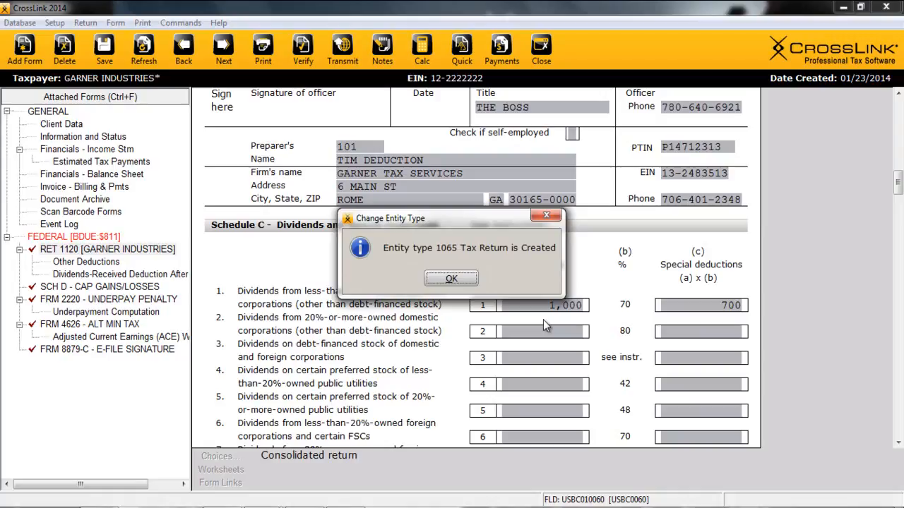
pyautogui.click(450, 277)
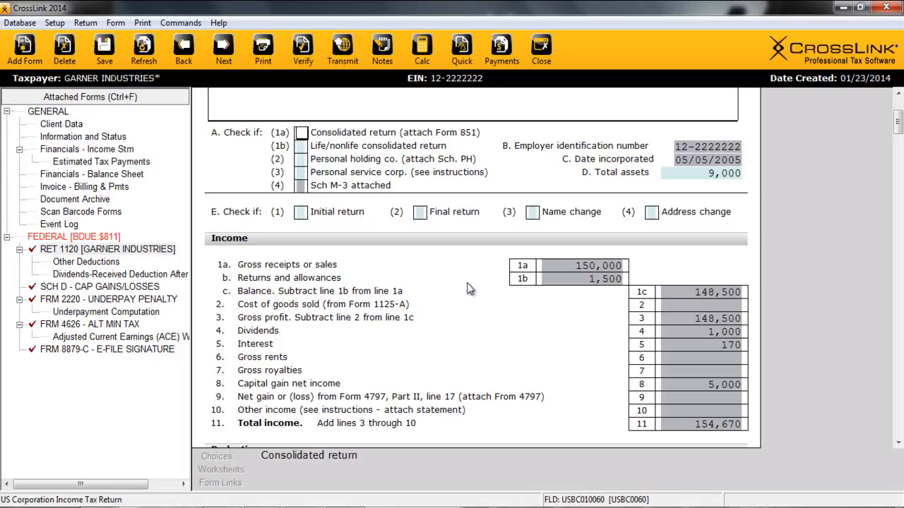
pyautogui.moveTo(538, 329)
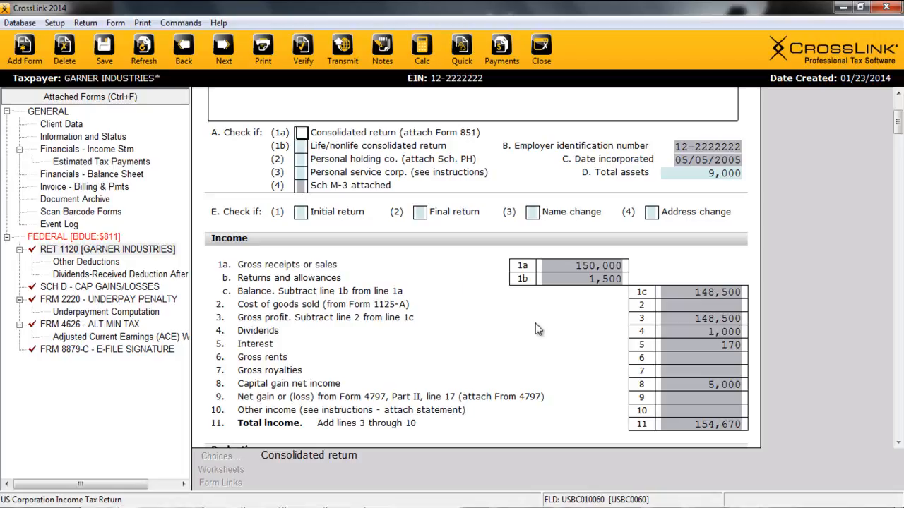
pyautogui.moveTo(302, 49)
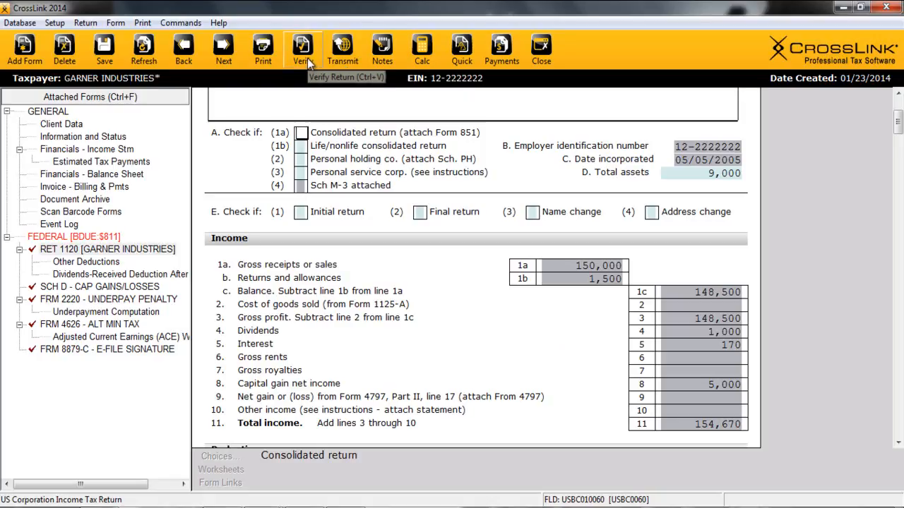
# - Verify the return, mark Schedule K line 3 No, re-verify, and close the errors list
pyautogui.click(302, 49)
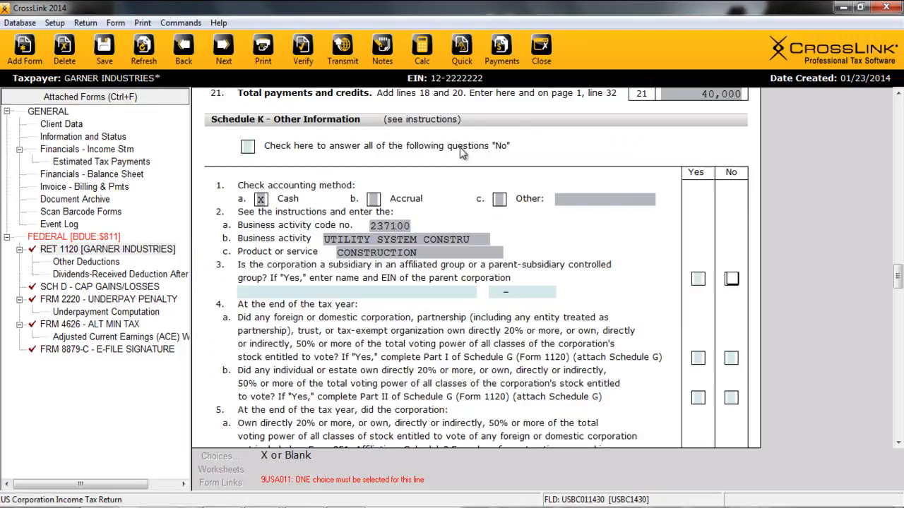
pyautogui.click(731, 278)
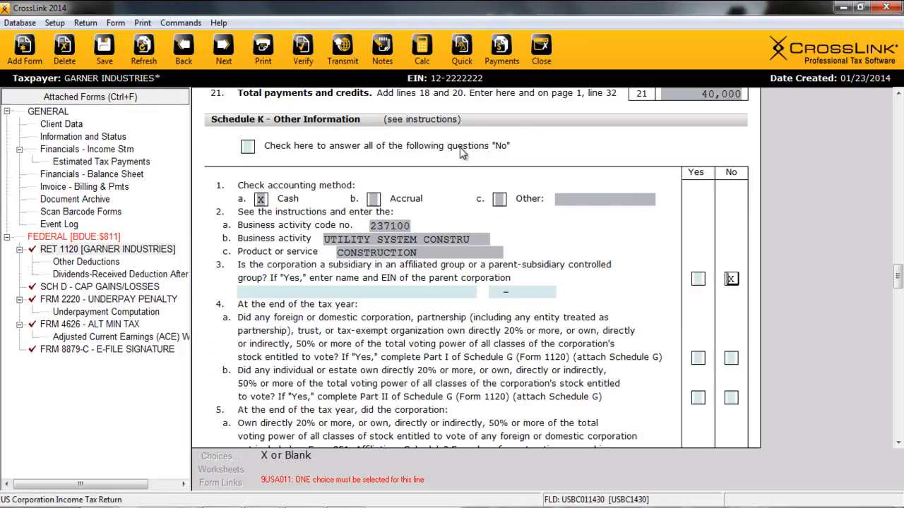
pyautogui.click(302, 49)
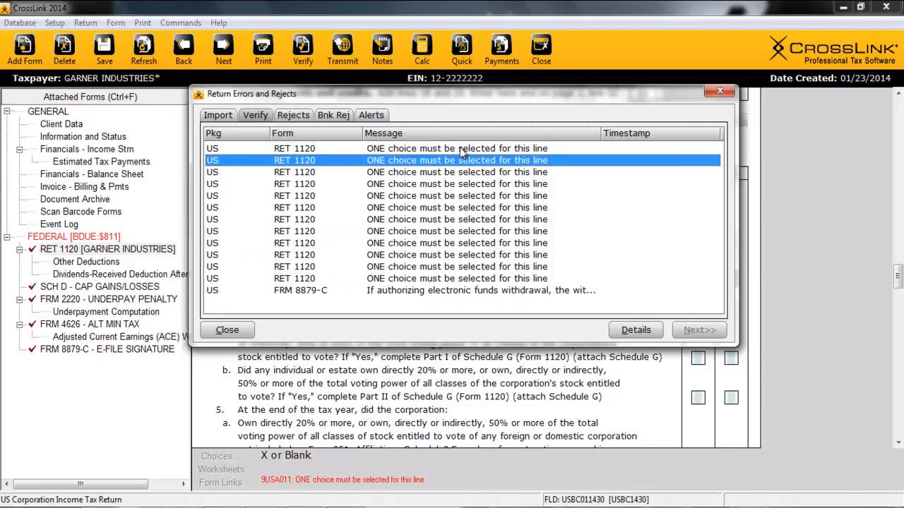
pyautogui.moveTo(228, 330)
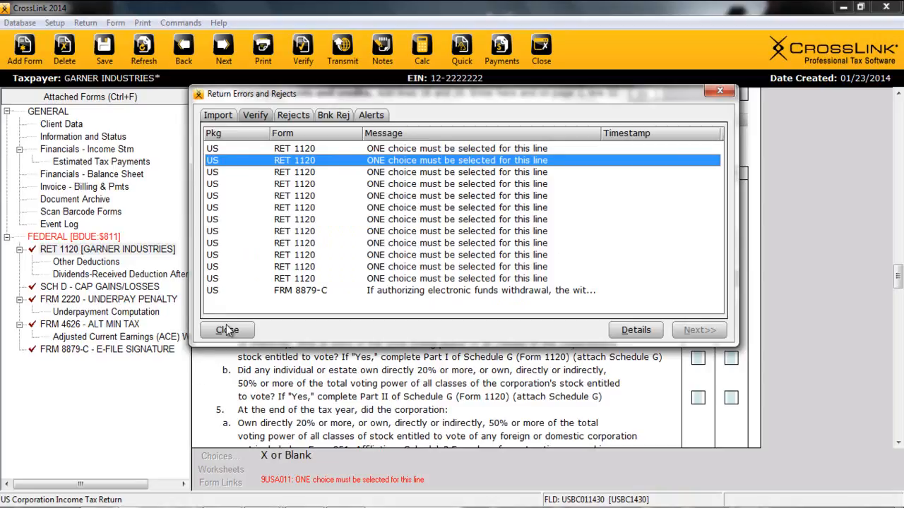
pyautogui.click(227, 330)
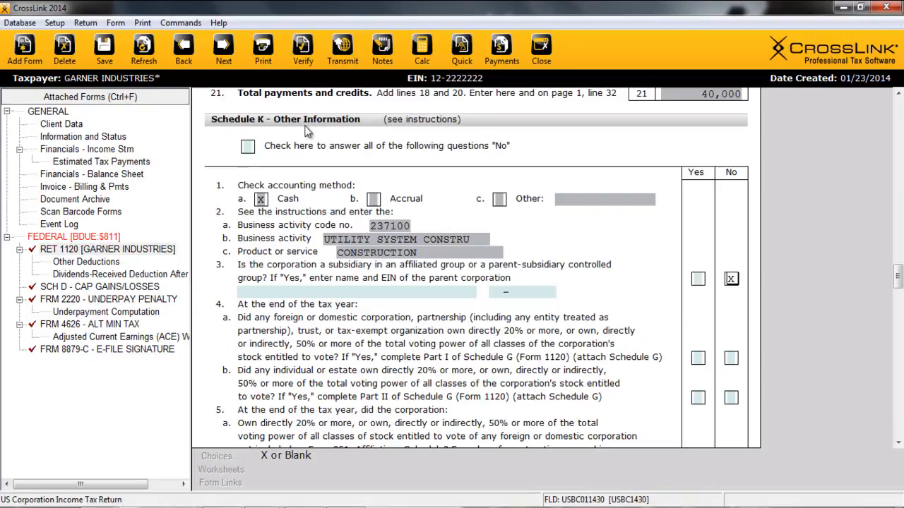
# - Check Schedule K's answer-all-questions-No box, marking questions 3, 4a and 4b No
pyautogui.click(248, 146)
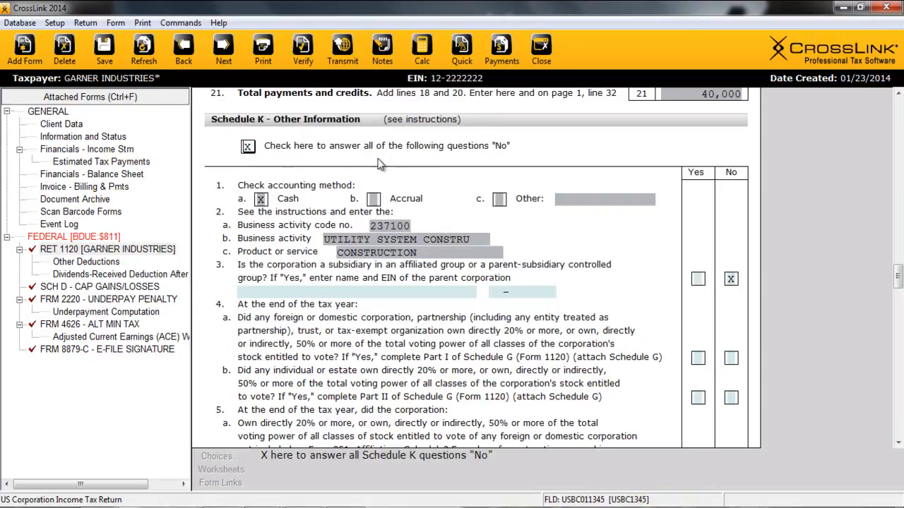
pyautogui.moveTo(816, 234)
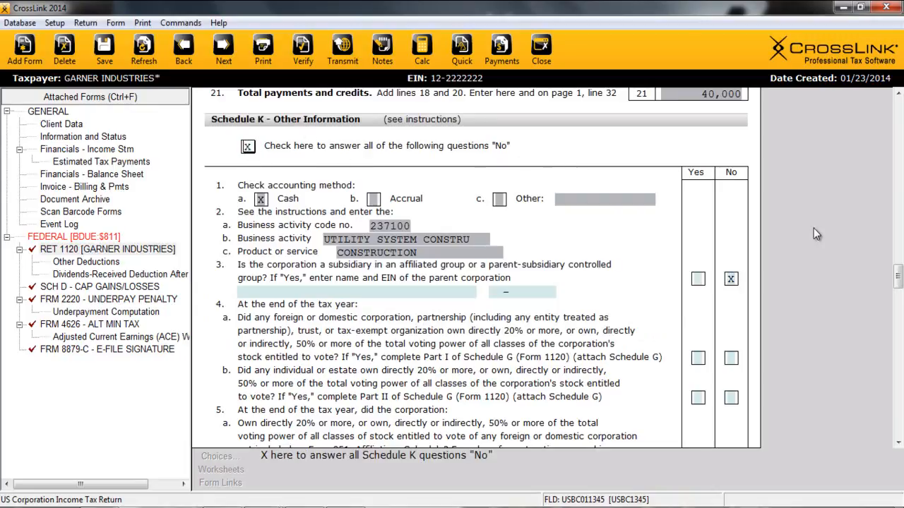
pyautogui.click(248, 146)
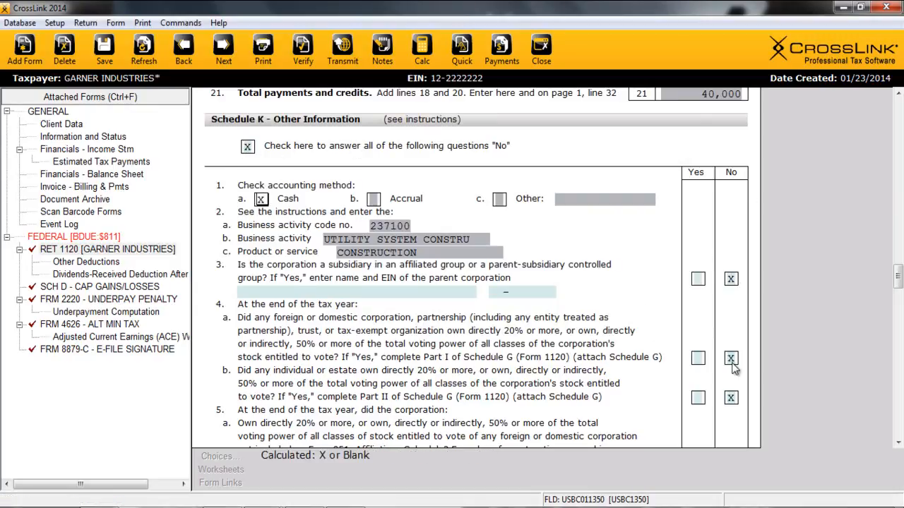
pyautogui.moveTo(491, 216)
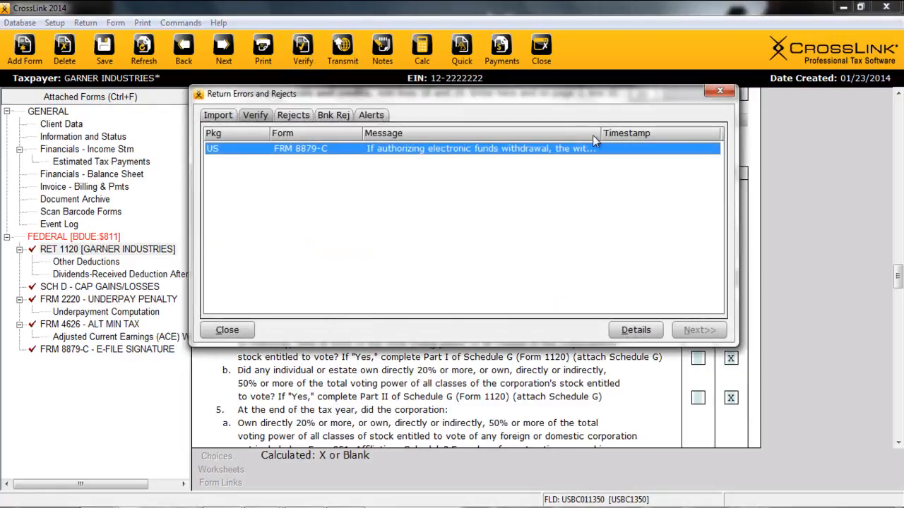
pyautogui.moveTo(443, 157)
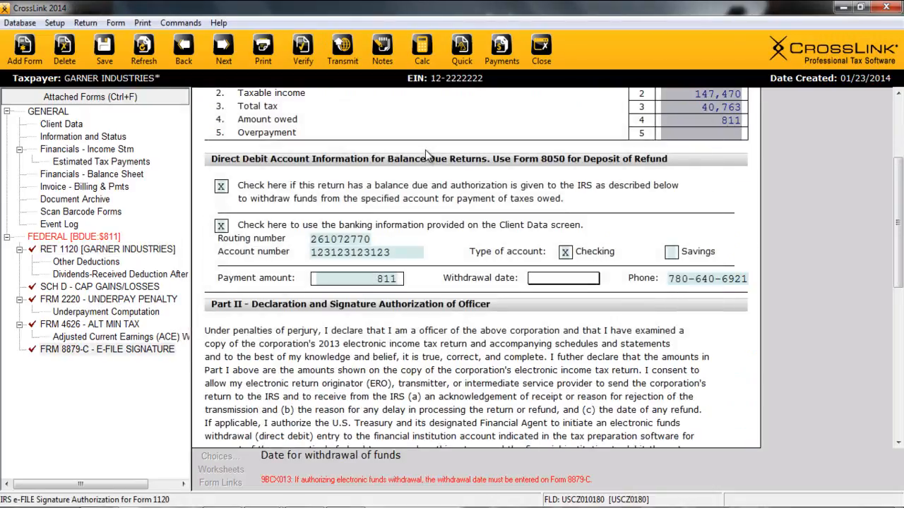
# - Enter withdrawal date 04/15/2014 on Form 8879-C and verify the return successfully
pyautogui.write('04/15/2014')
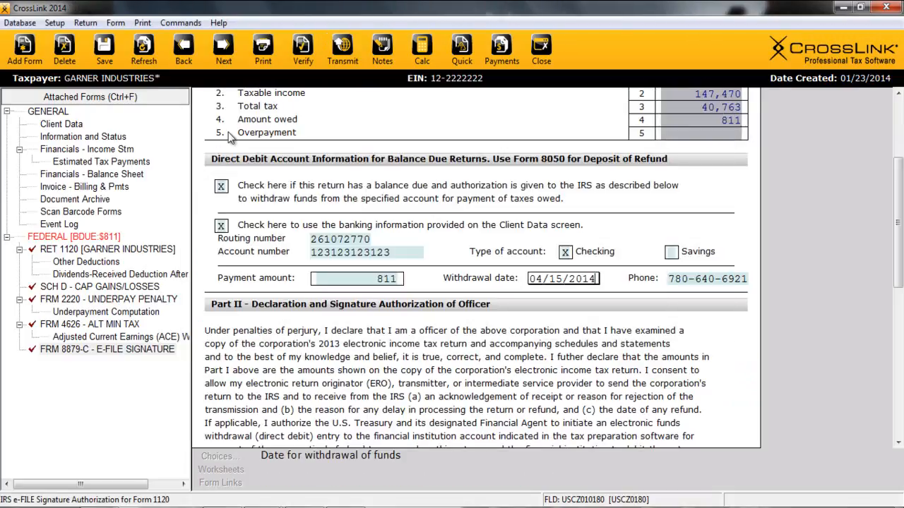
pyautogui.click(302, 50)
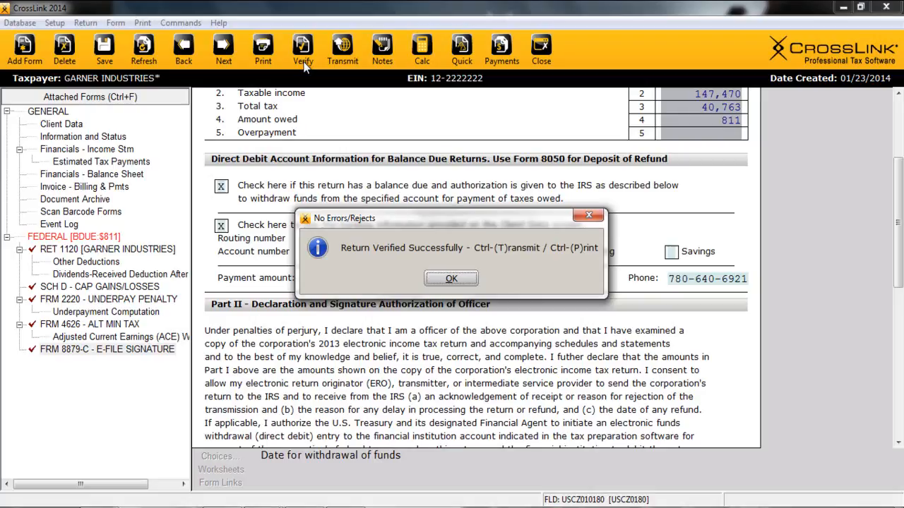
pyautogui.click(451, 278)
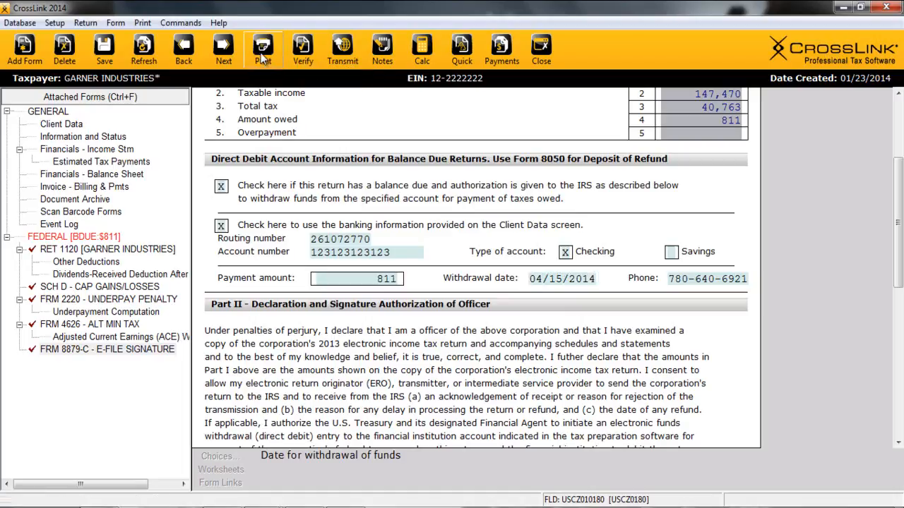
pyautogui.click(262, 49)
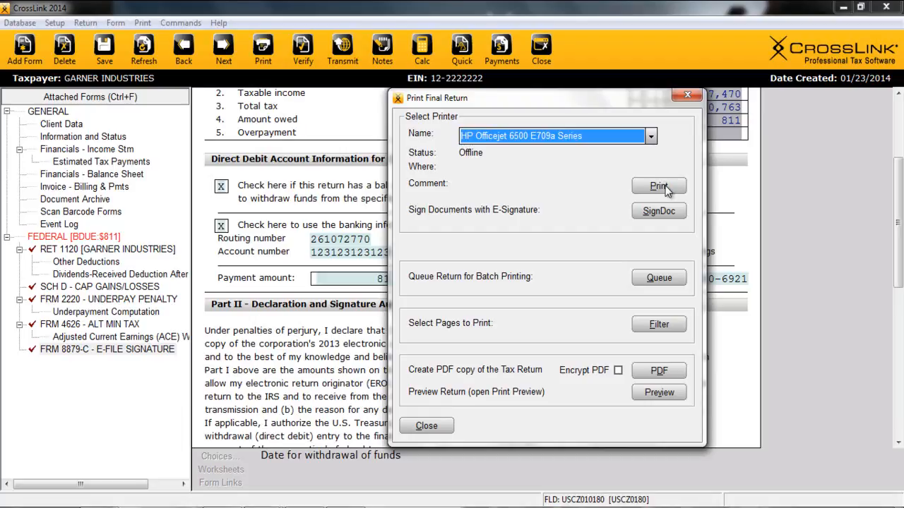
pyautogui.moveTo(667, 216)
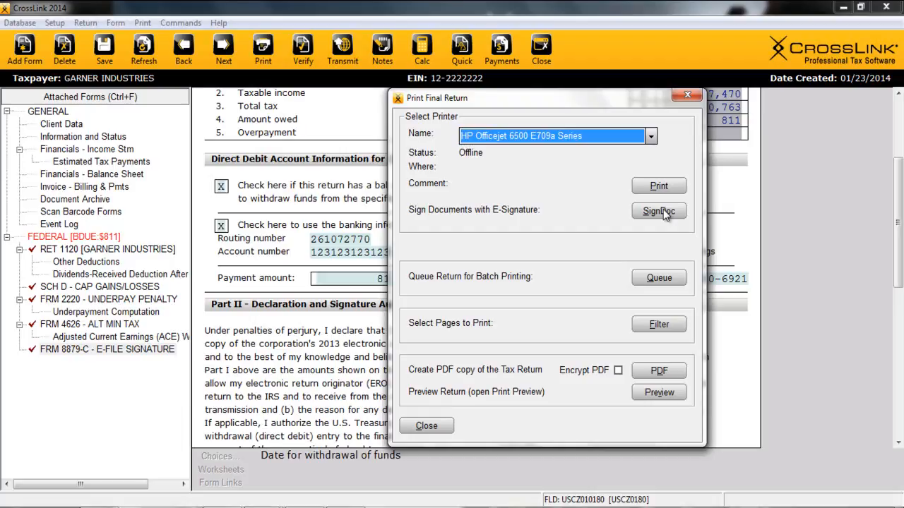
pyautogui.moveTo(659, 371)
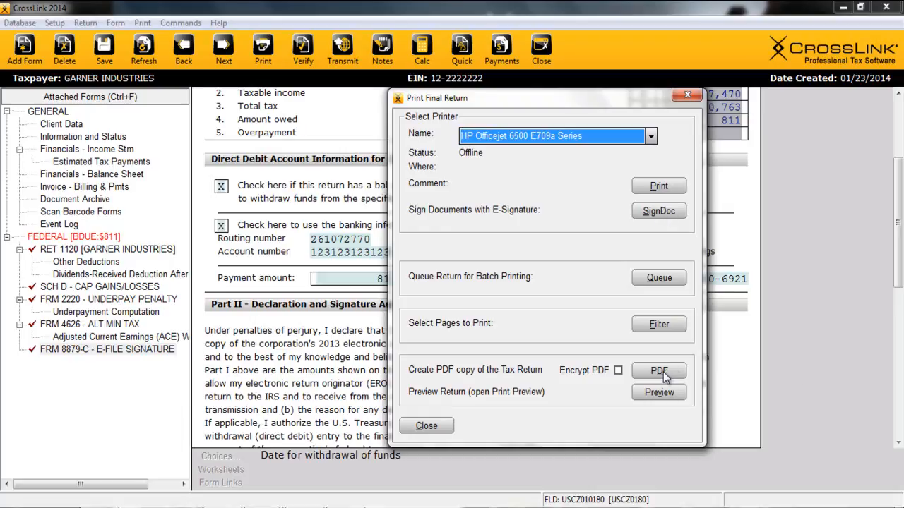
pyautogui.moveTo(619, 371)
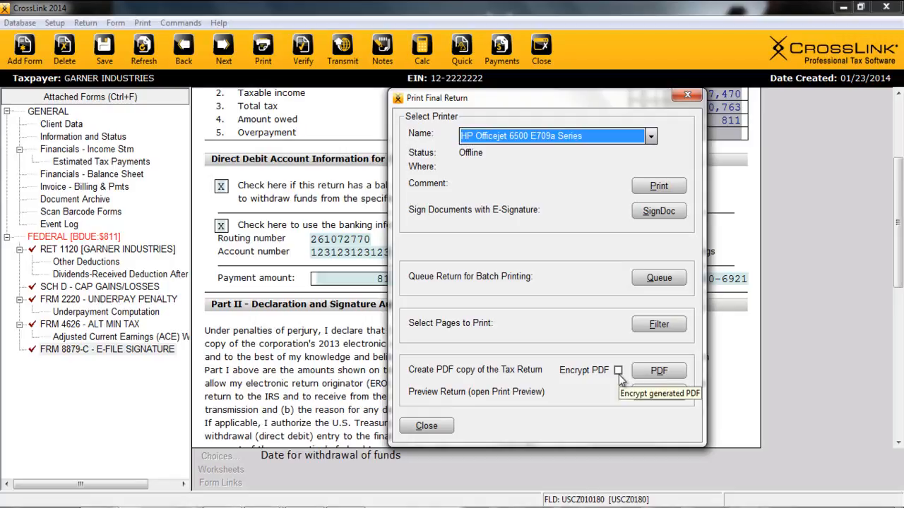
pyautogui.click(426, 425)
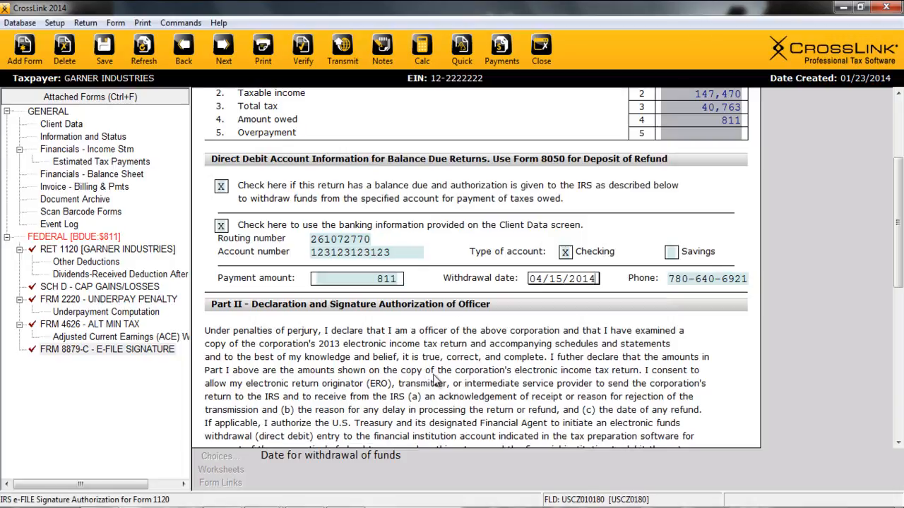
# - Send the federal return to the transmission queue with Queue Federal checked
pyautogui.click(343, 50)
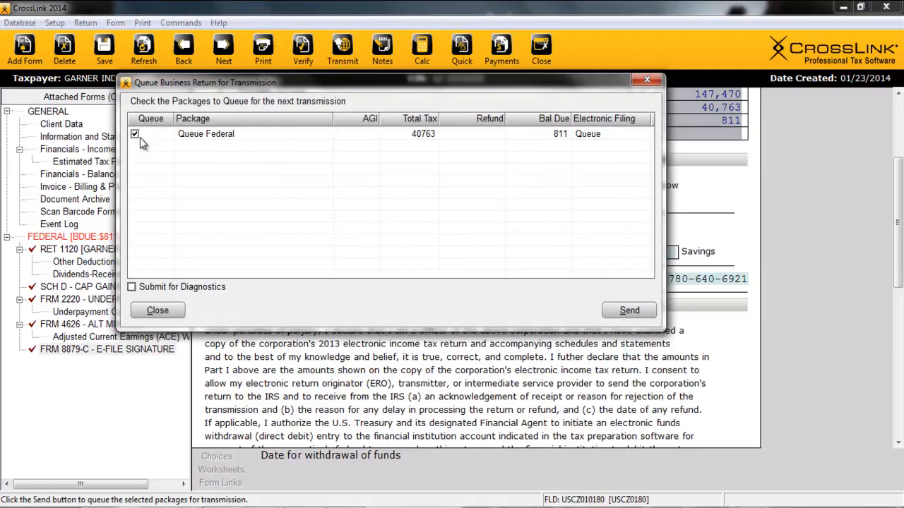
pyautogui.moveTo(629, 311)
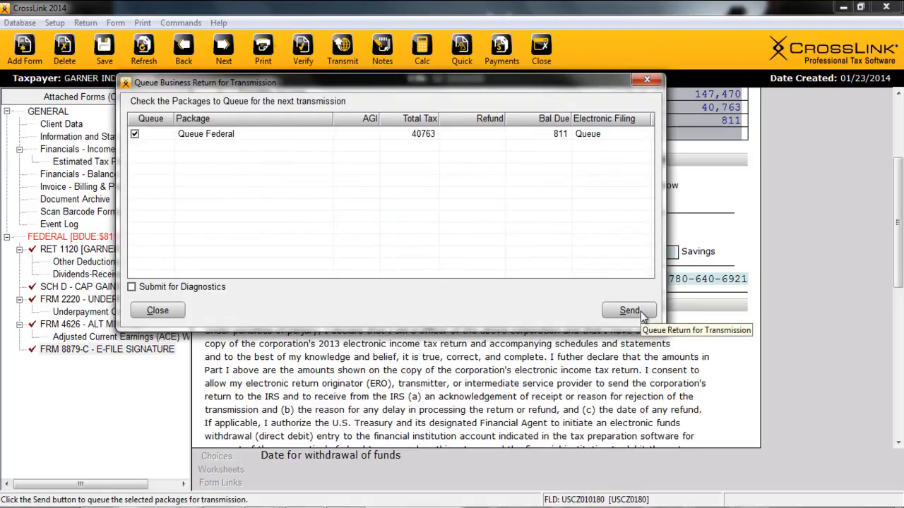
pyautogui.click(629, 311)
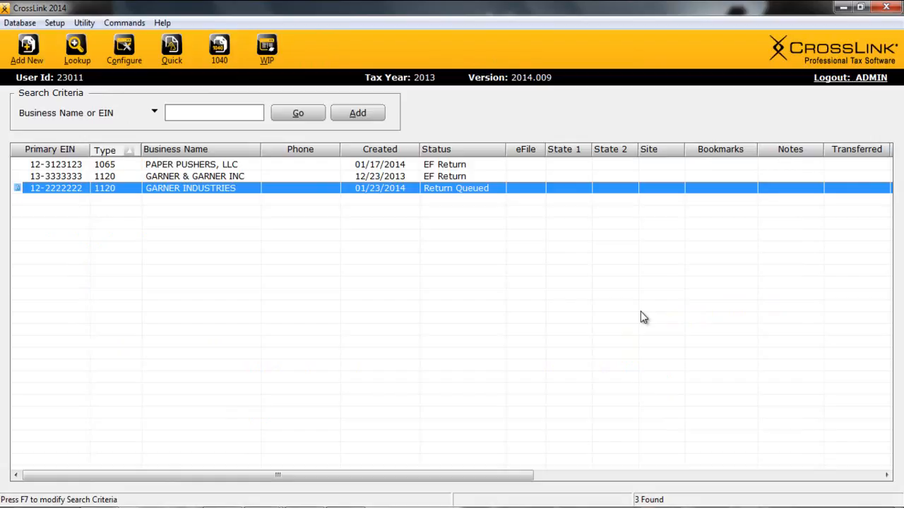